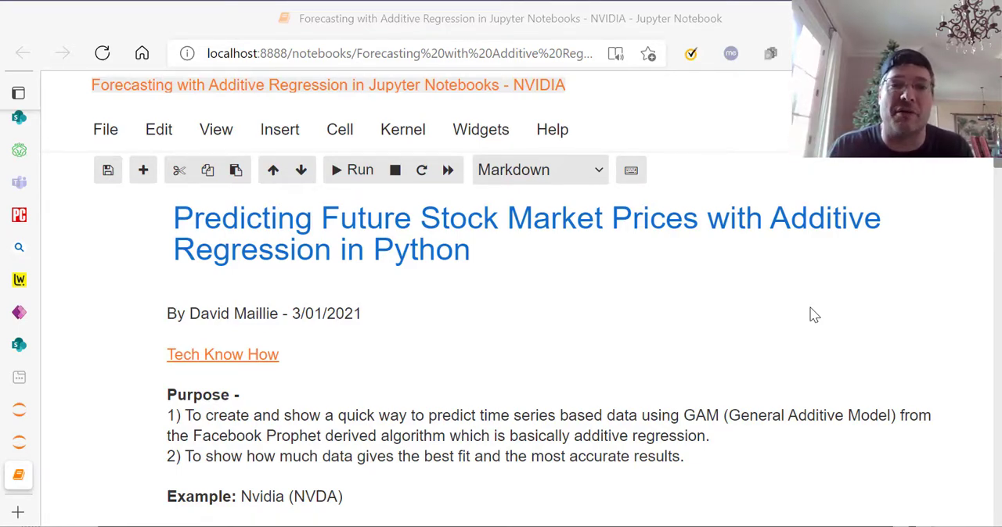
mouse_move(759, 329)
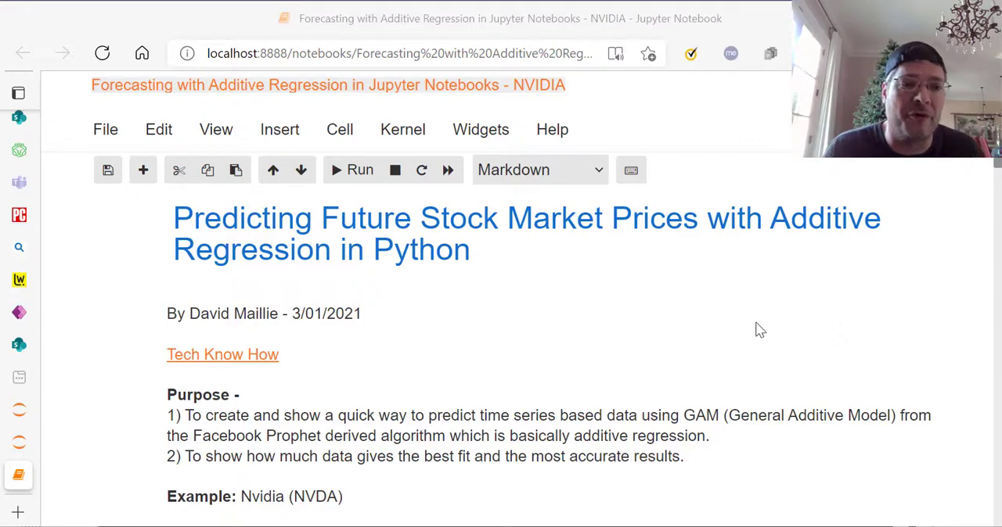
mouse_move(701, 338)
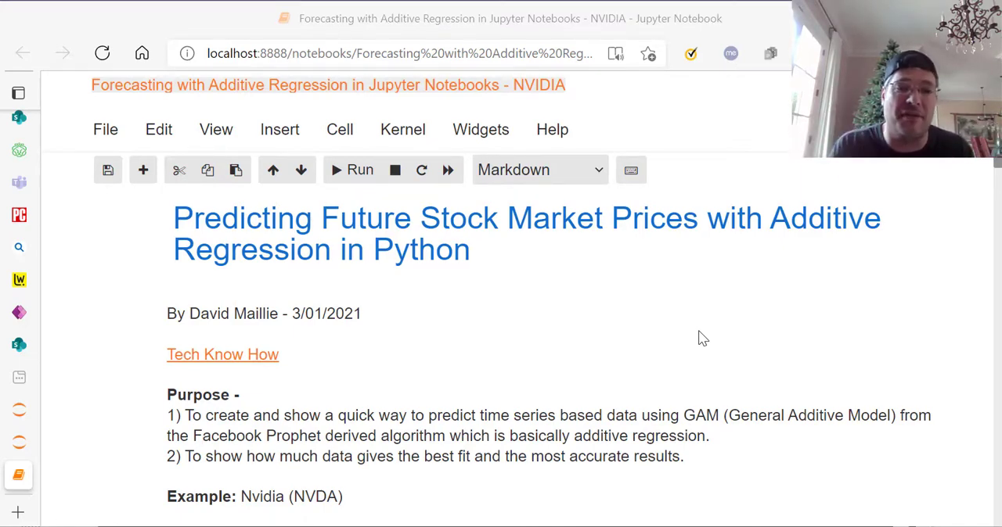
mouse_move(501, 385)
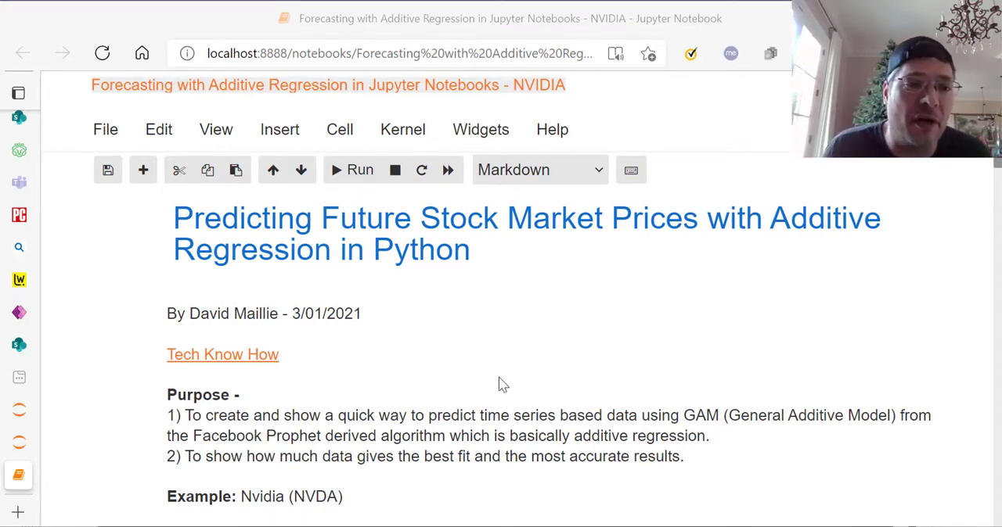
mouse_move(407, 325)
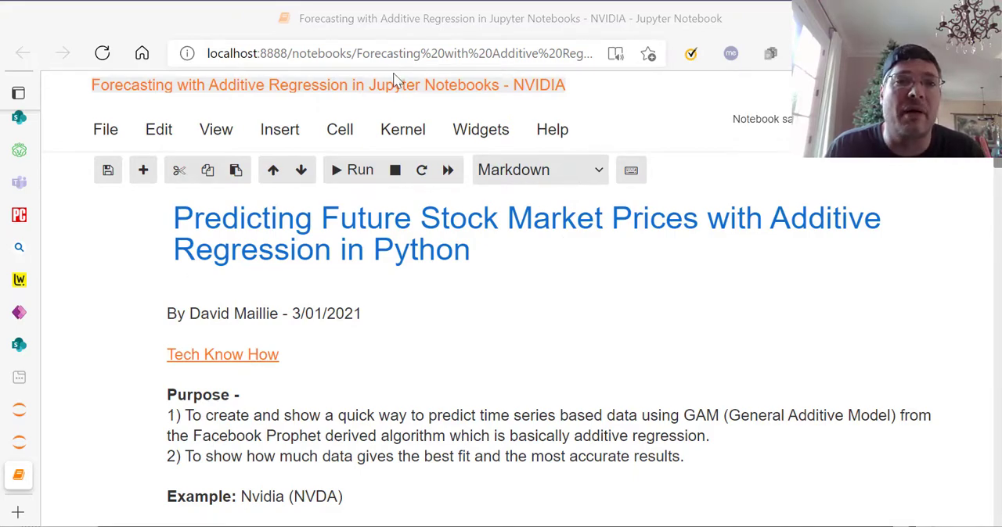
mouse_move(469, 350)
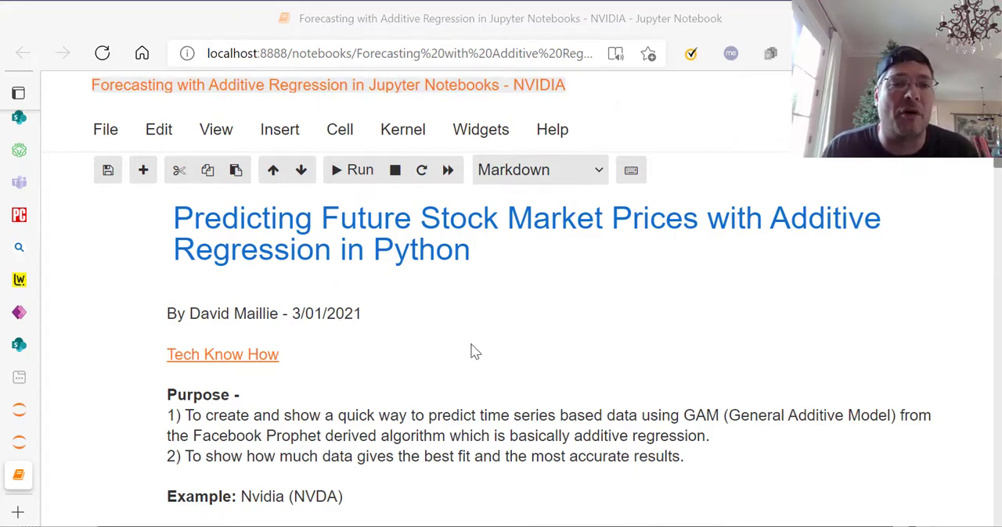
Scroll past the purpose section and Nvidia (NVDA) example to the conda install cells for pandas, pystan and fbprophet
scroll(down, 3)
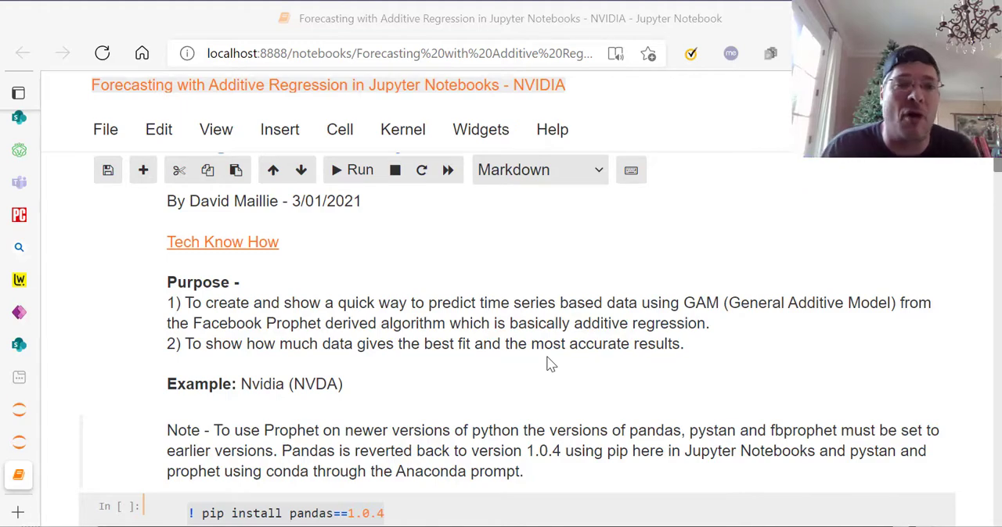
mouse_move(394, 370)
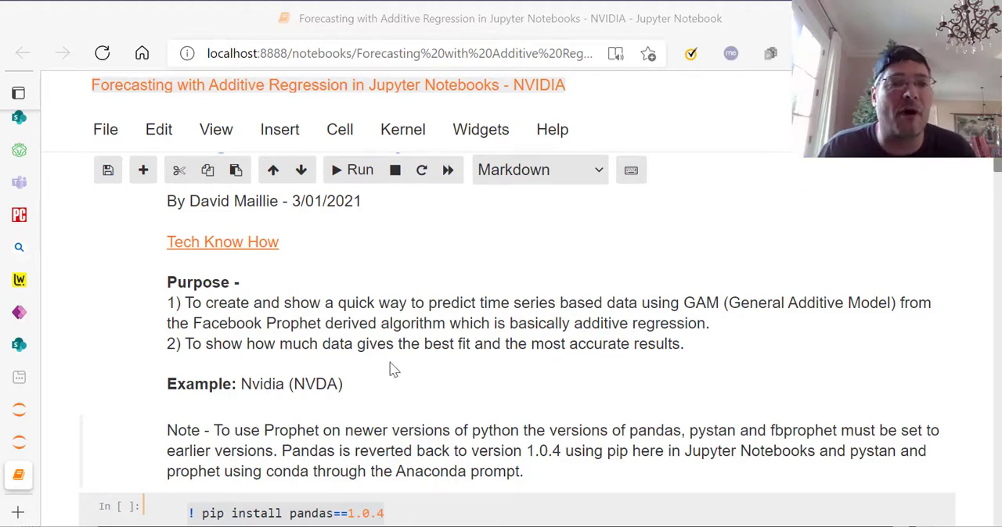
mouse_move(408, 324)
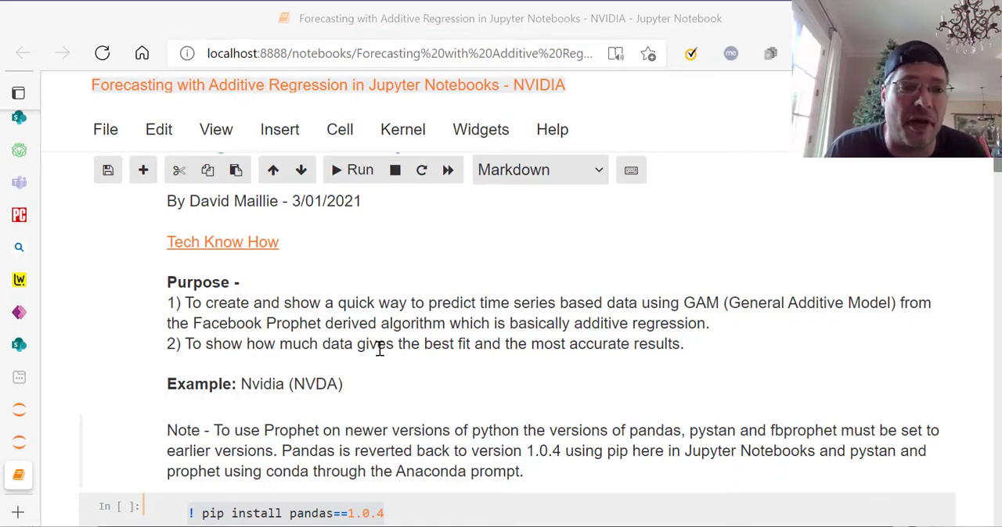
scroll(down, 3)
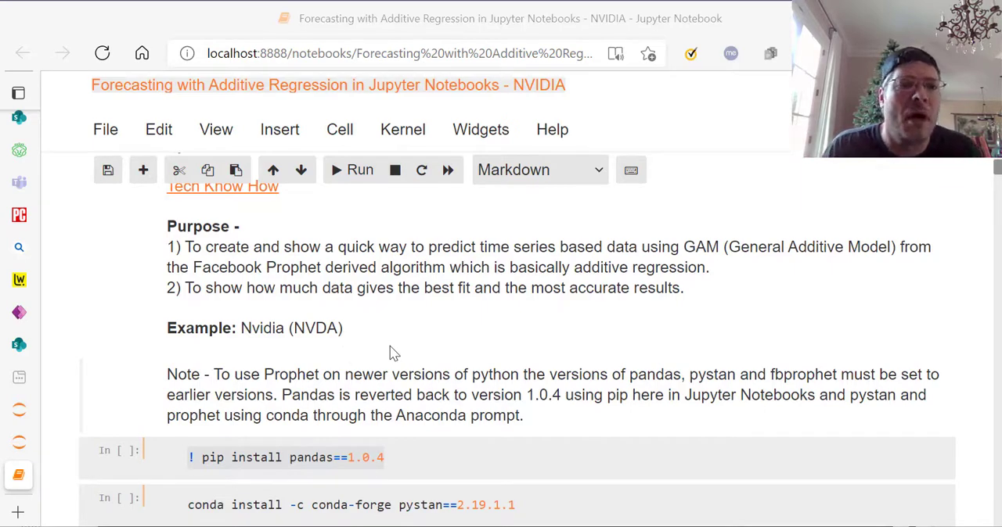
scroll(down, 3)
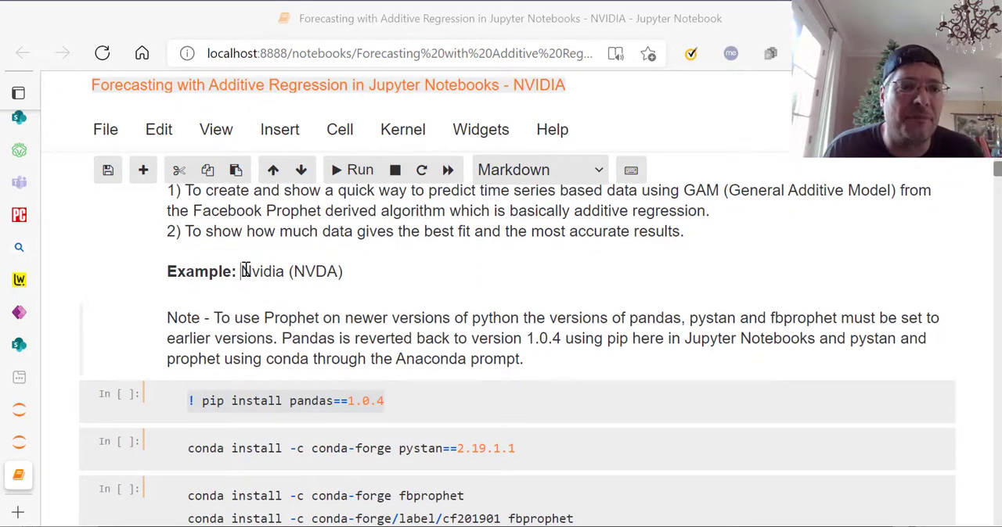
double_click(263, 271)
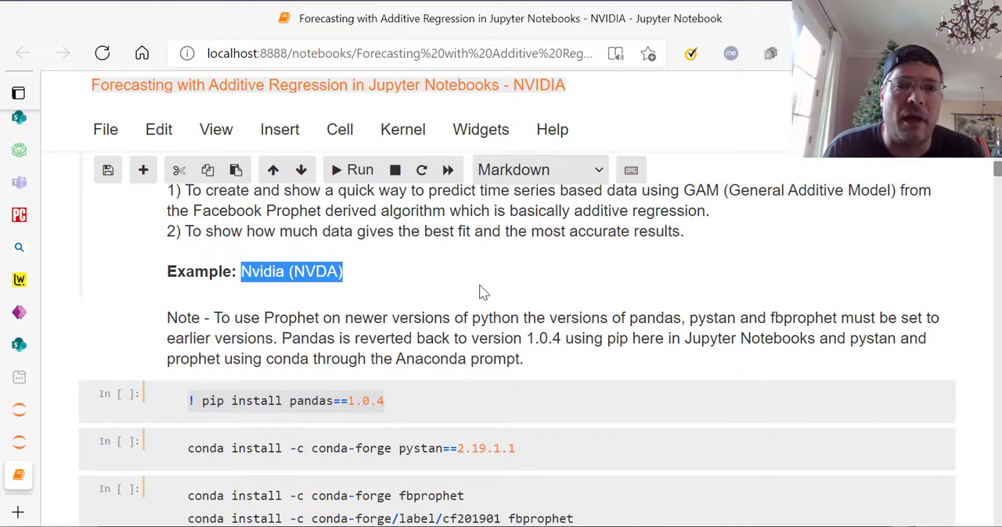
scroll(down, 3)
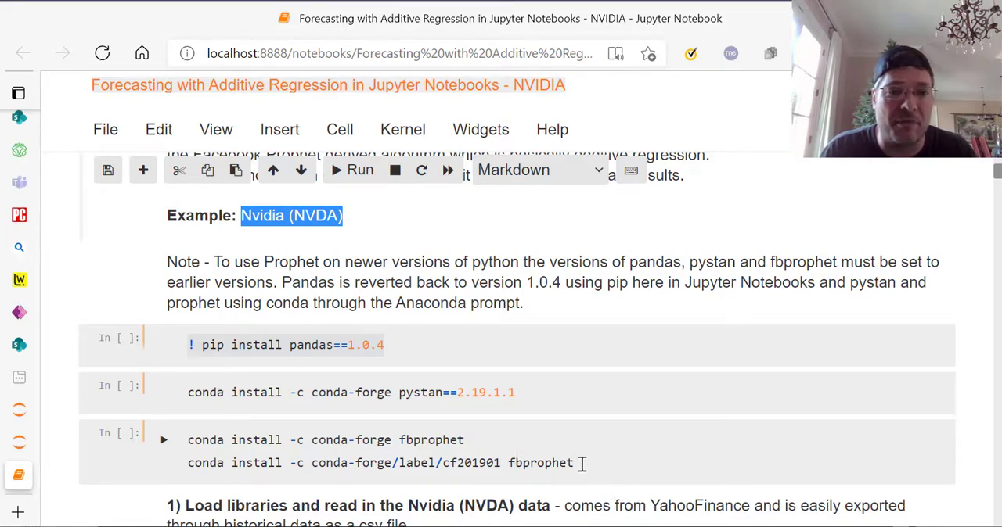
Scroll through the import cell to the read_csv line and its printed NVDA DataFrame output
scroll(down, 3)
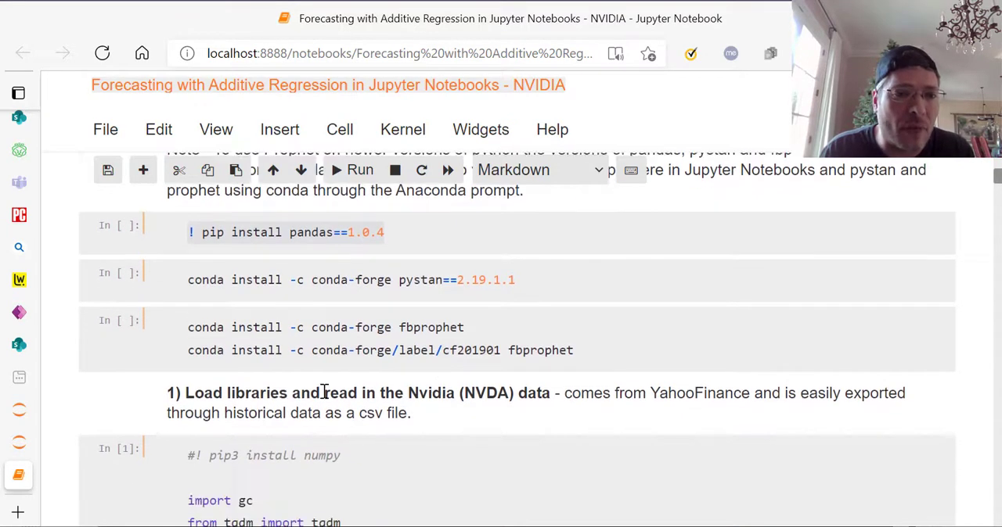
scroll(down, 3)
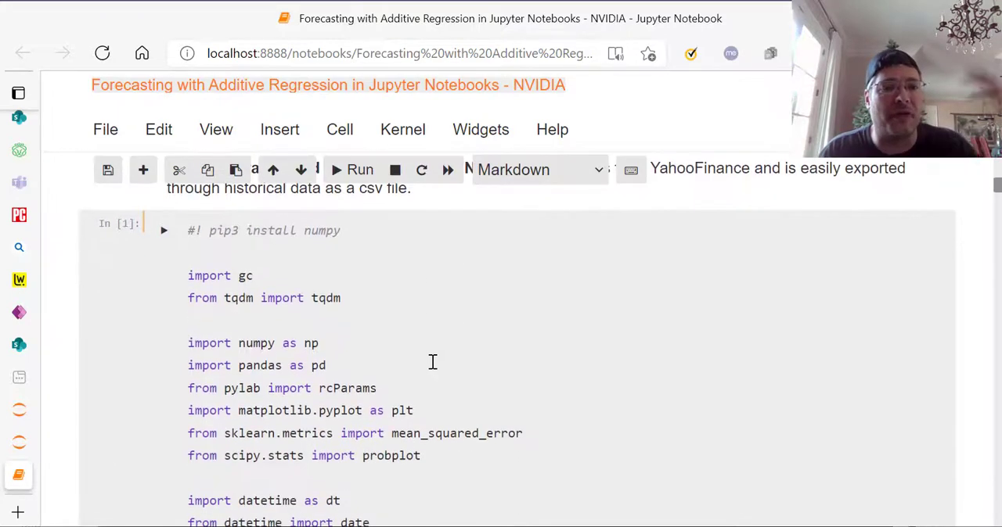
mouse_move(357, 303)
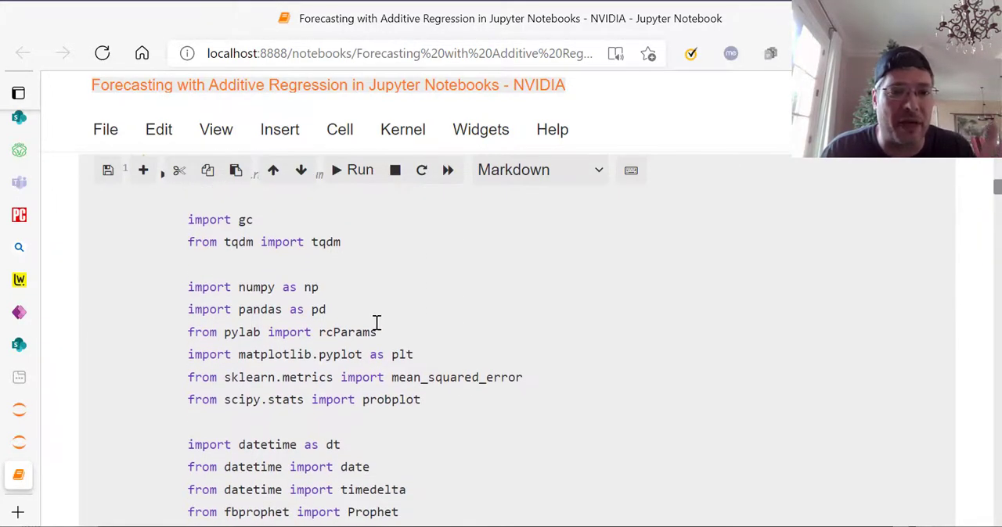
scroll(down, 3)
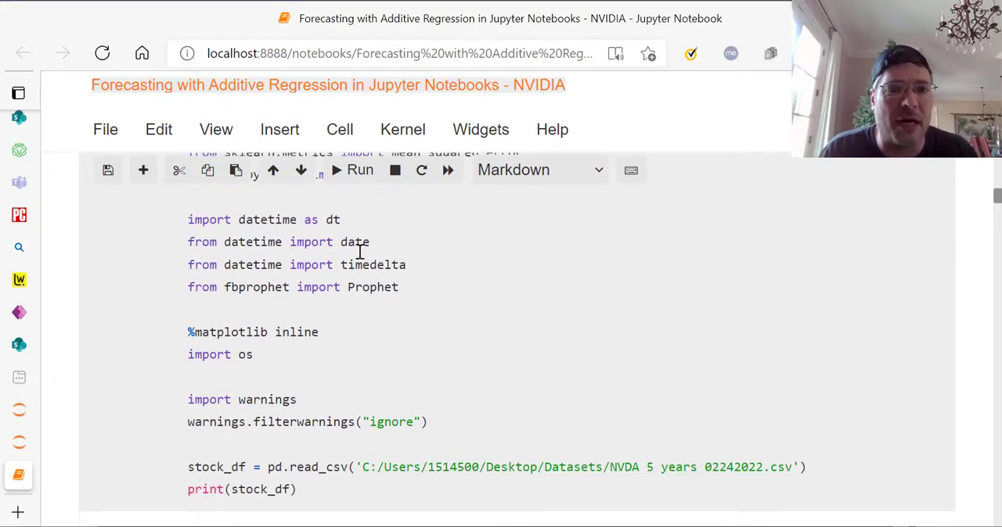
mouse_move(312, 285)
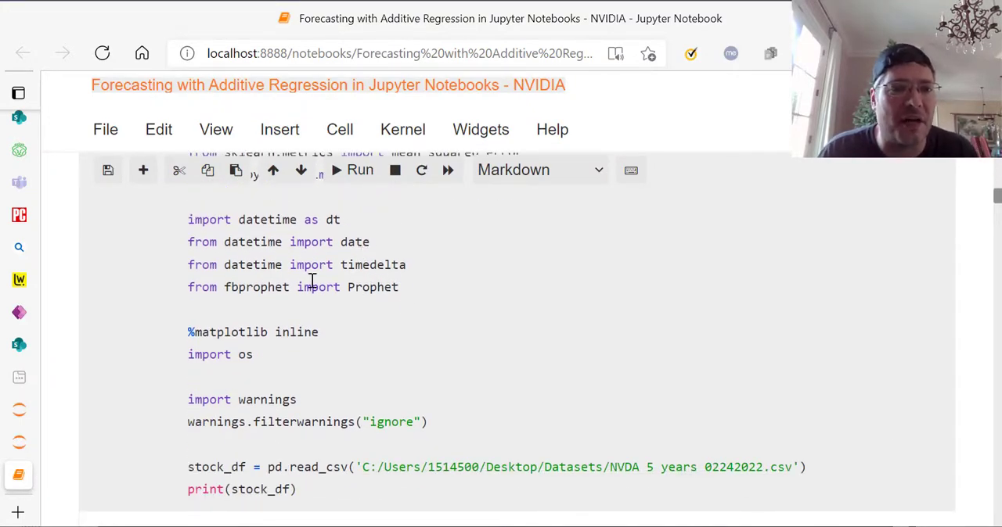
click(360, 169)
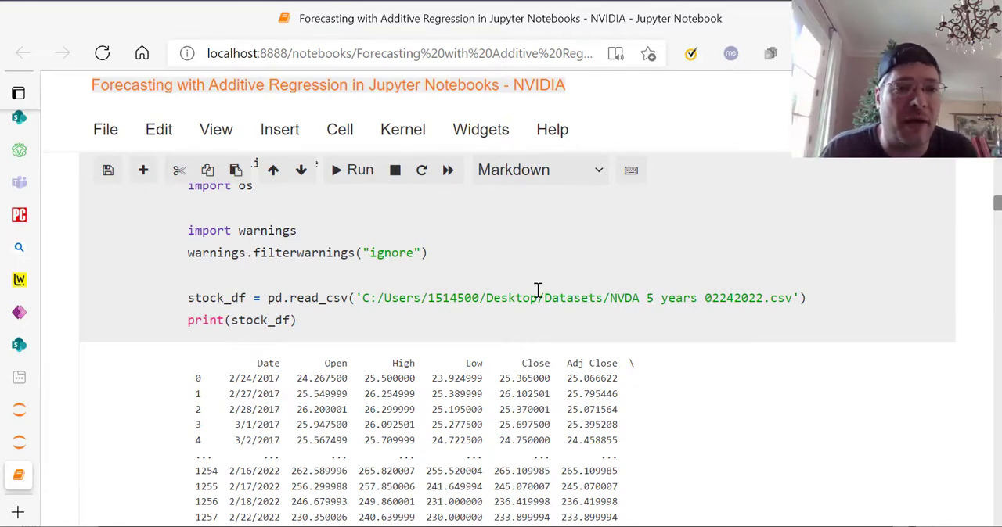
Scroll through the print(stock_df) output down to its continued Volume column
scroll(down, 3)
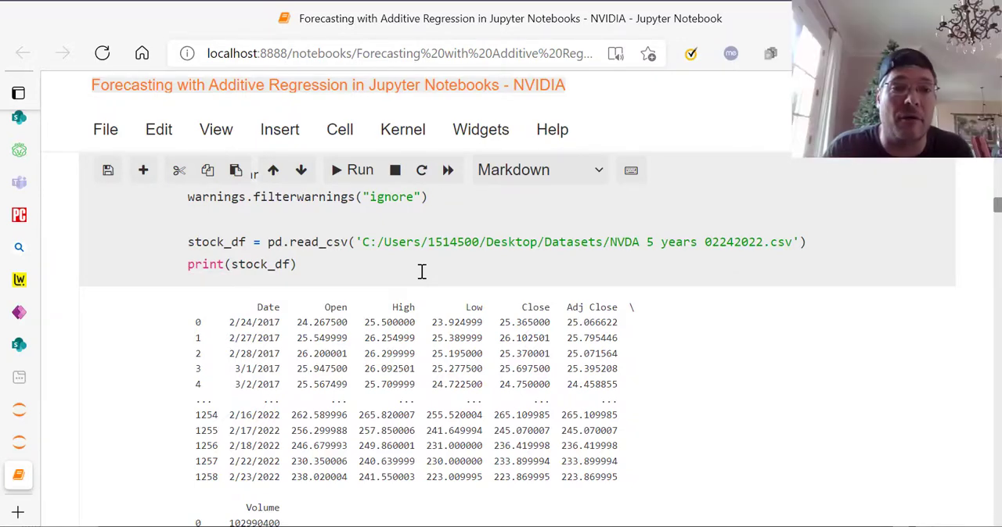
scroll(down, 3)
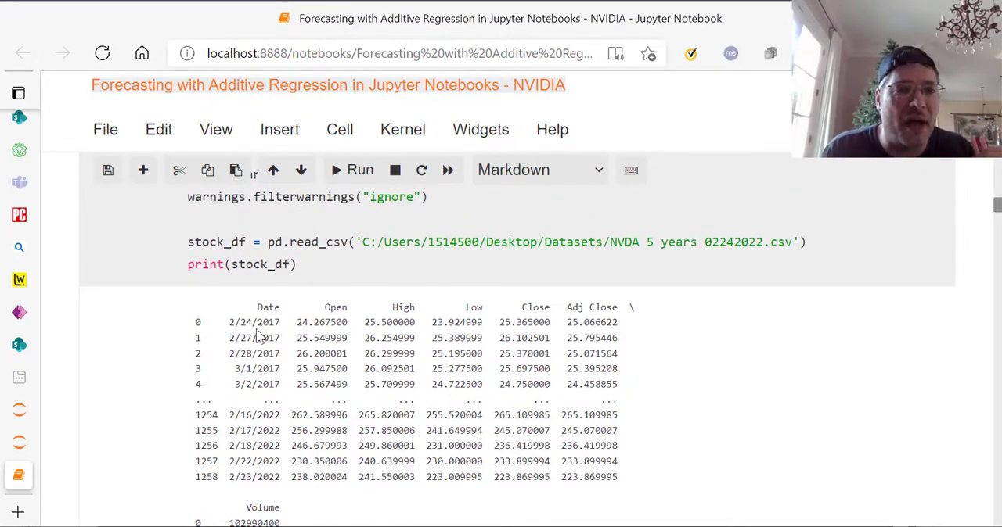
mouse_move(533, 325)
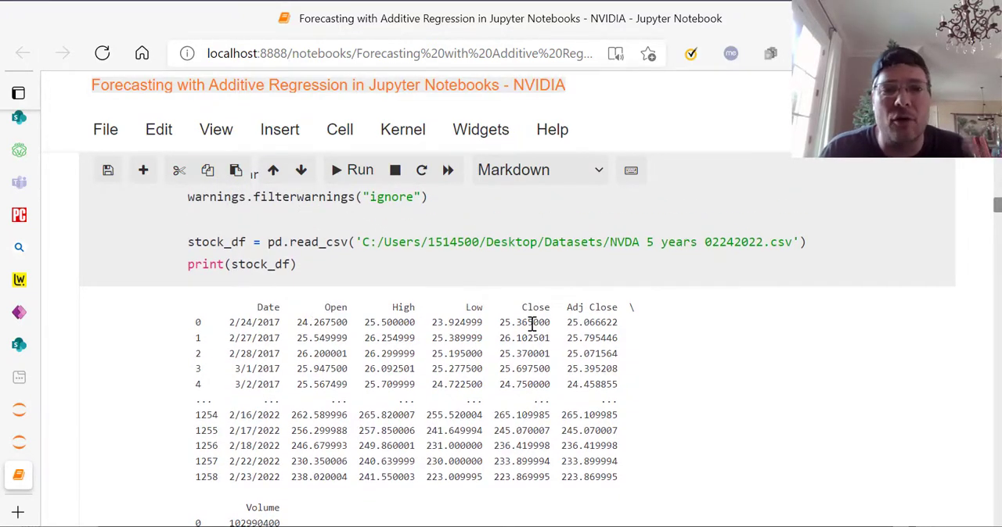
mouse_move(316, 477)
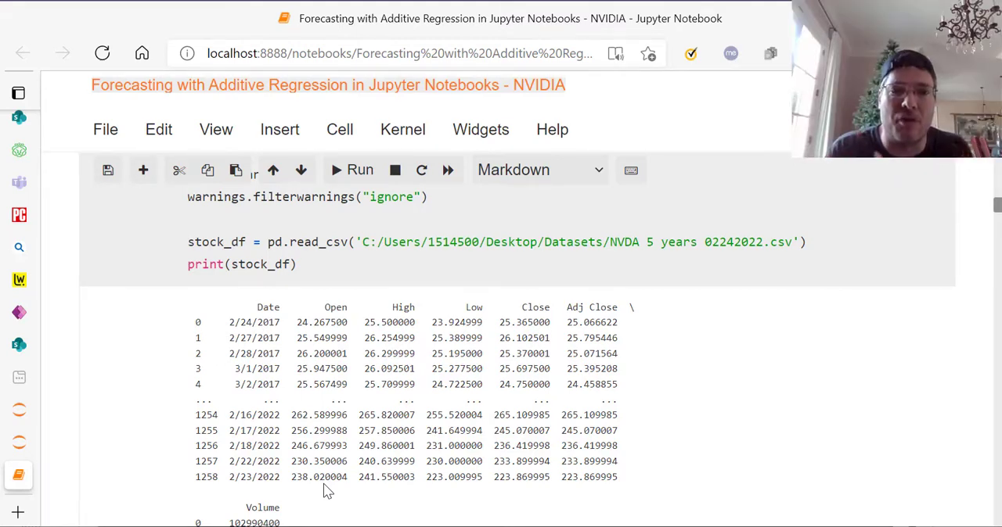
scroll(down, 3)
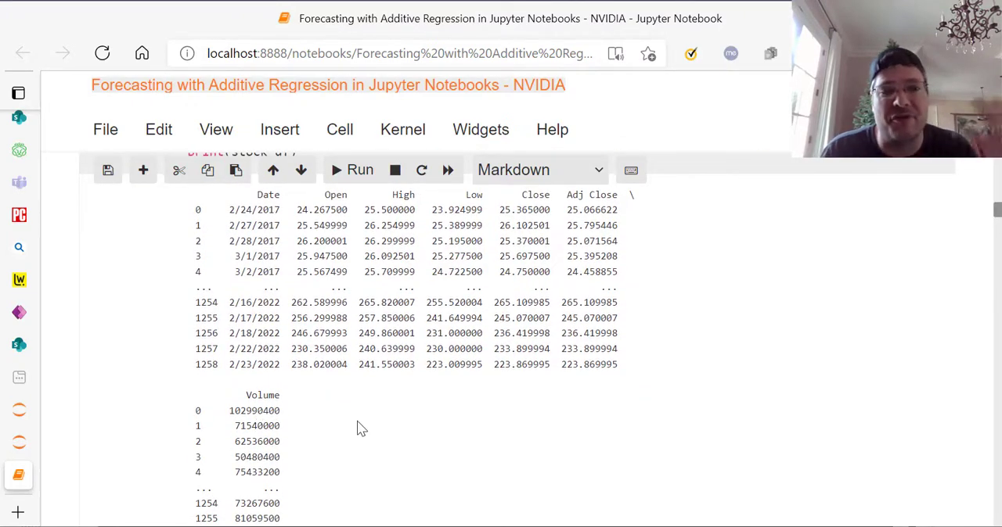
mouse_move(513, 209)
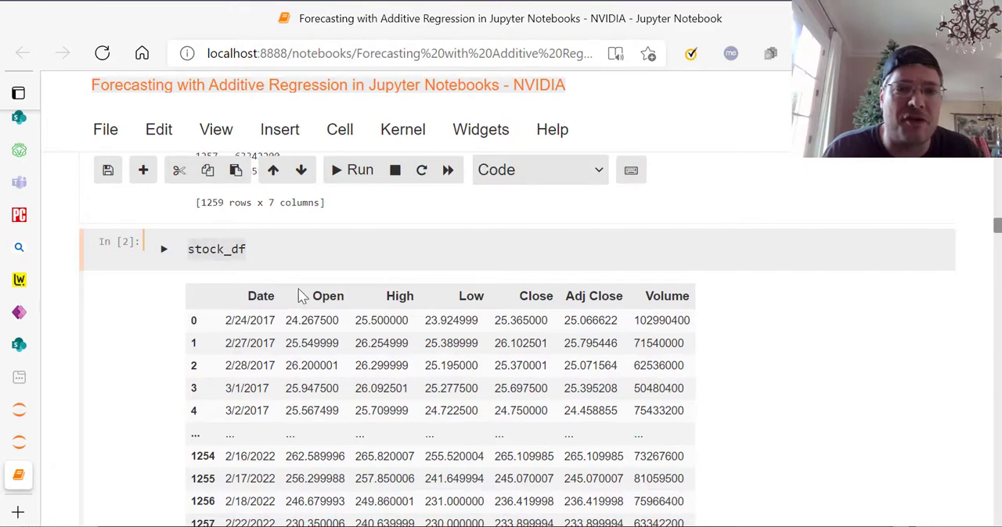
mouse_move(607, 303)
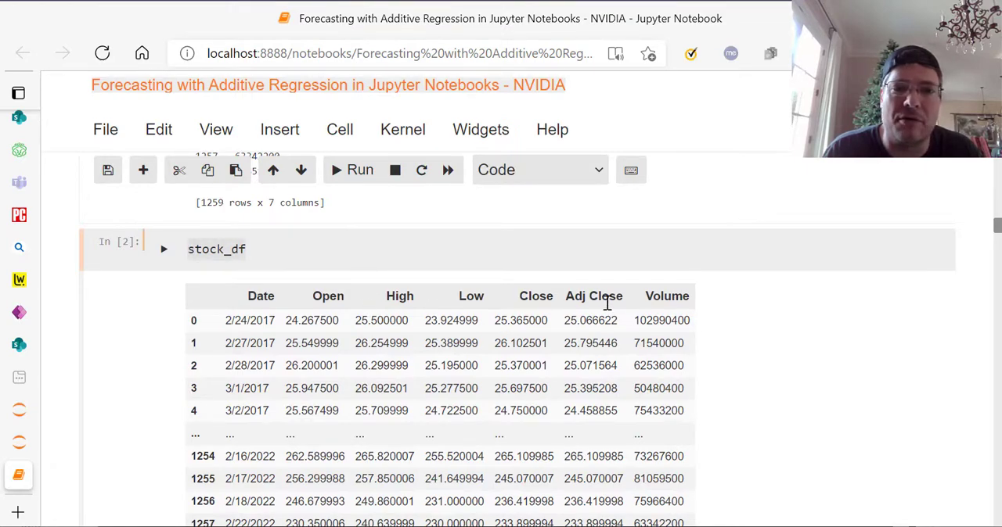
Review the Date_ts datetime conversion cell and the stock_df.info() dtype listing below it
scroll(down, 3)
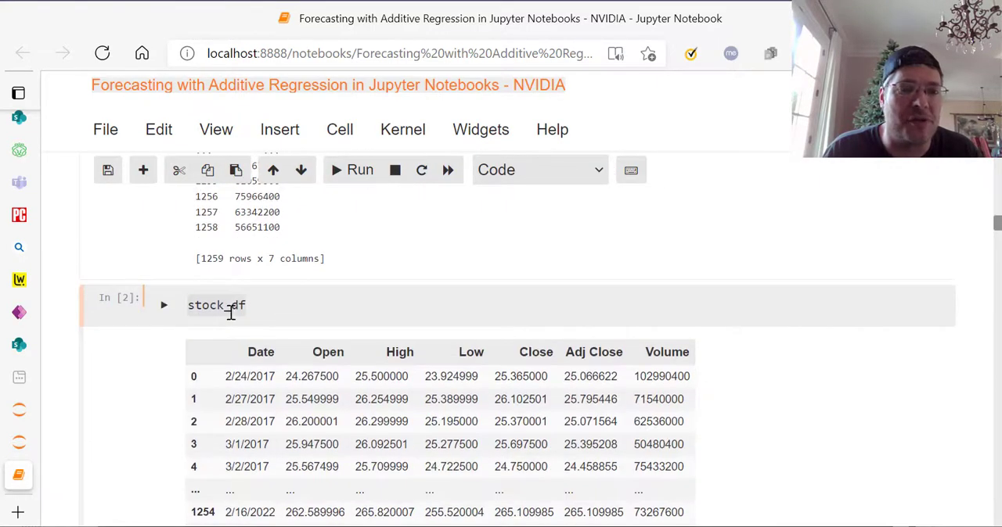
scroll(down, 3)
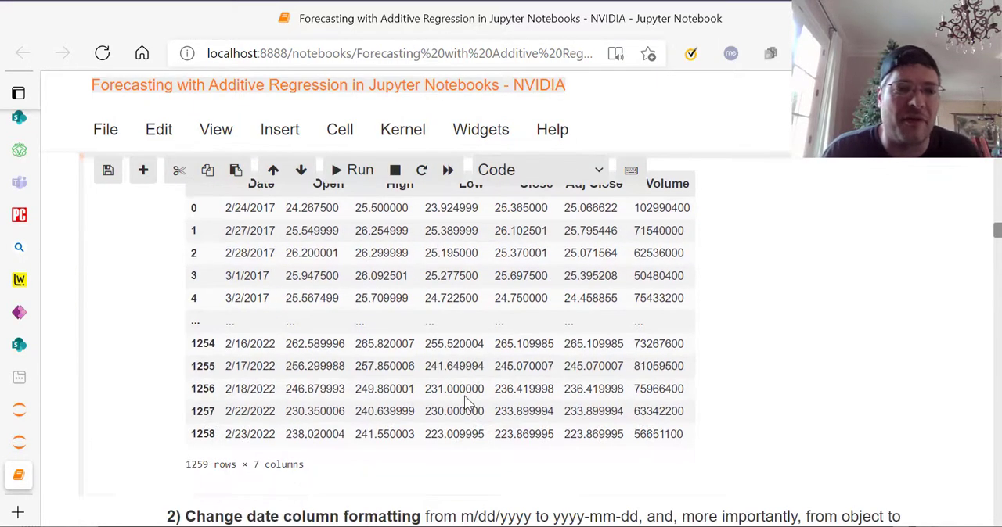
scroll(down, 3)
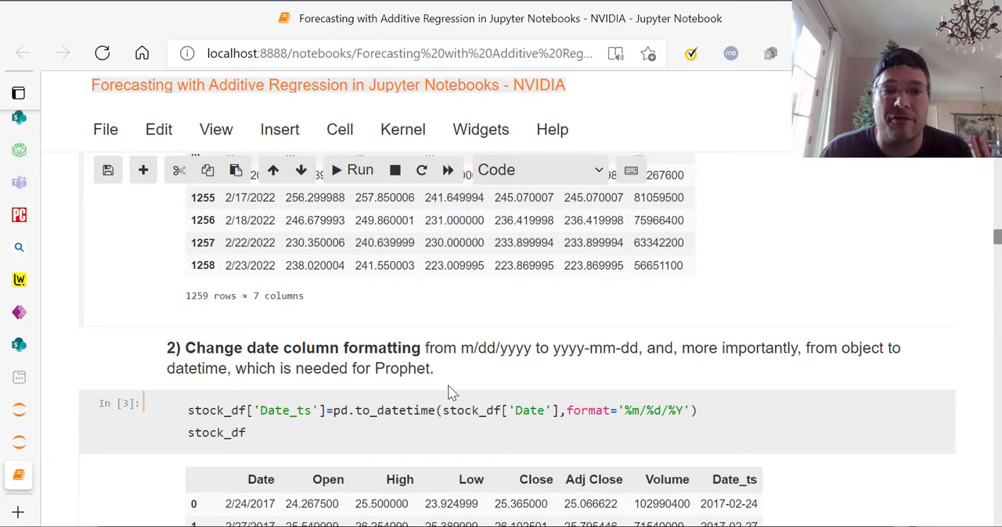
mouse_move(303, 389)
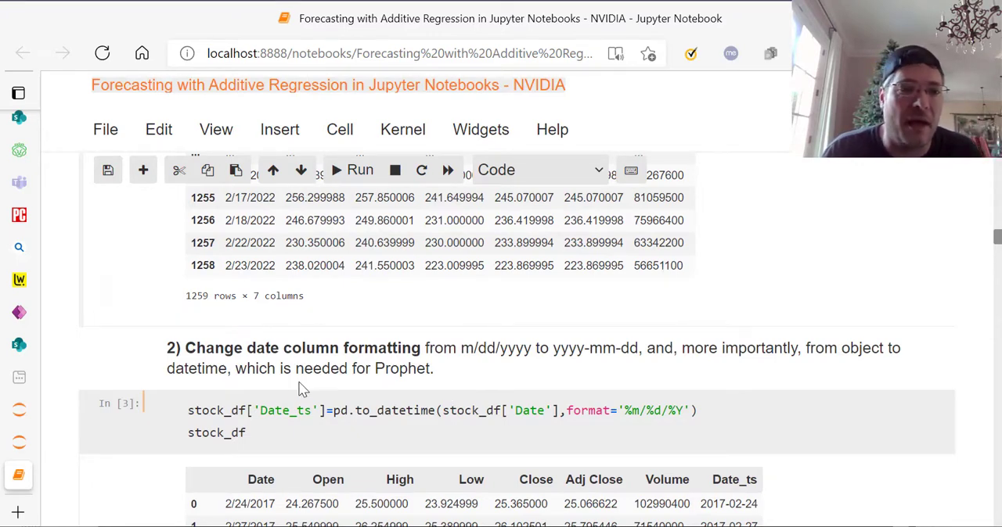
mouse_move(759, 350)
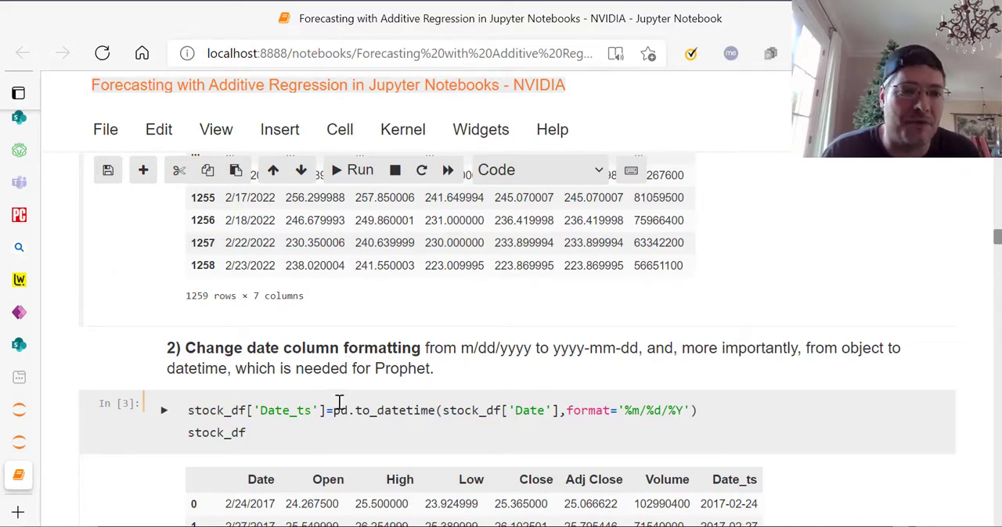
click(272, 429)
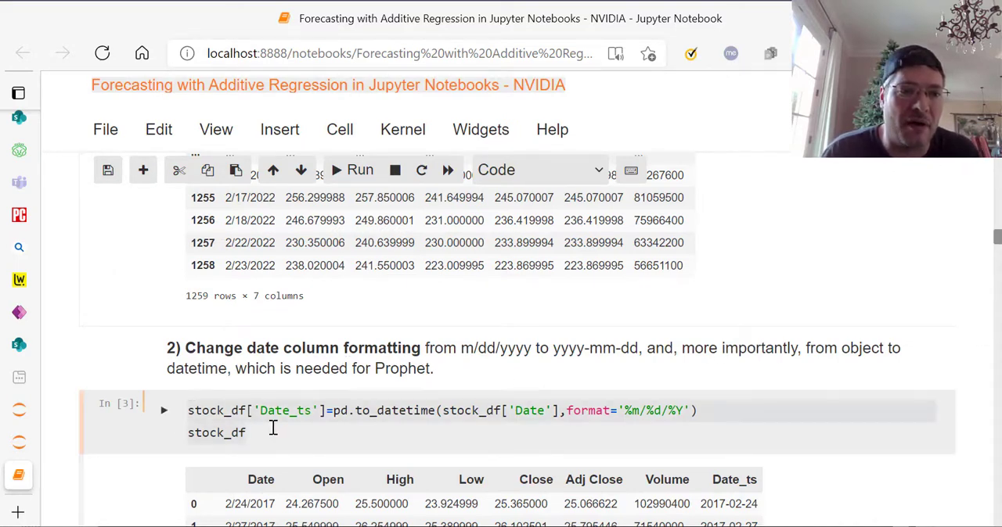
mouse_move(357, 425)
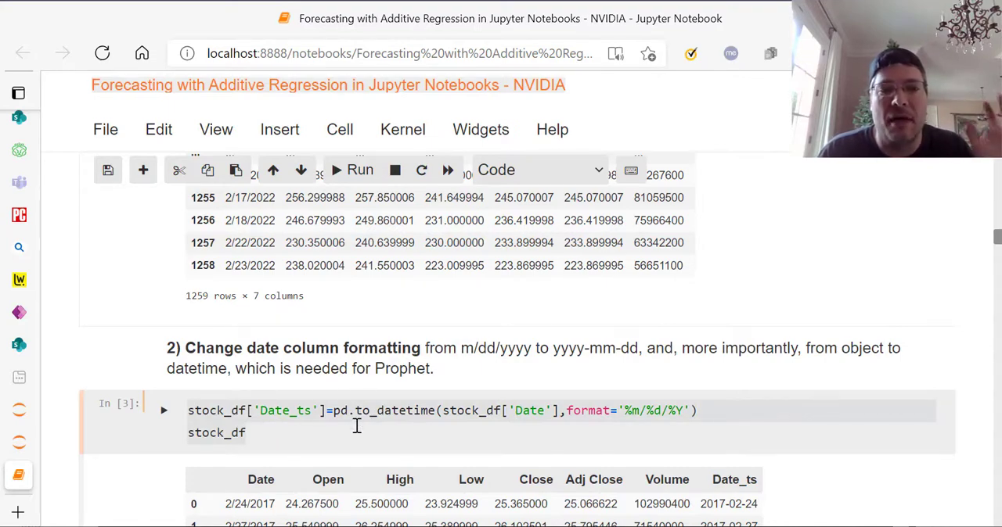
mouse_move(274, 452)
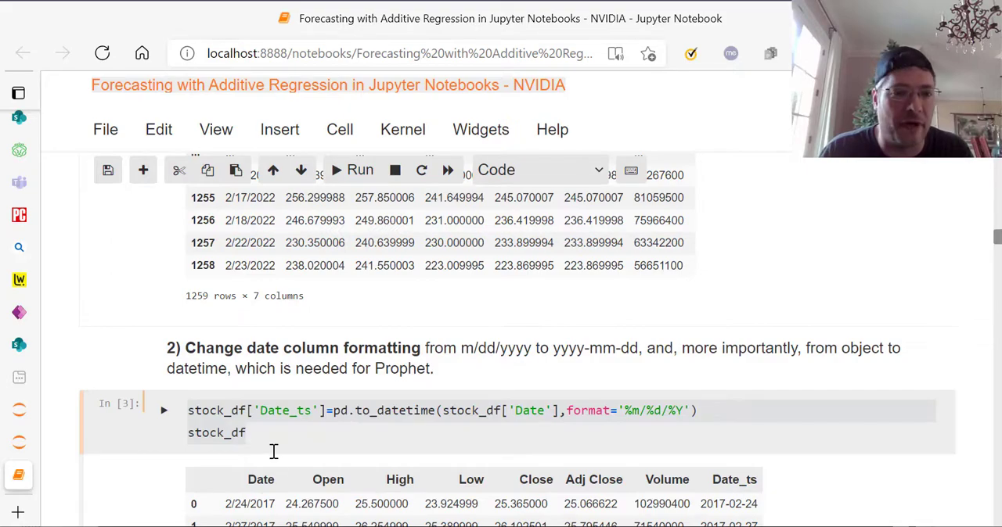
scroll(down, 3)
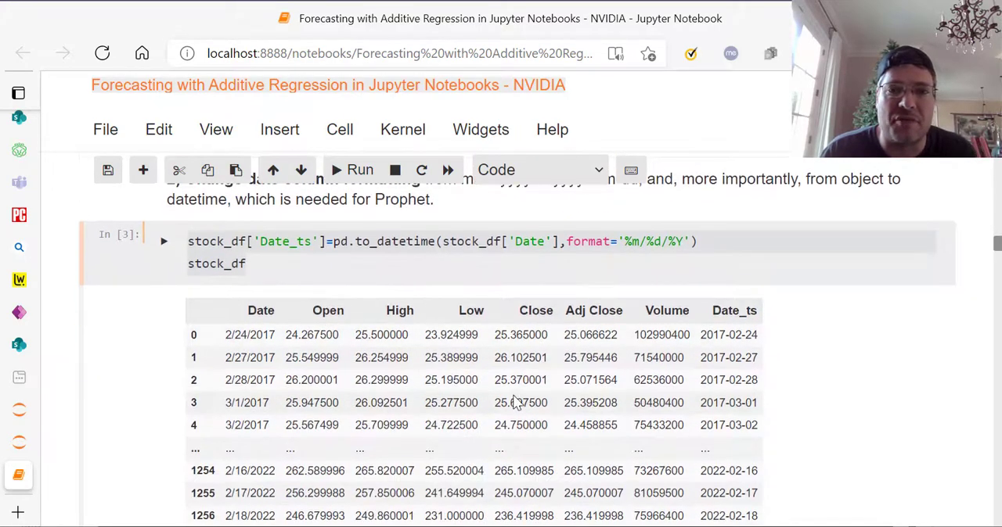
scroll(down, 3)
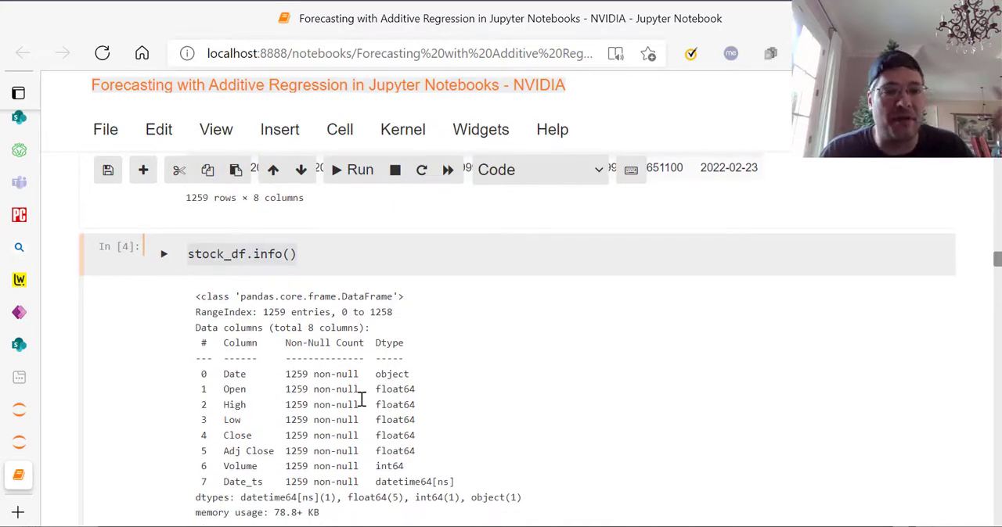
Scroll past the stock_df2 and graph_data ds/y cells toward the closing price plot
scroll(down, 3)
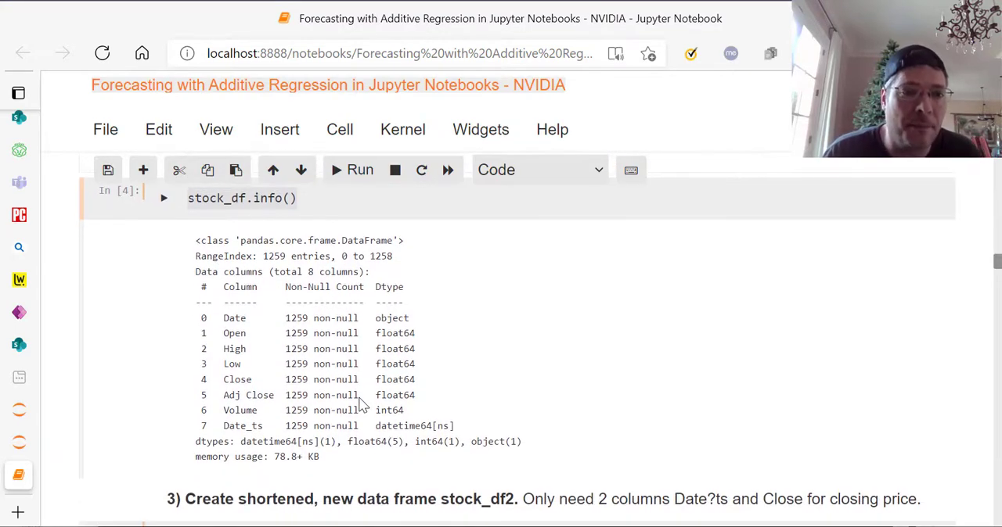
scroll(down, 3)
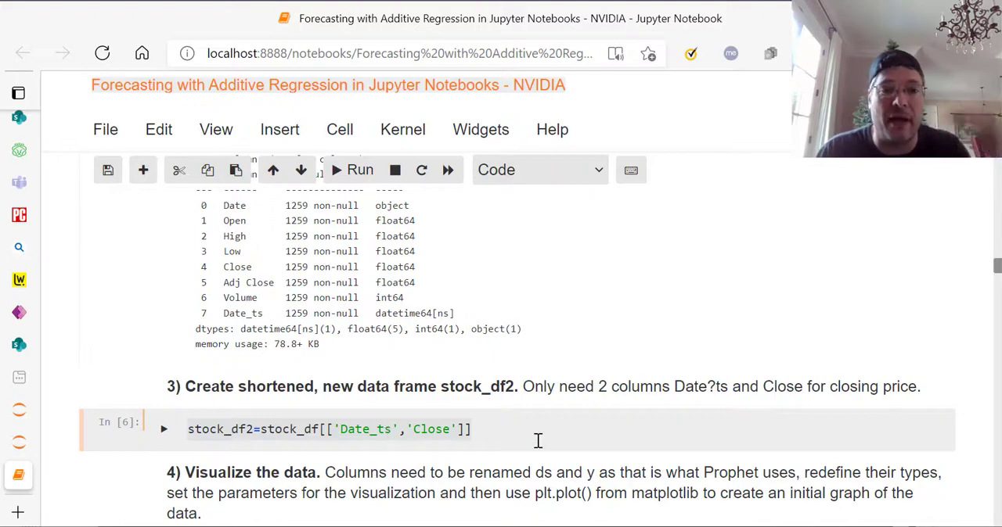
scroll(down, 3)
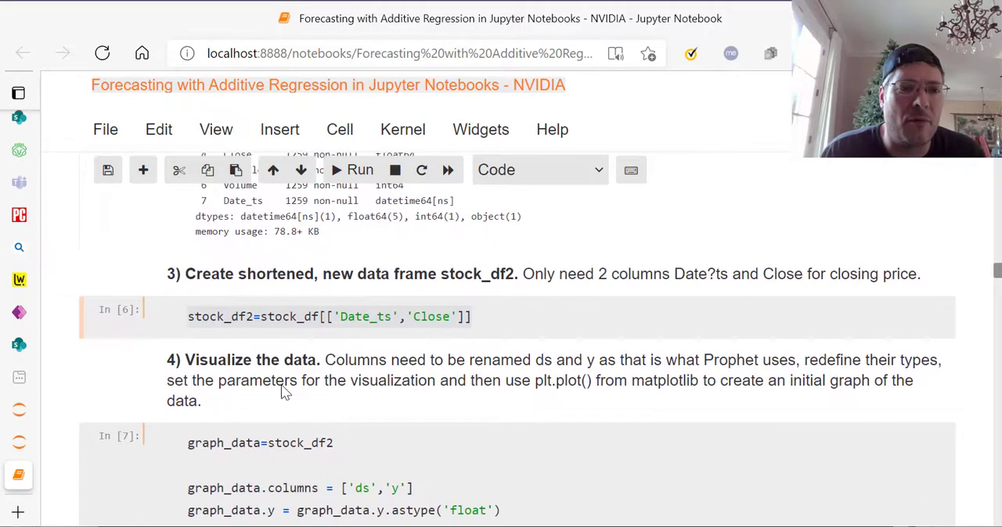
scroll(down, 3)
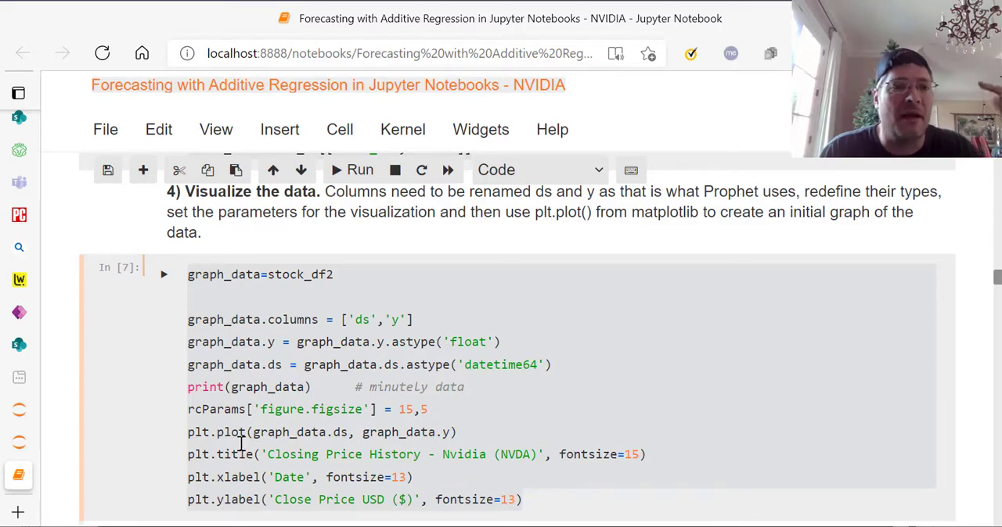
mouse_move(304, 365)
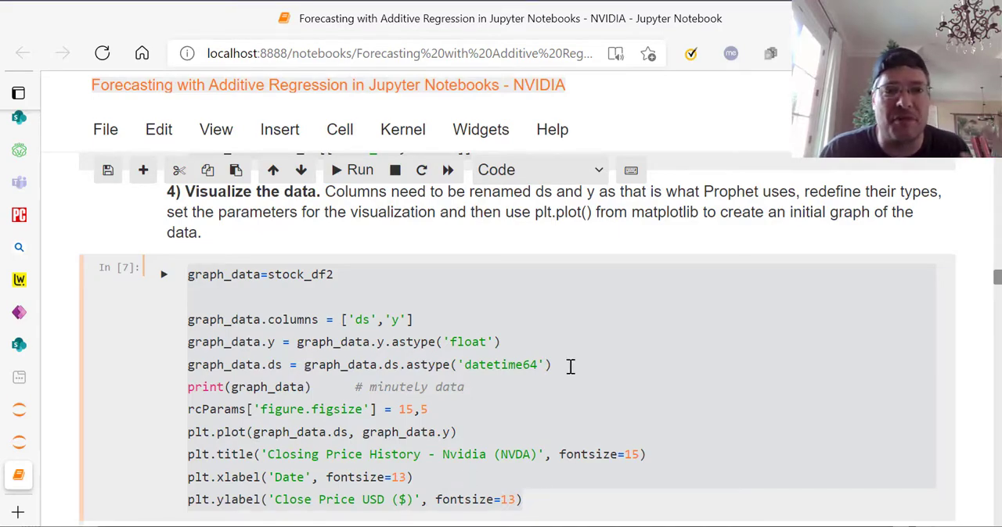
mouse_move(335, 438)
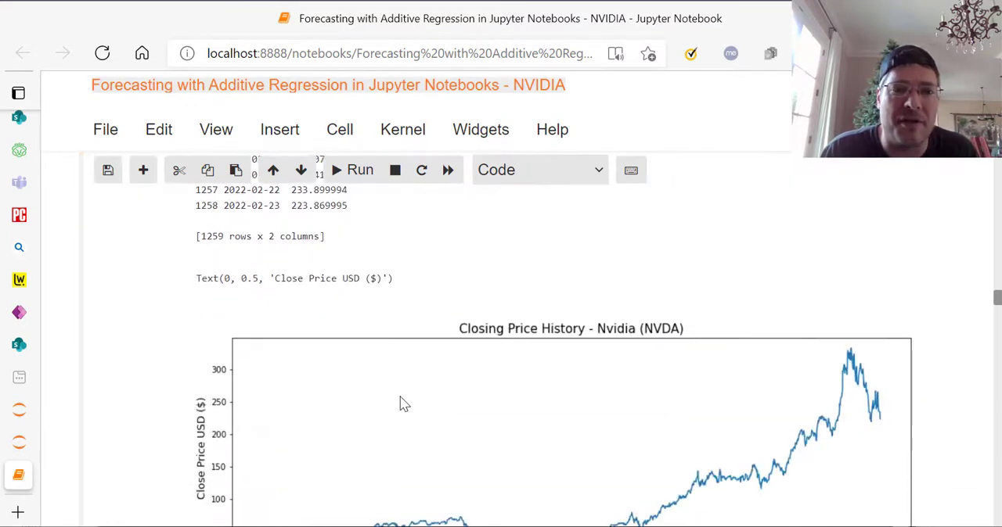
Scroll below the Closing Price History chart to the step 5 Prophet fit on graph_data
scroll(down, 3)
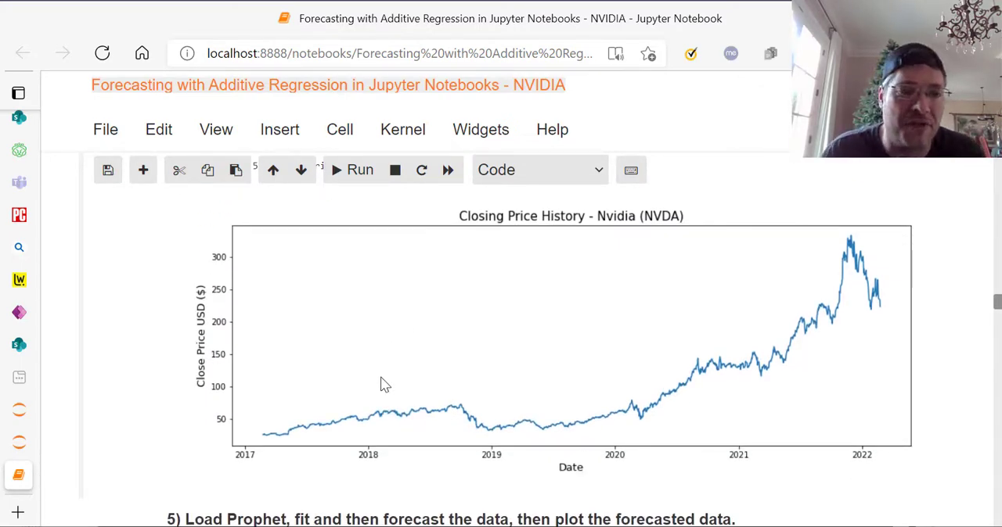
mouse_move(692, 395)
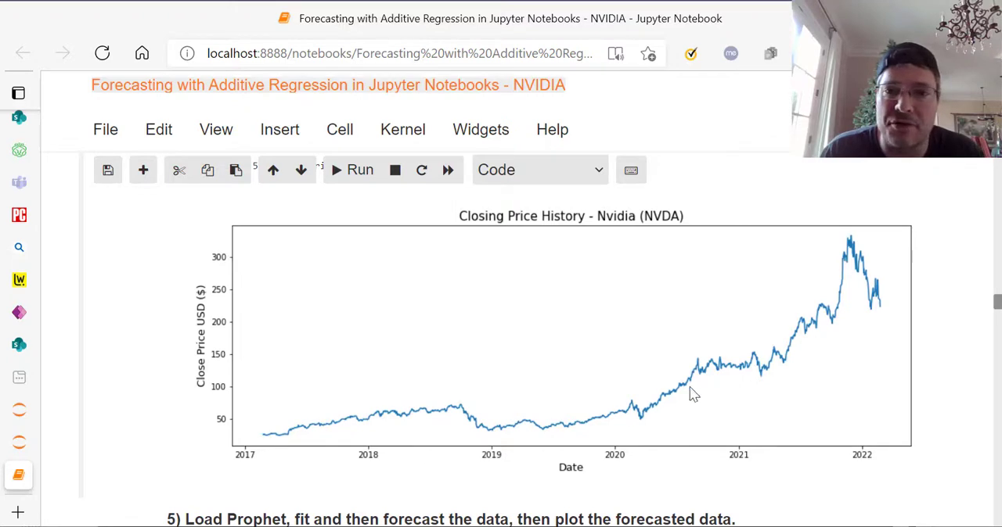
mouse_move(883, 323)
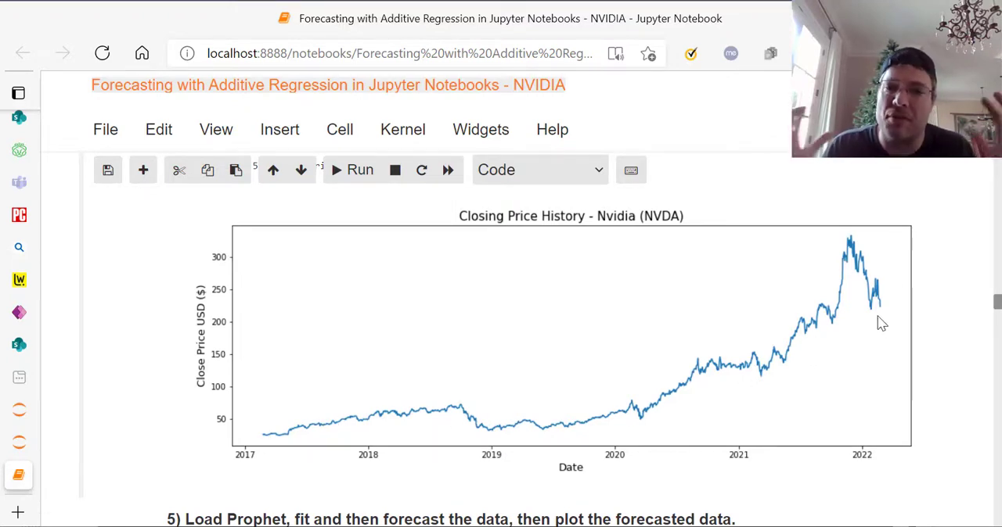
scroll(down, 3)
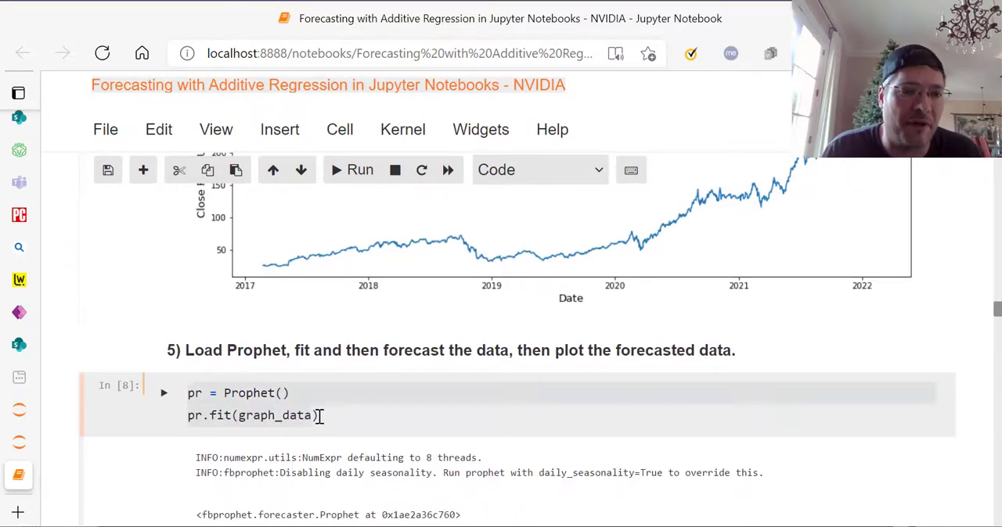
Scroll to the make_future_dataframe(periods=15, freq='W') forecast cell and its plot, focusing that cell
scroll(down, 3)
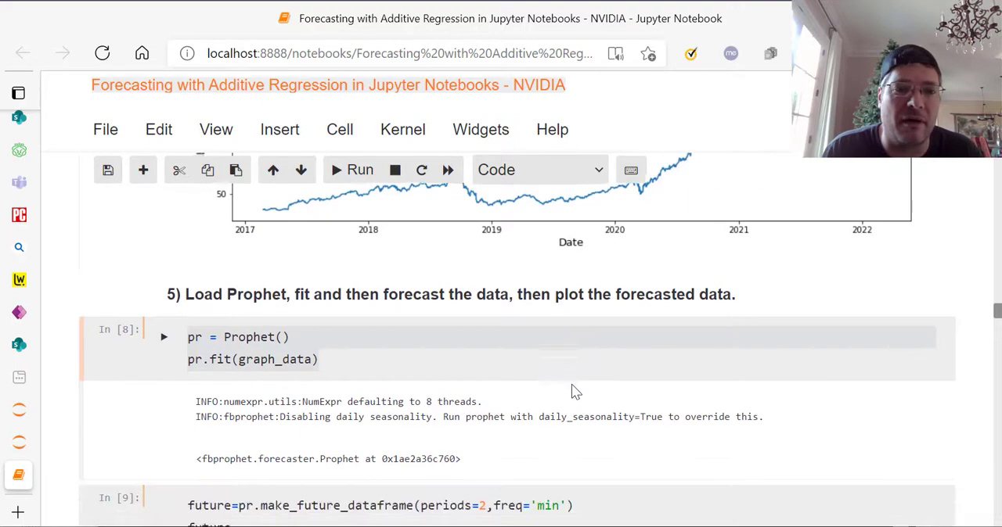
scroll(down, 3)
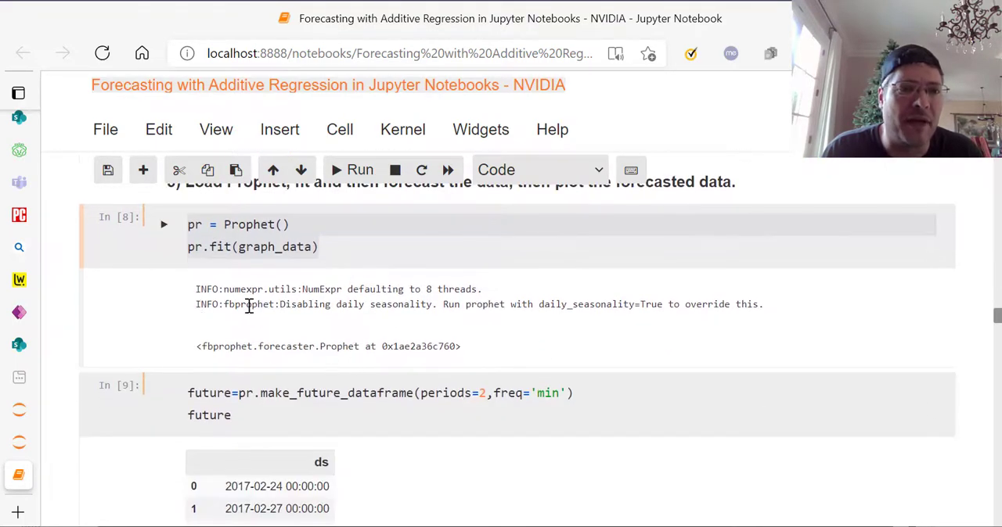
scroll(down, 3)
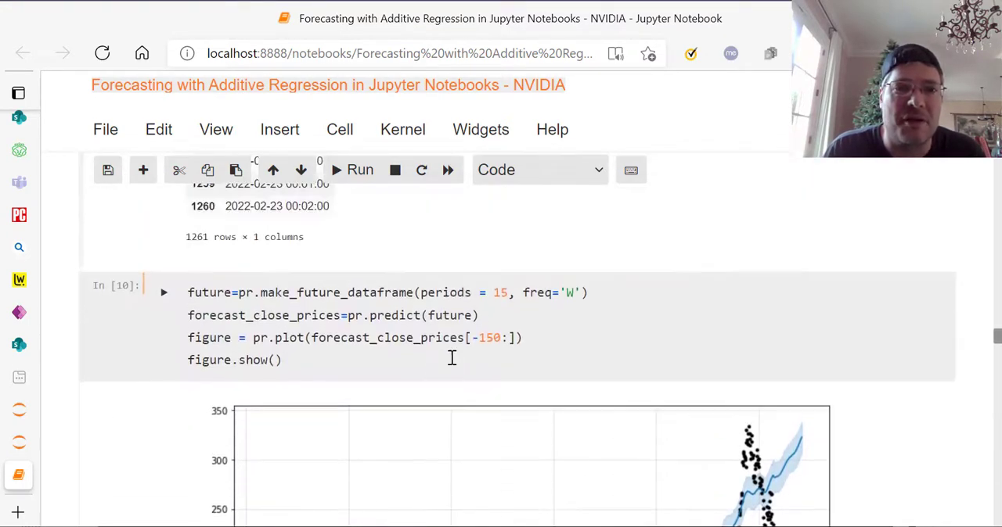
click(353, 344)
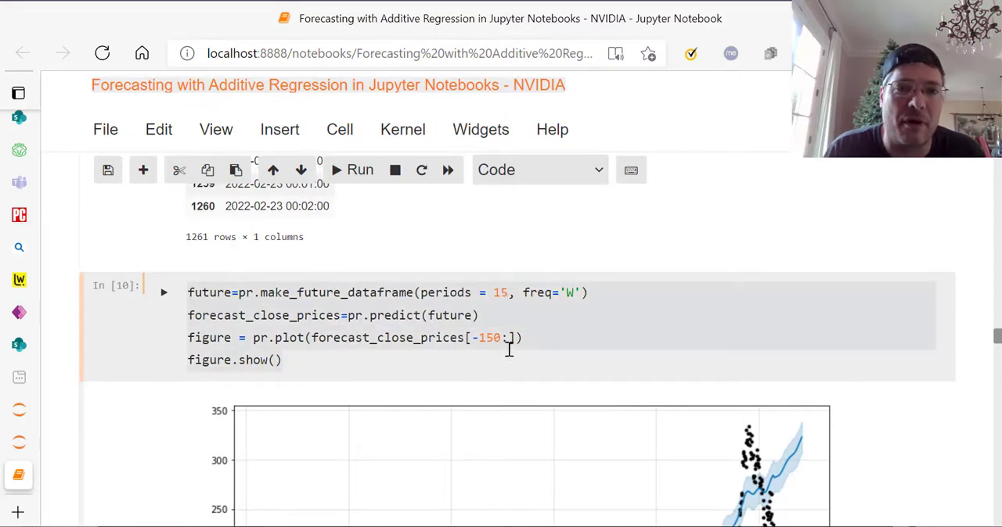
mouse_move(496, 349)
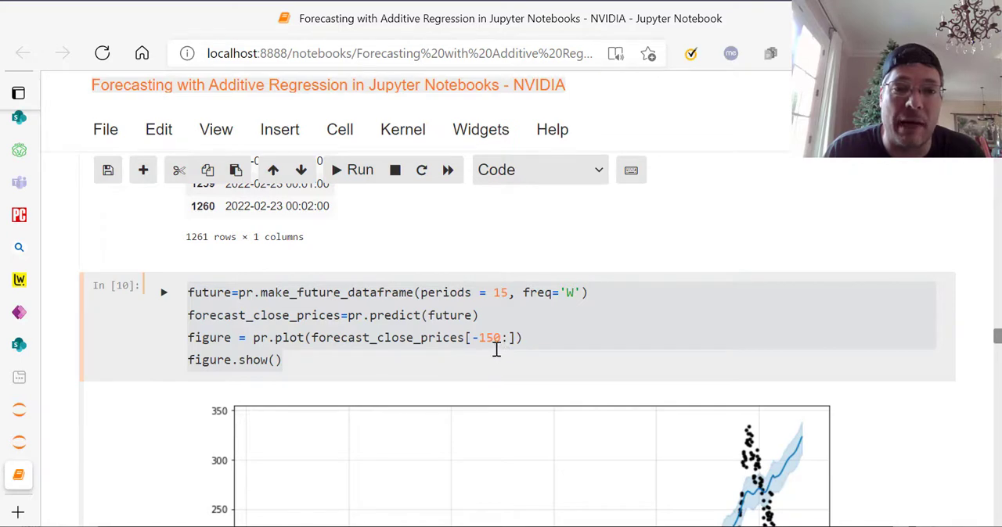
mouse_move(592, 352)
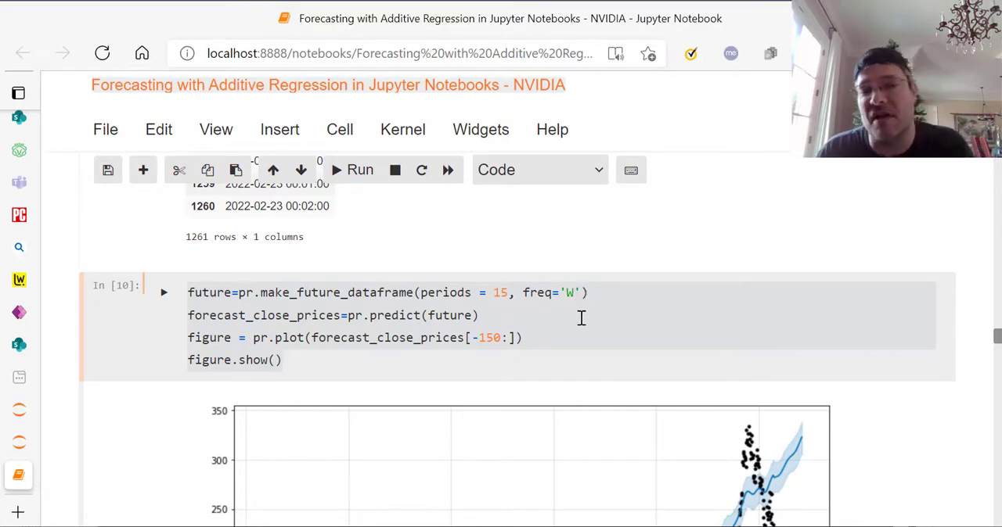
Inspect the full-history Prophet forecast plot, then reach section 6's trend and yhat table
scroll(down, 3)
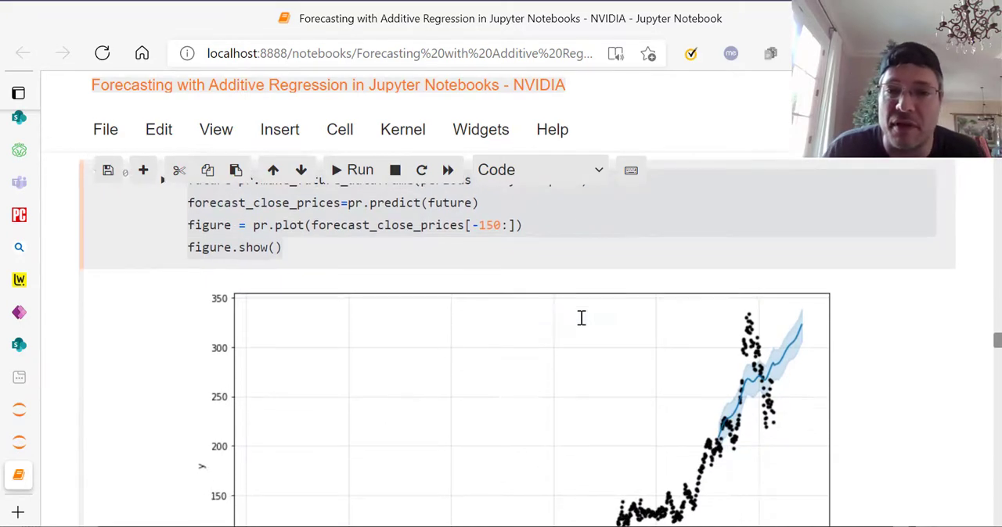
scroll(down, 3)
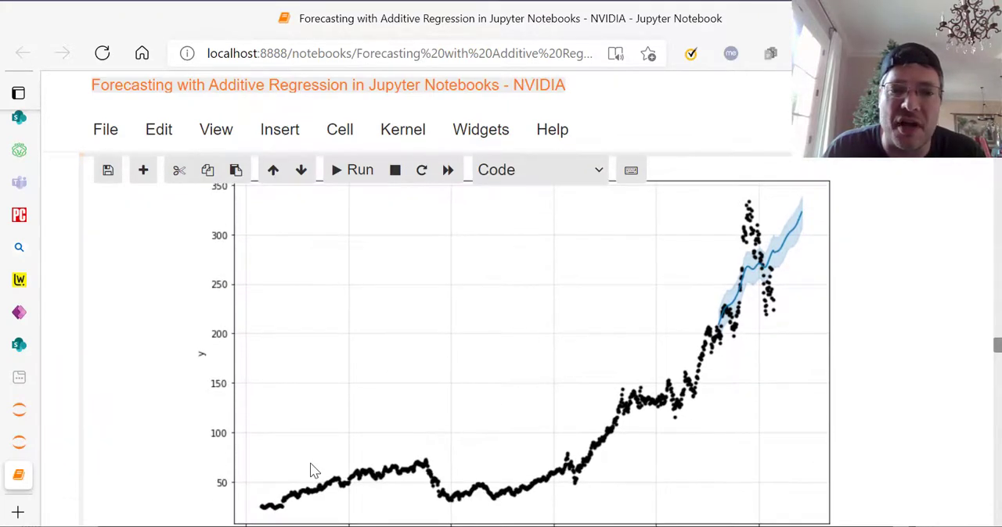
mouse_move(795, 243)
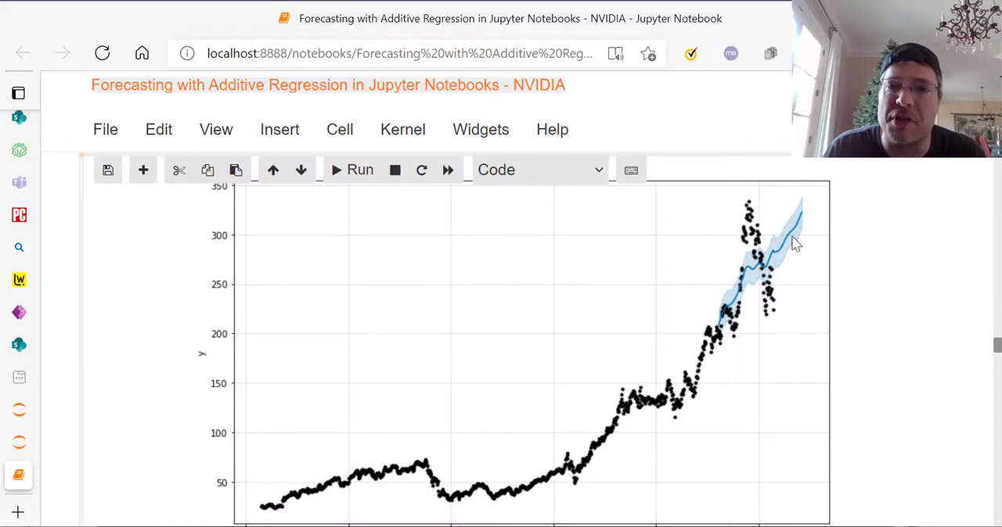
mouse_move(785, 250)
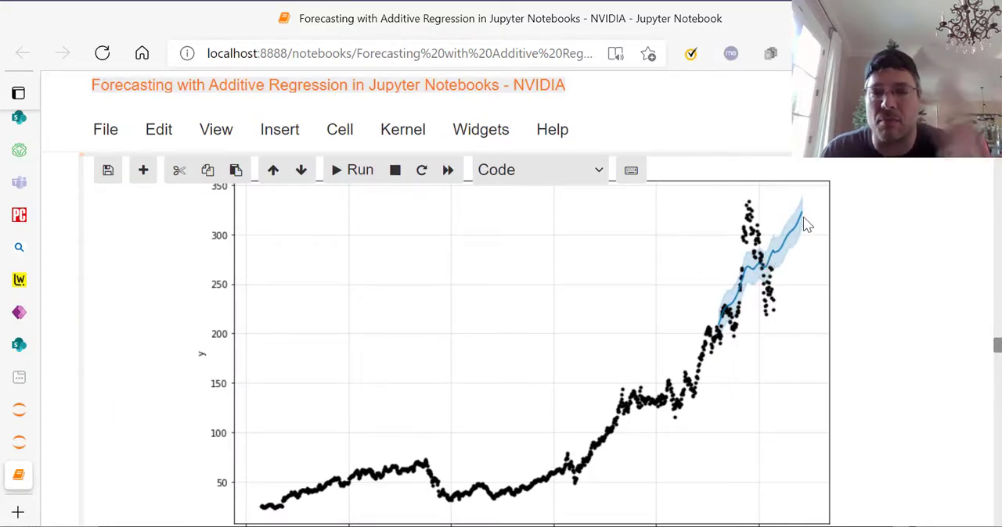
mouse_move(755, 206)
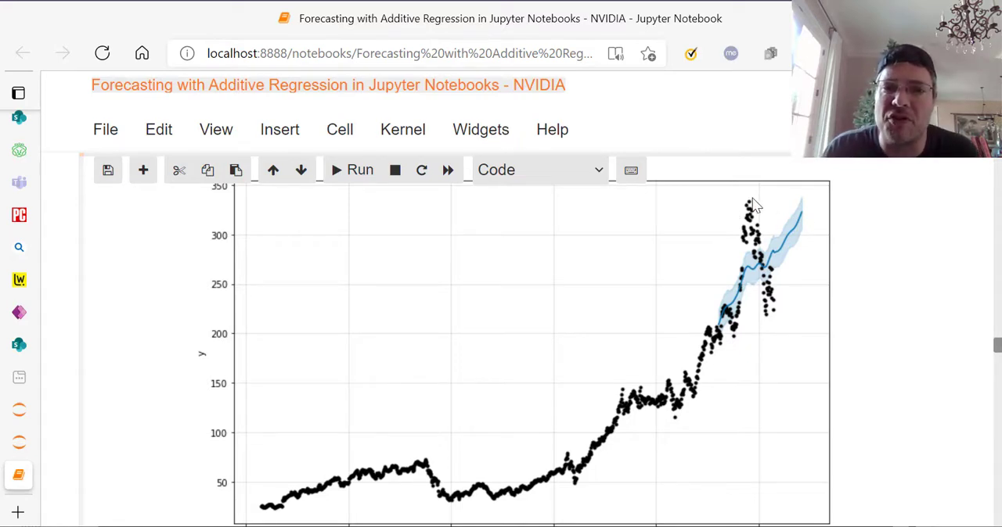
mouse_move(749, 285)
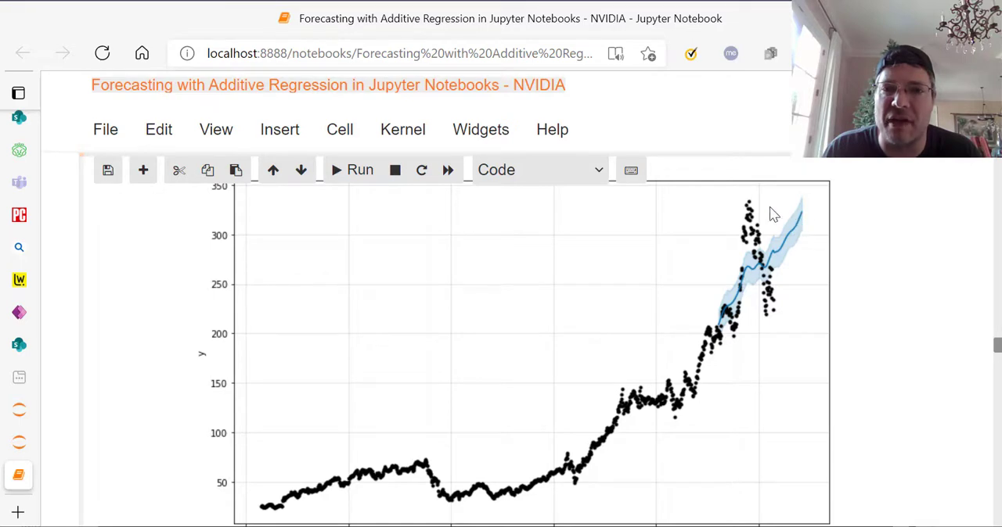
mouse_move(814, 230)
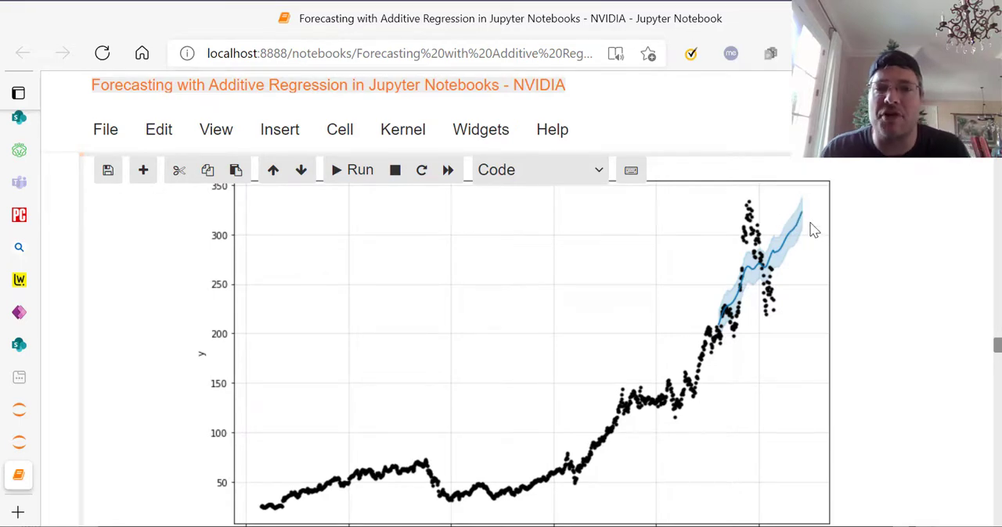
mouse_move(795, 327)
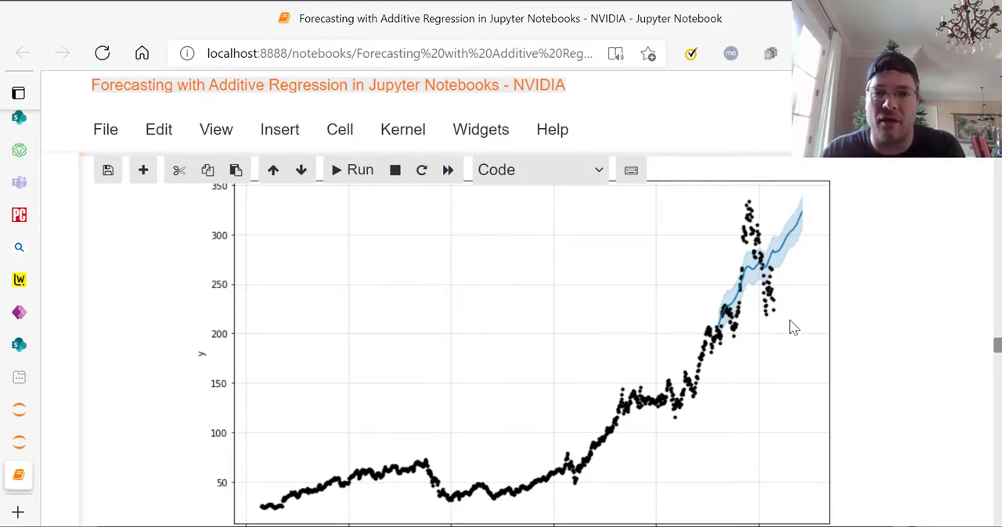
scroll(down, 3)
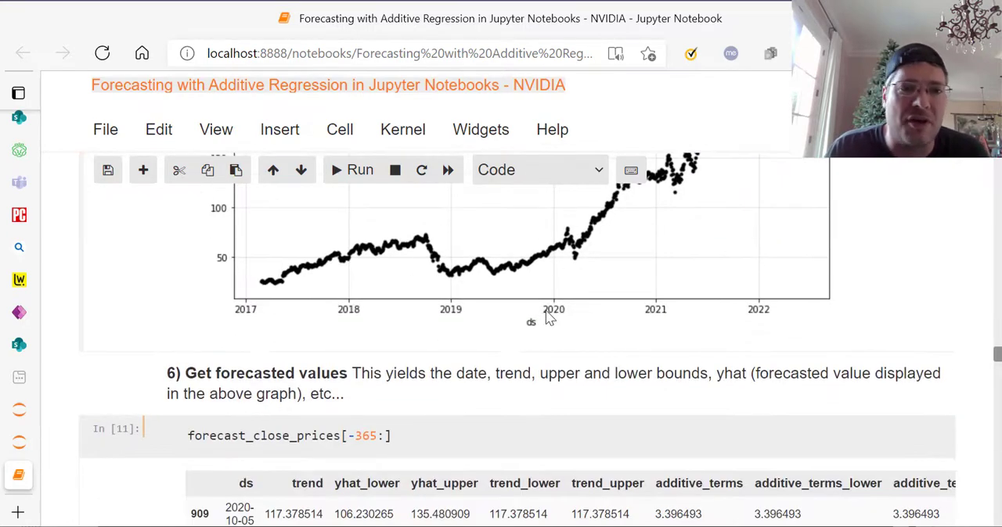
scroll(down, 3)
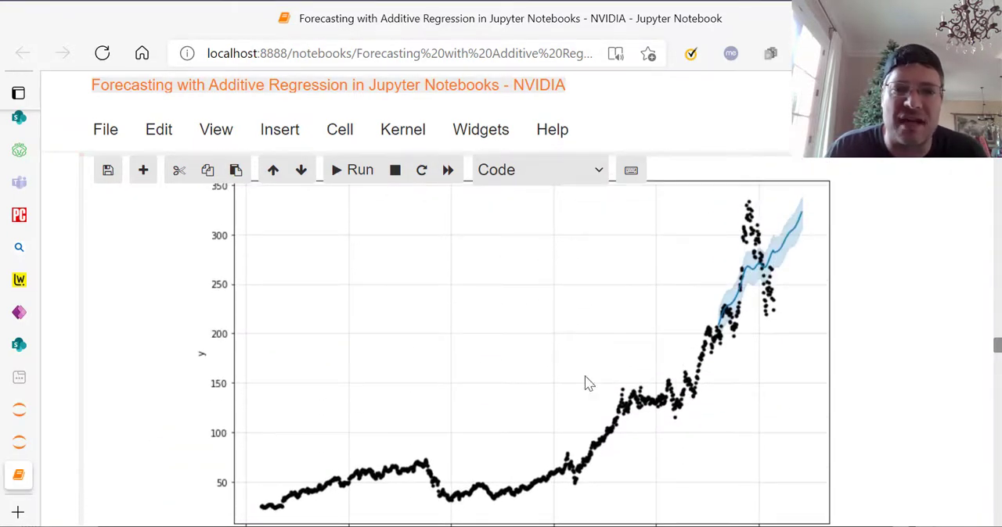
mouse_move(727, 391)
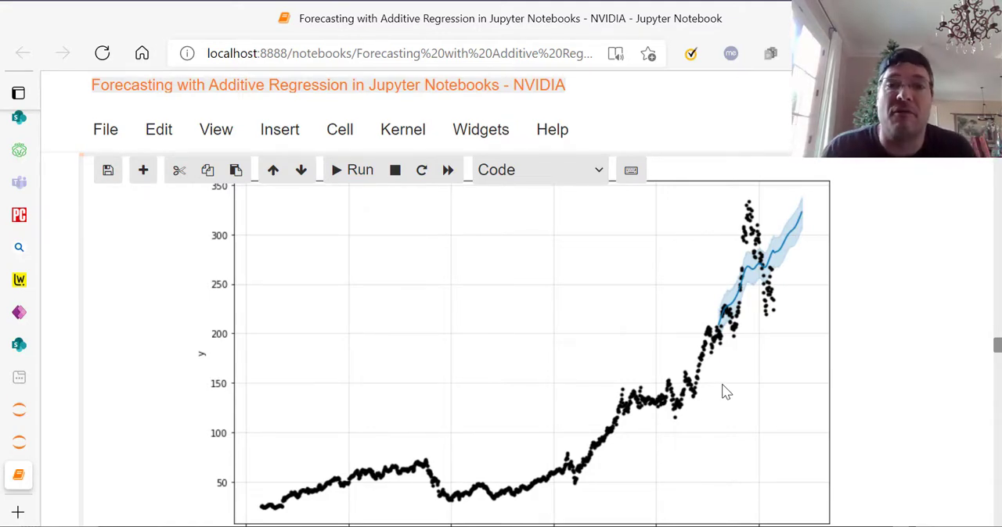
mouse_move(844, 212)
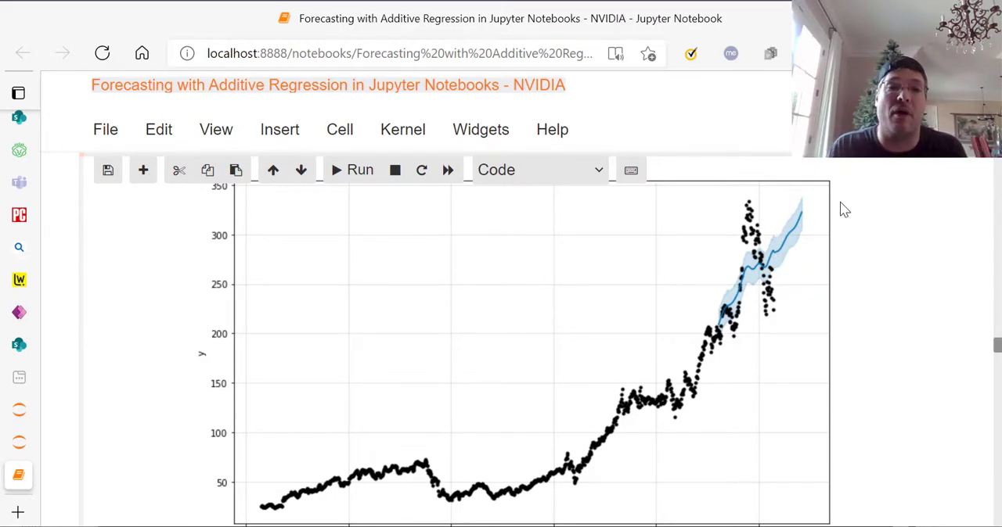
mouse_move(729, 252)
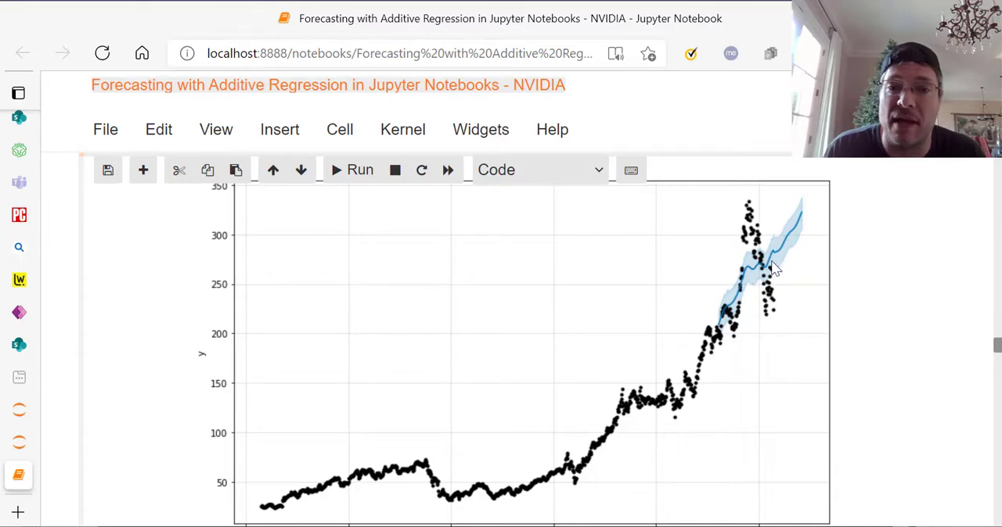
scroll(down, 3)
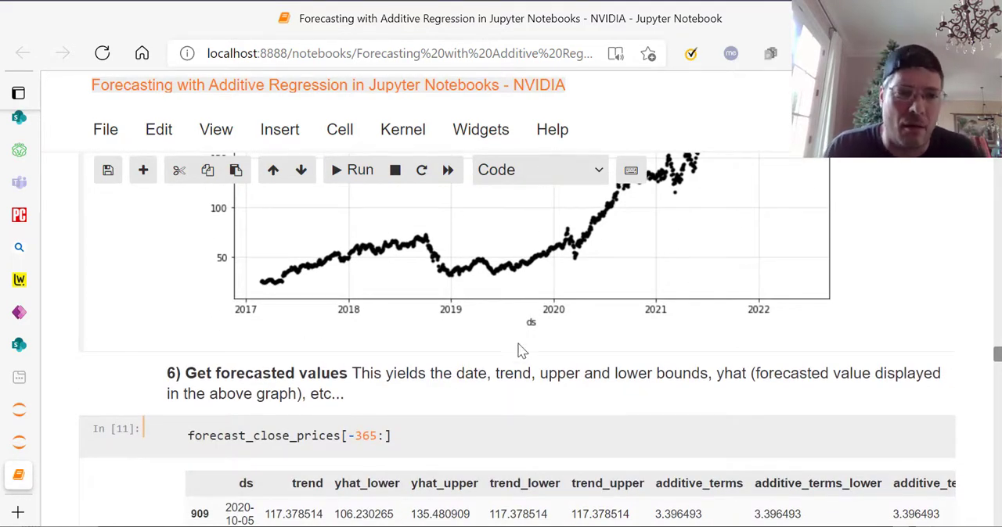
mouse_move(783, 407)
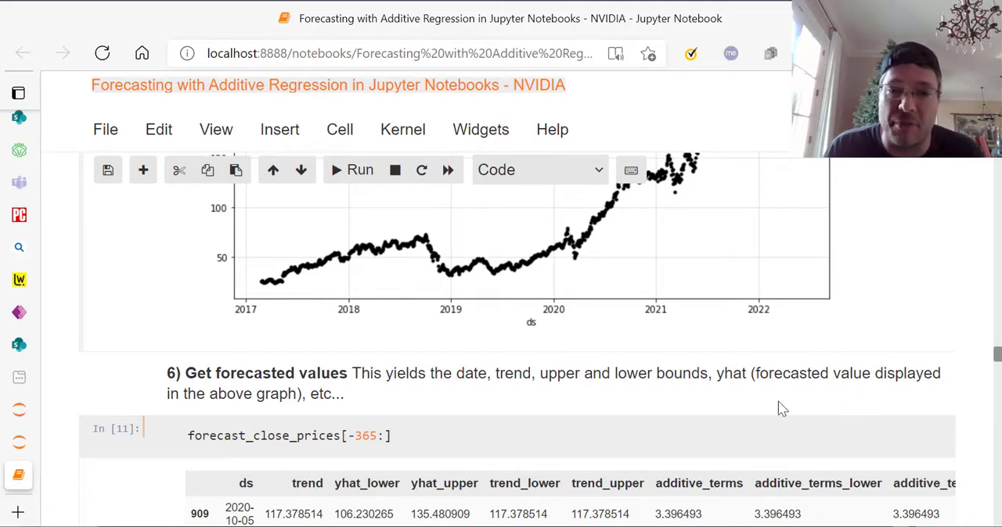
Go through the forecast_close_prices[-365:] table to its yearly, multiplicative and yhat columns, reaching Part 2
click(222, 435)
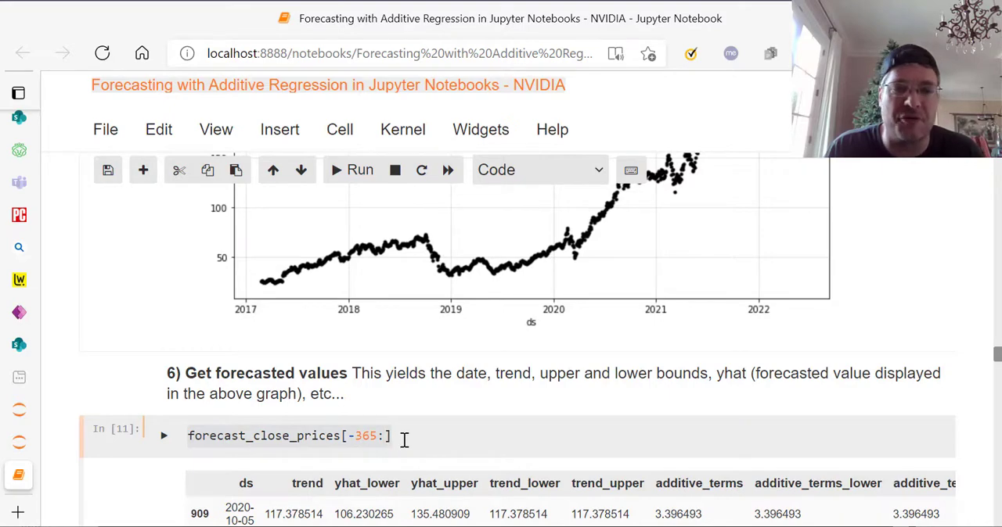
mouse_move(623, 446)
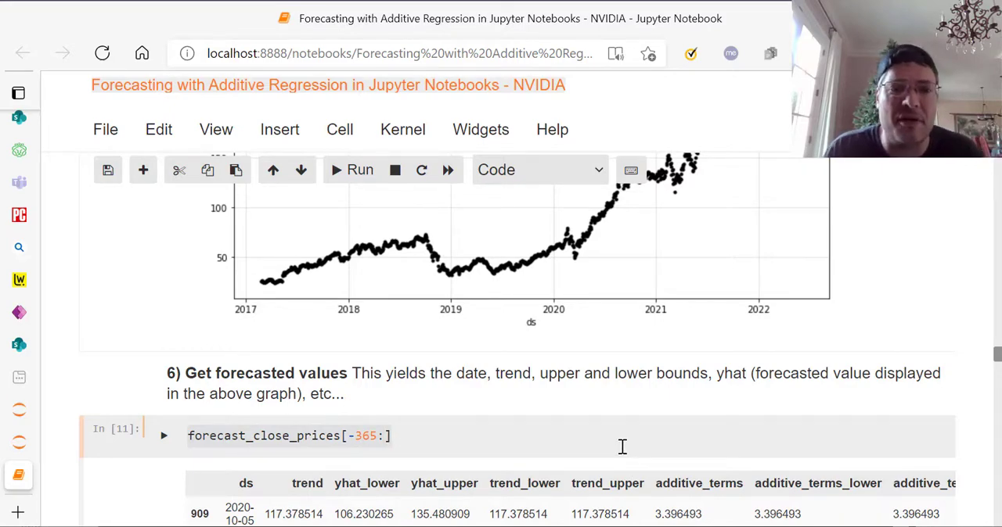
scroll(down, 3)
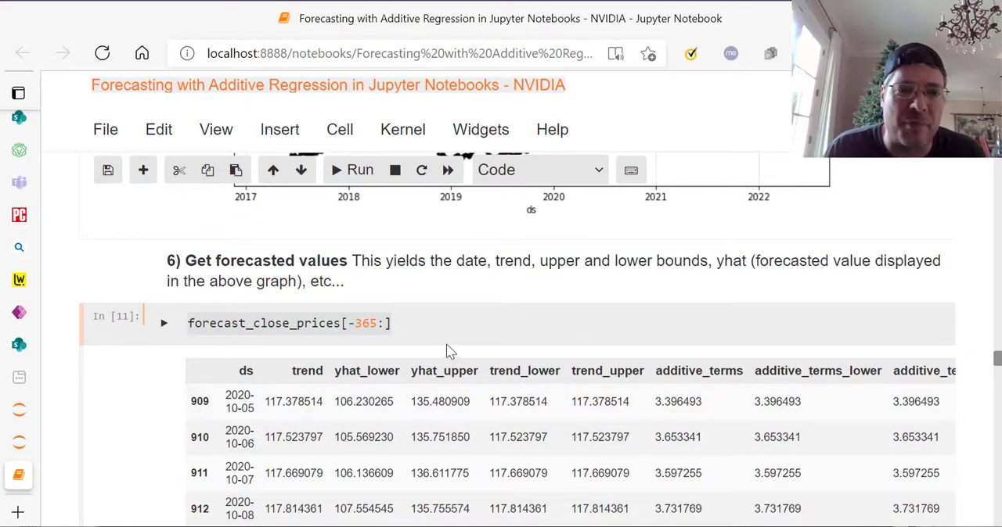
scroll(down, 3)
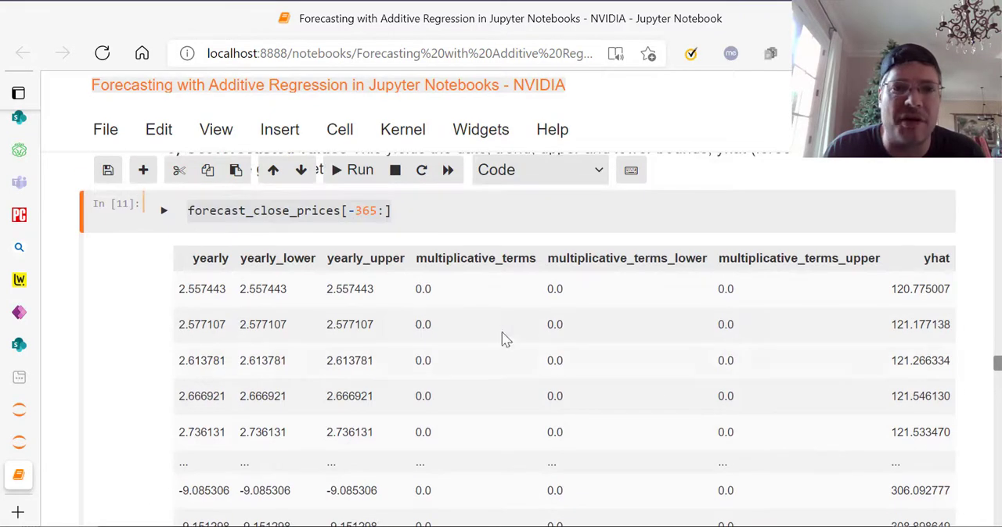
mouse_move(867, 413)
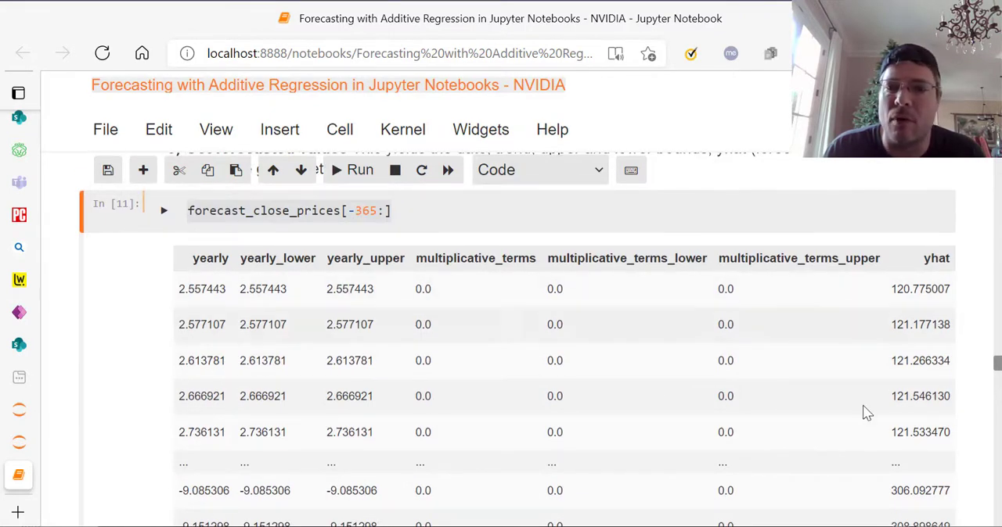
scroll(down, 3)
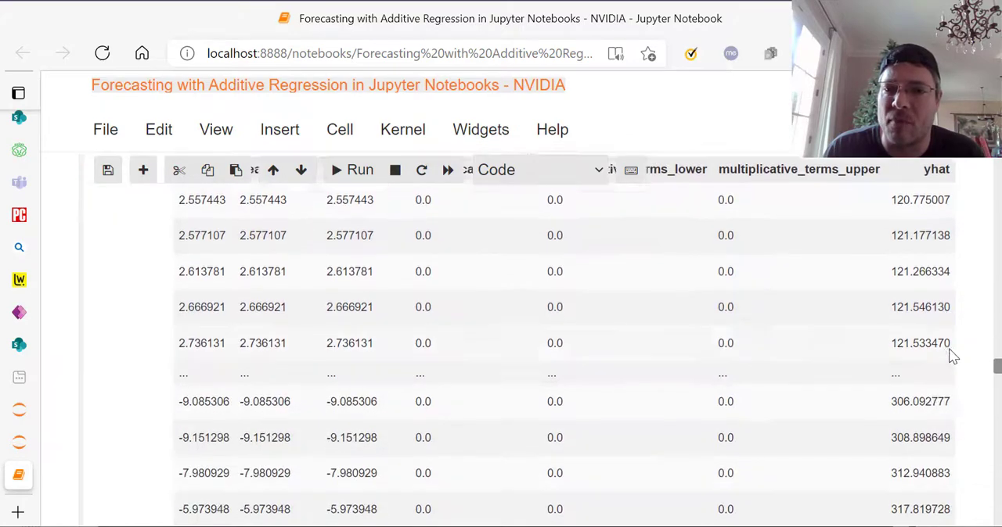
scroll(down, 3)
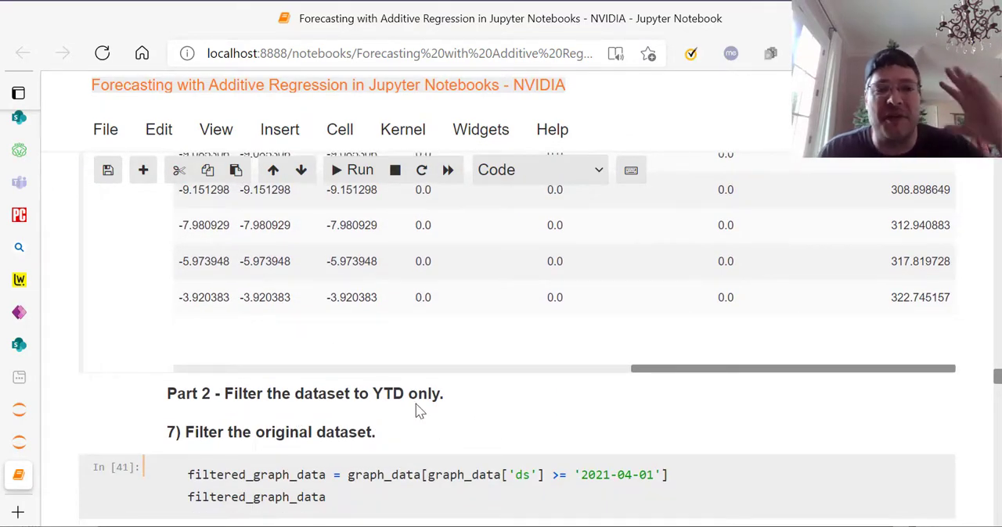
mouse_move(498, 394)
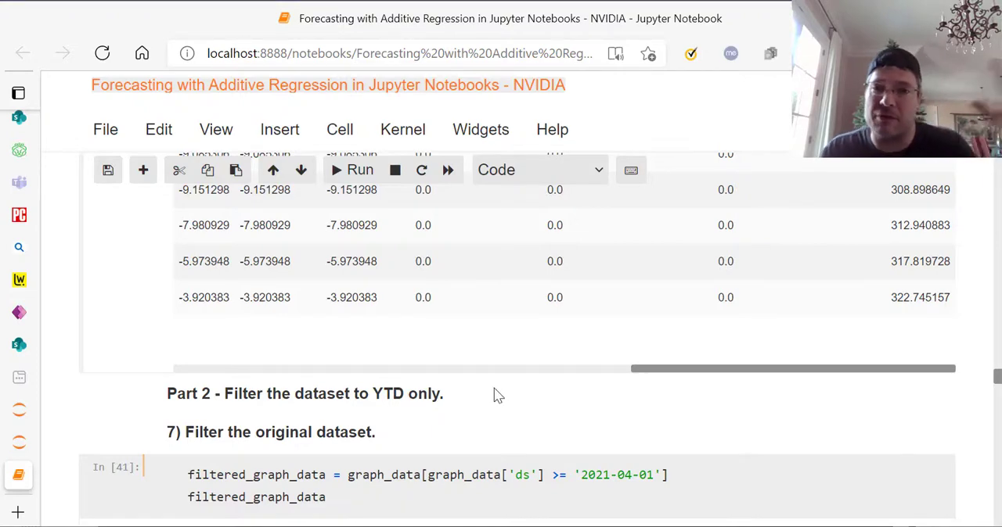
Examine the filtered_graph_data cell and its ds/y output from 2021-04-01 into February 2022
click(360, 169)
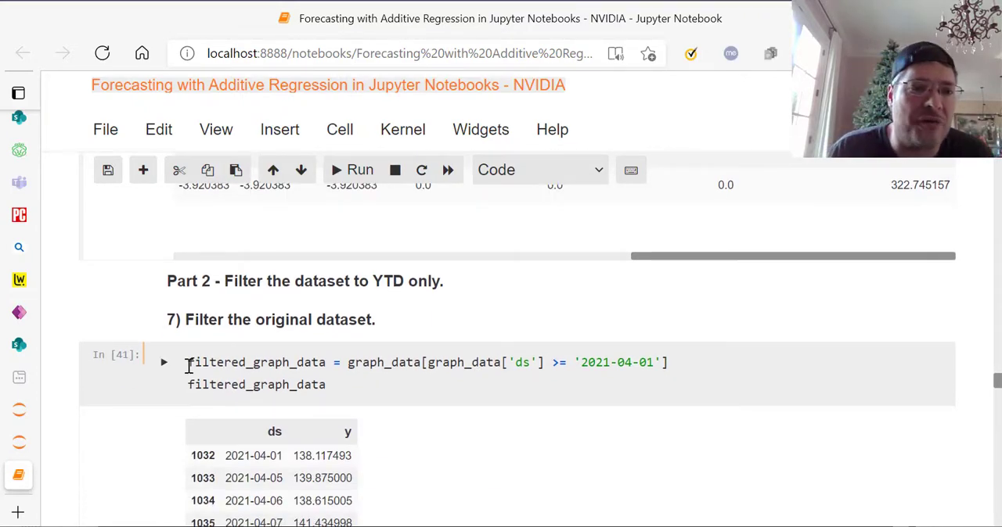
click(604, 363)
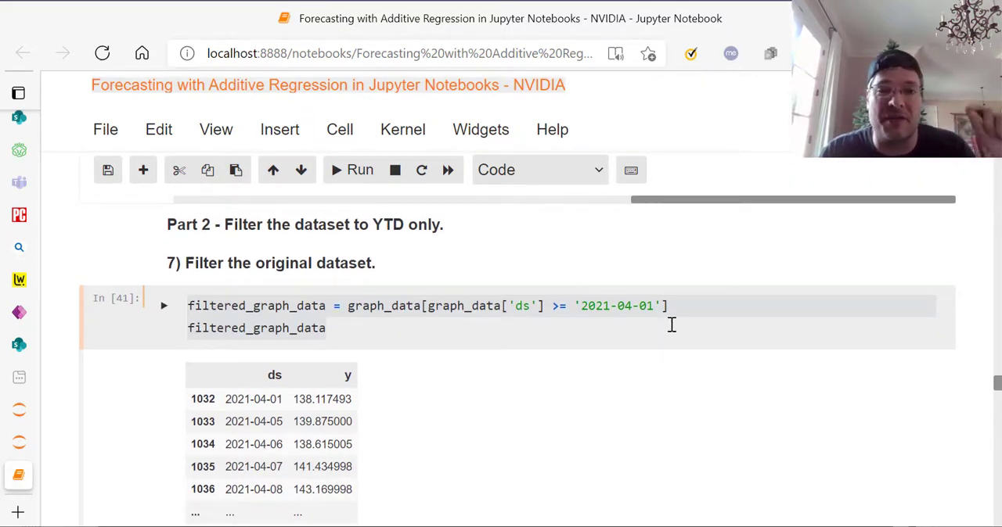
scroll(down, 3)
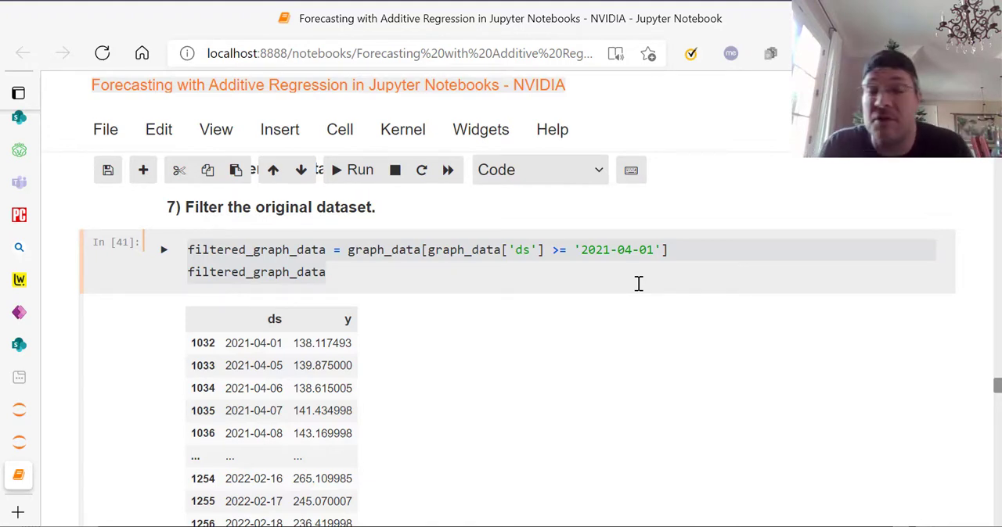
Scroll through the pr2 Prophet fit on filtered data and its 188-row future dataframe
scroll(down, 3)
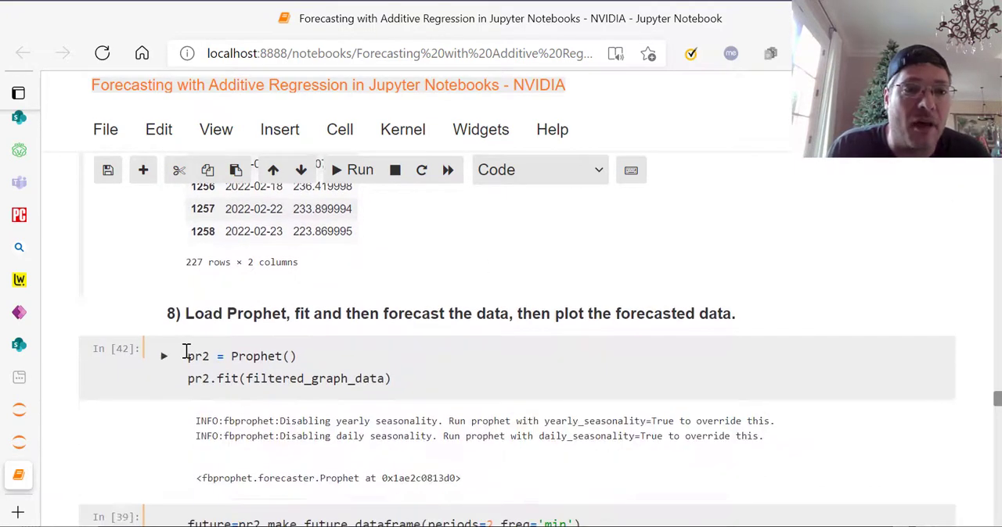
scroll(down, 3)
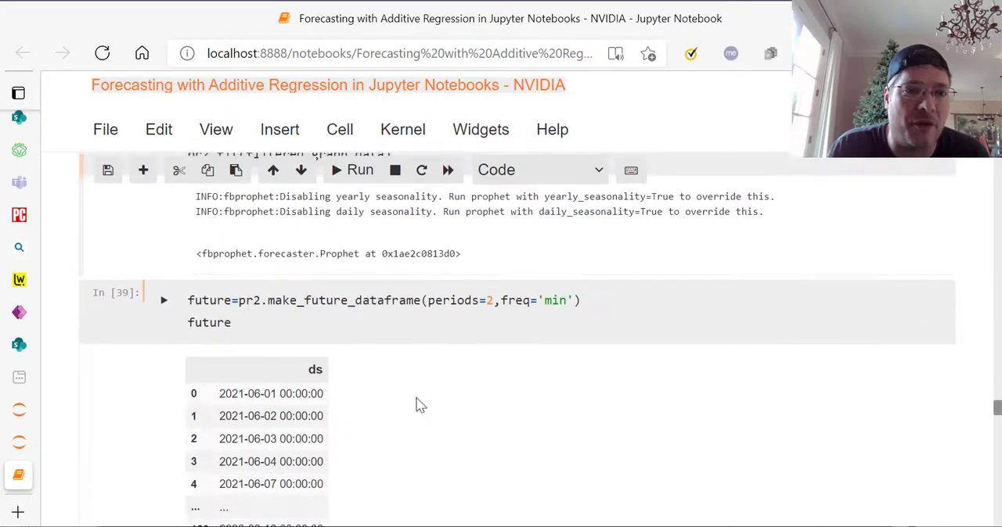
scroll(down, 3)
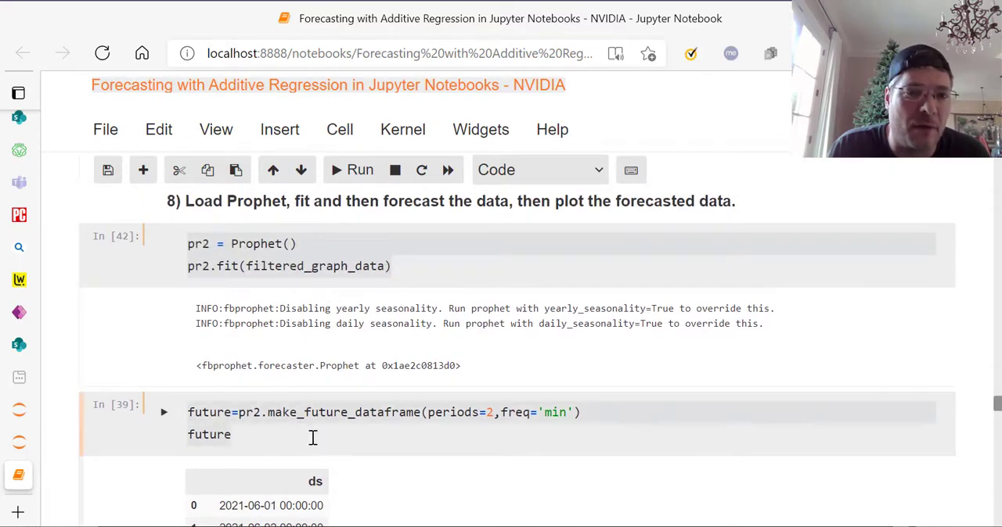
mouse_move(445, 446)
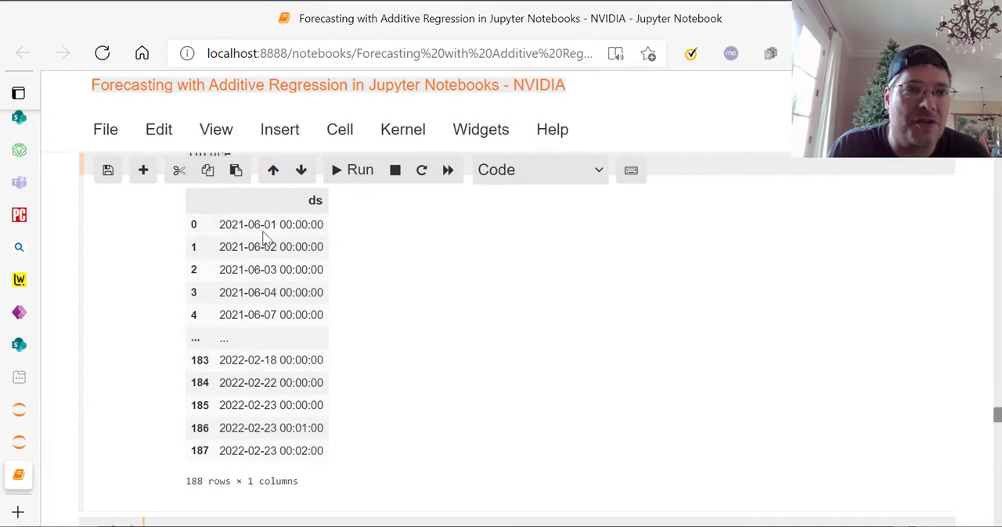
scroll(down, 3)
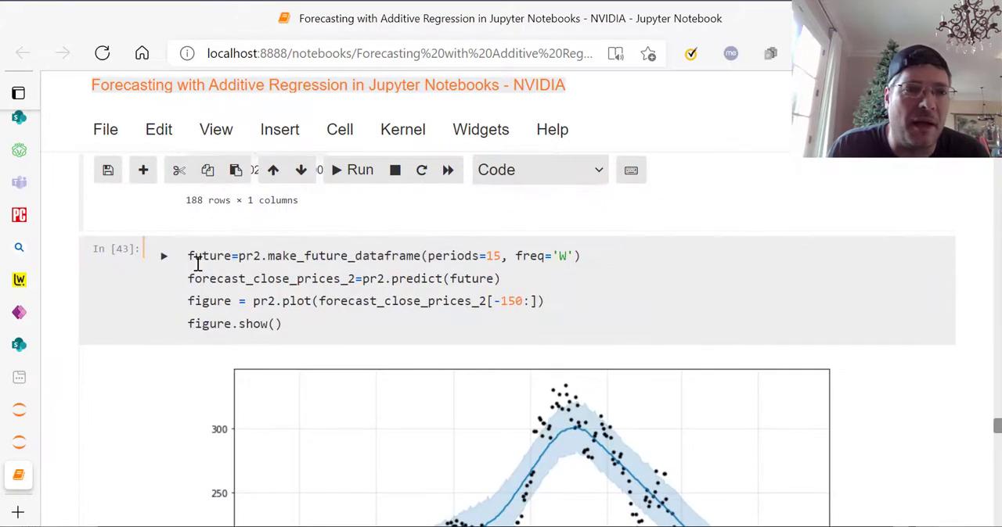
click(504, 258)
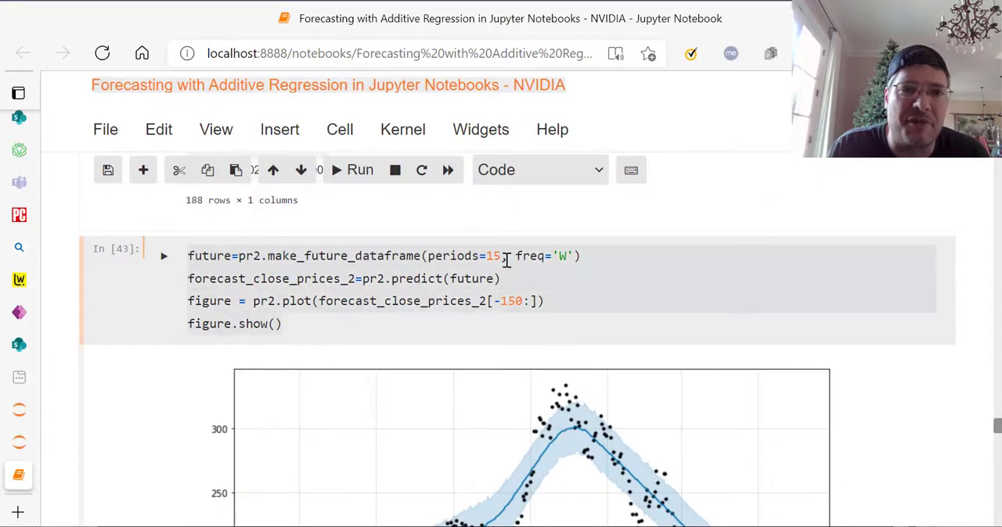
scroll(down, 3)
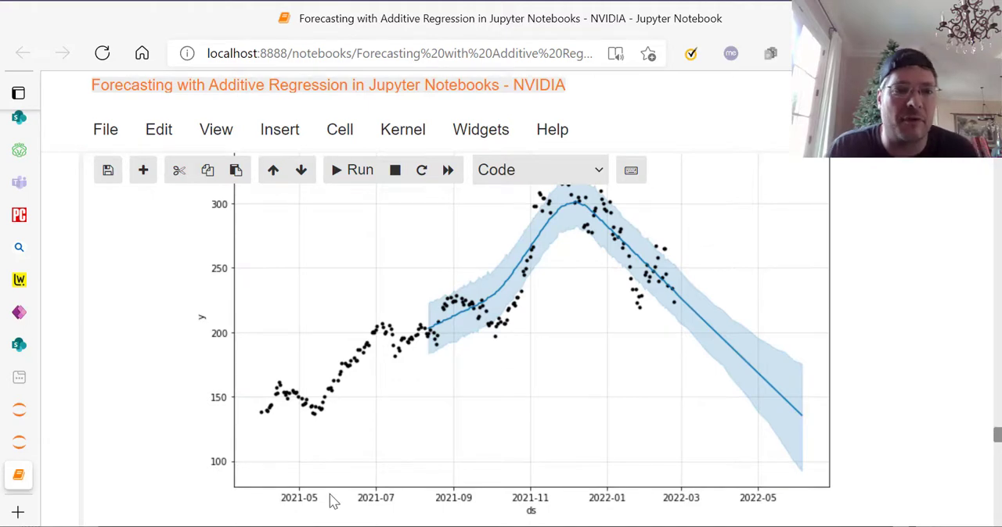
mouse_move(591, 291)
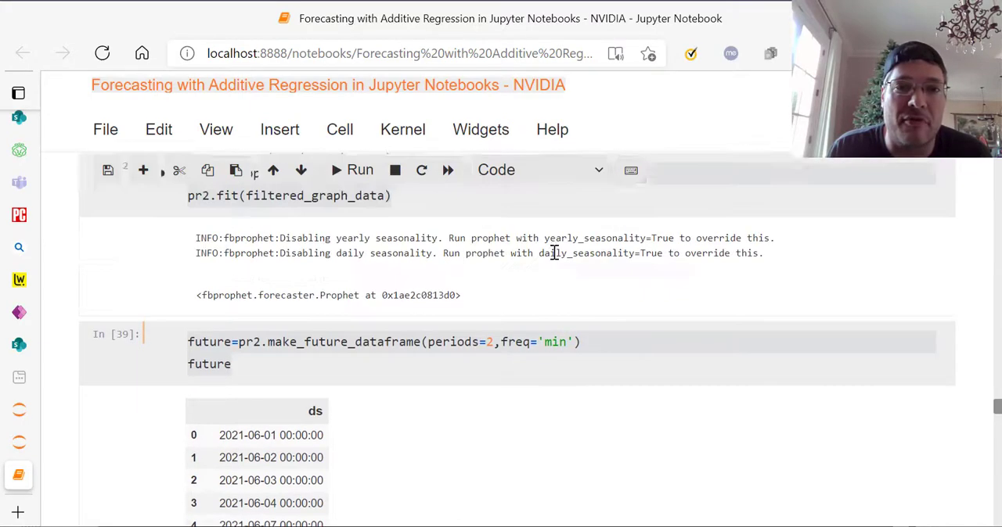
scroll(down, 3)
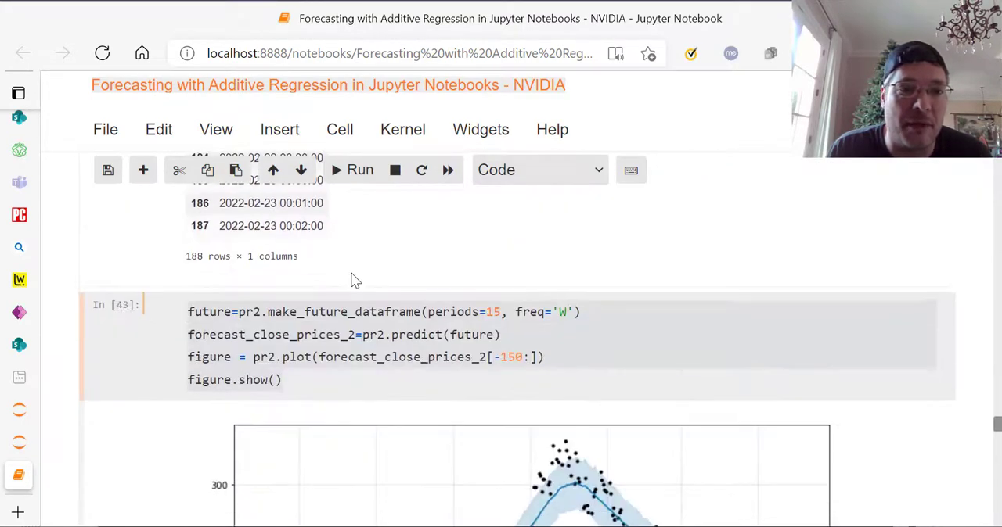
scroll(down, 3)
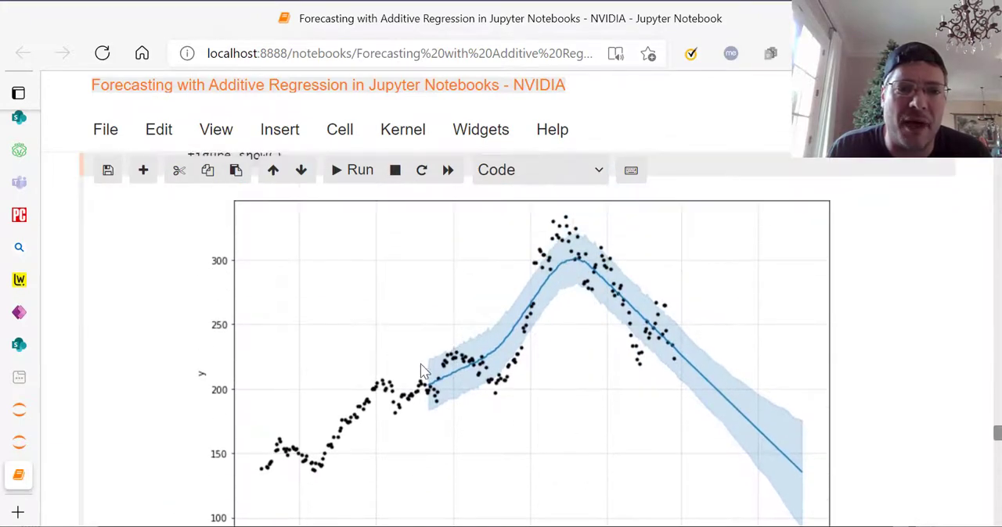
mouse_move(683, 357)
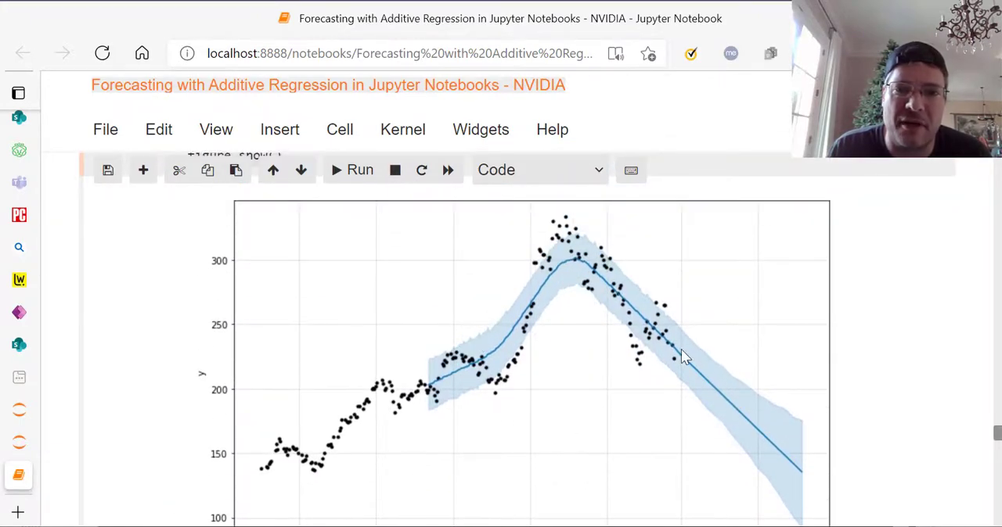
mouse_move(780, 435)
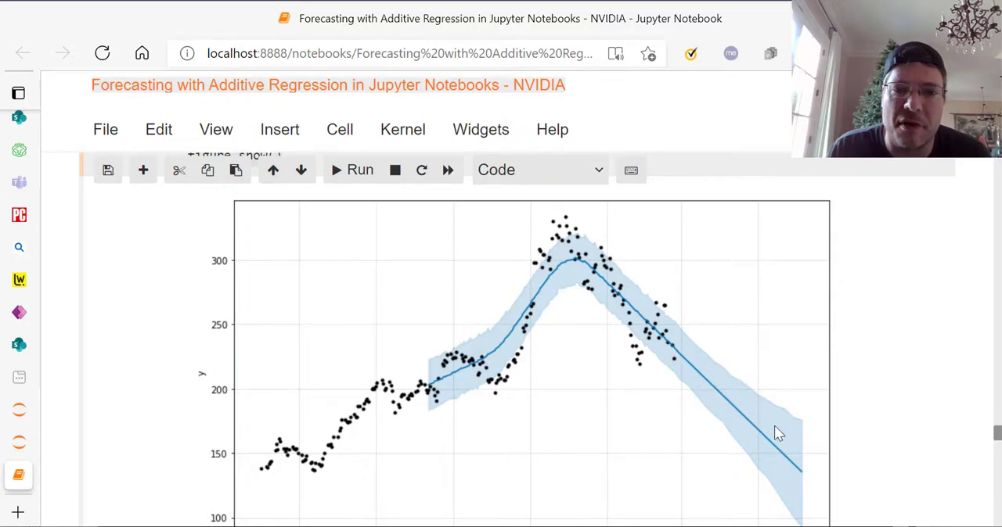
mouse_move(304, 413)
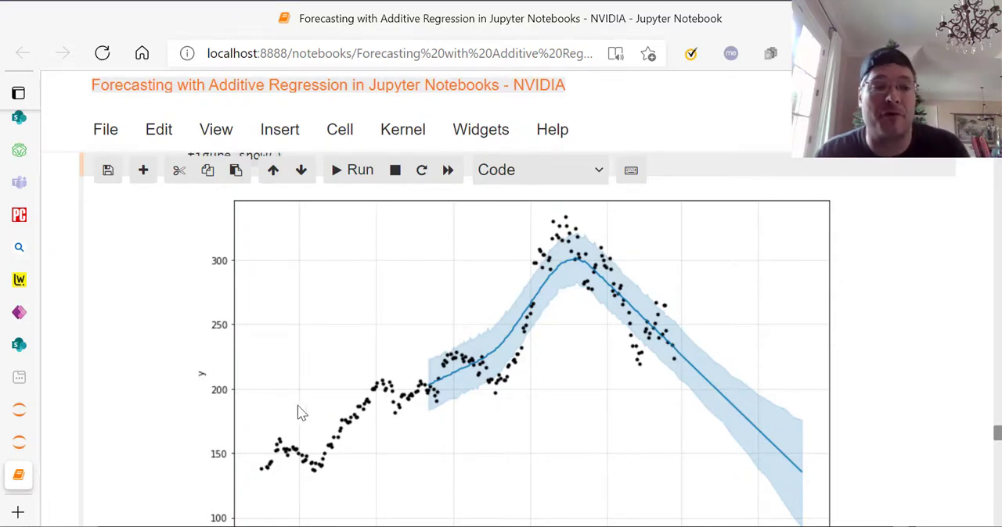
scroll(down, 3)
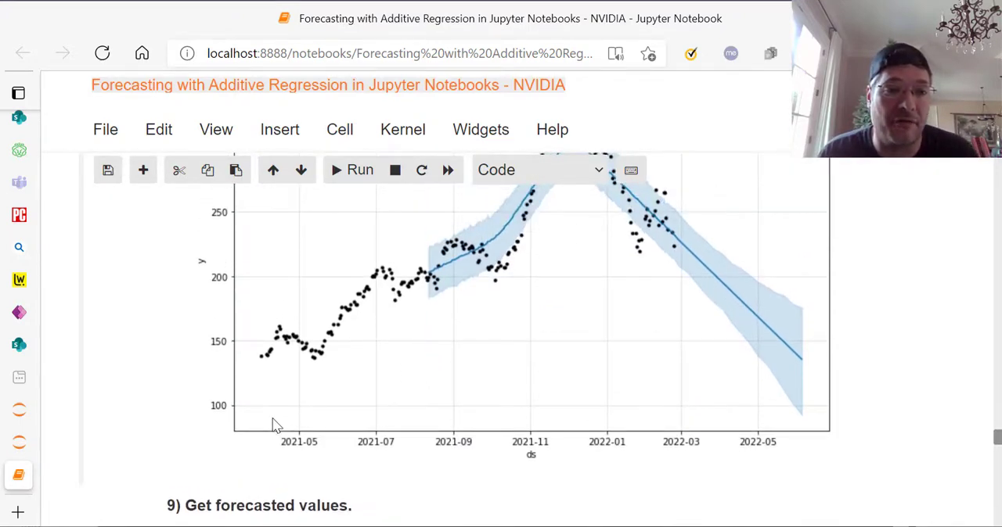
mouse_move(686, 310)
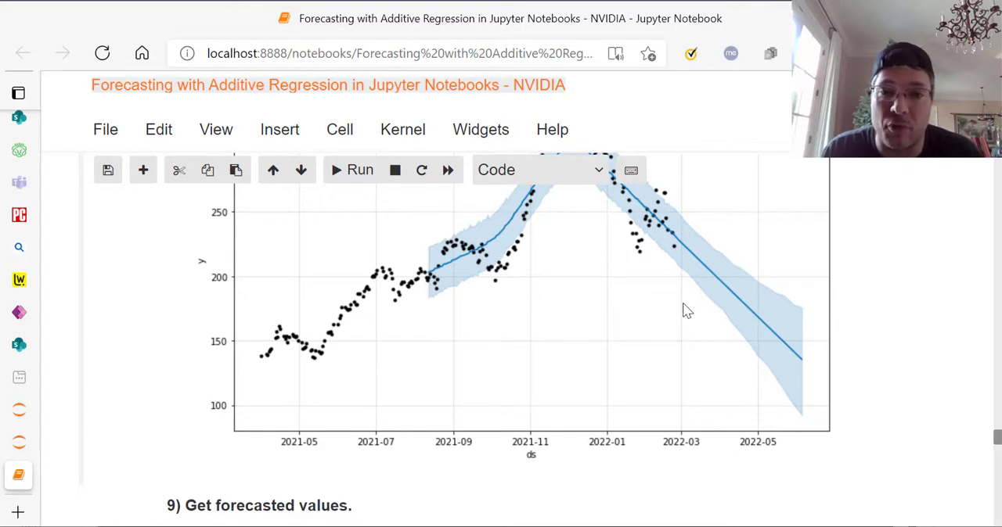
scroll(down, 3)
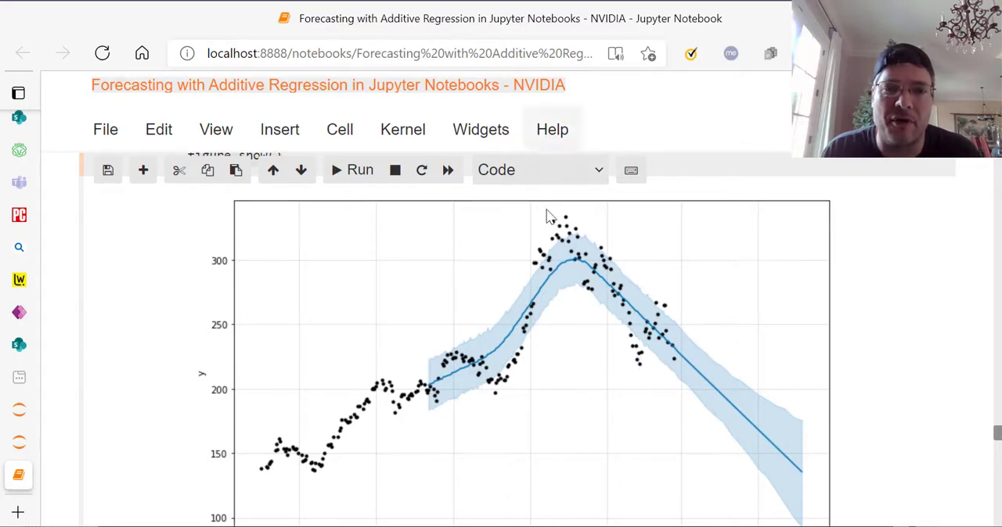
mouse_move(795, 216)
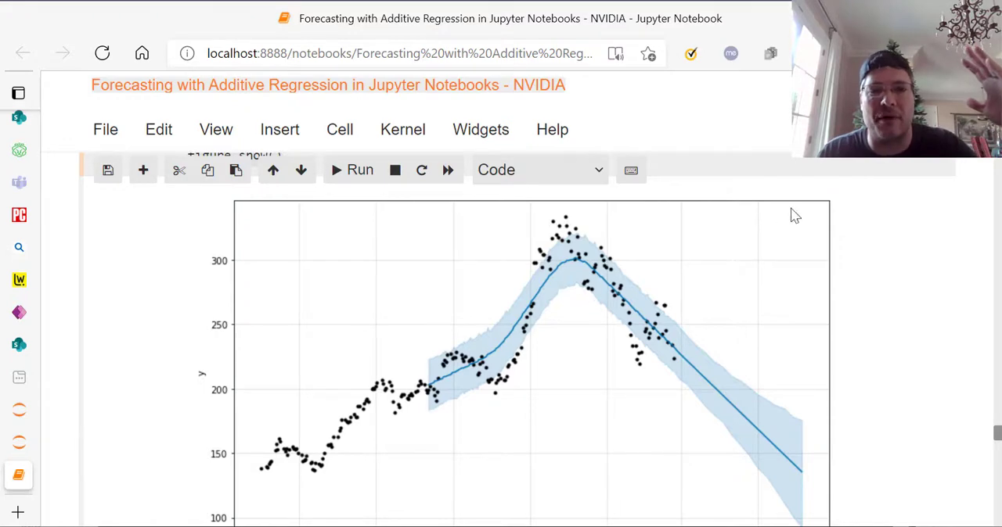
mouse_move(688, 382)
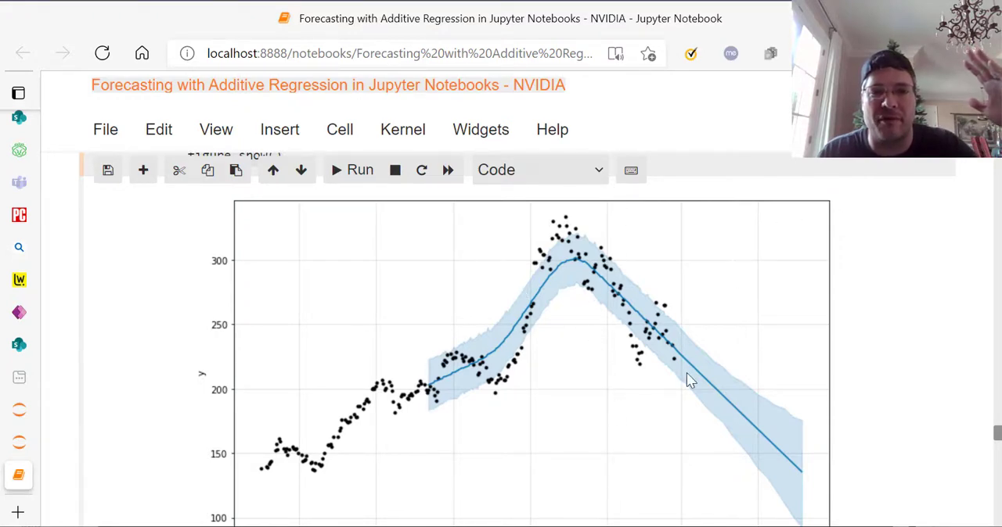
scroll(down, 3)
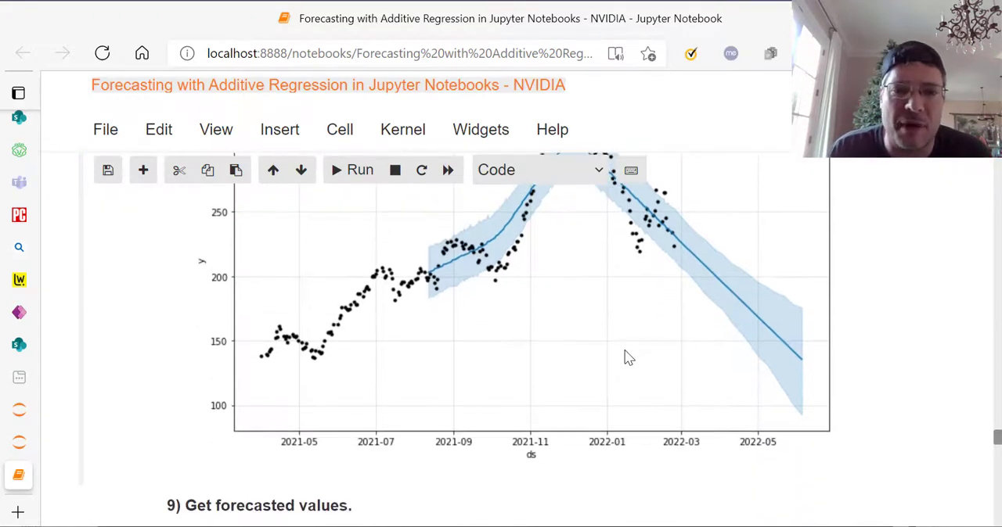
scroll(down, 3)
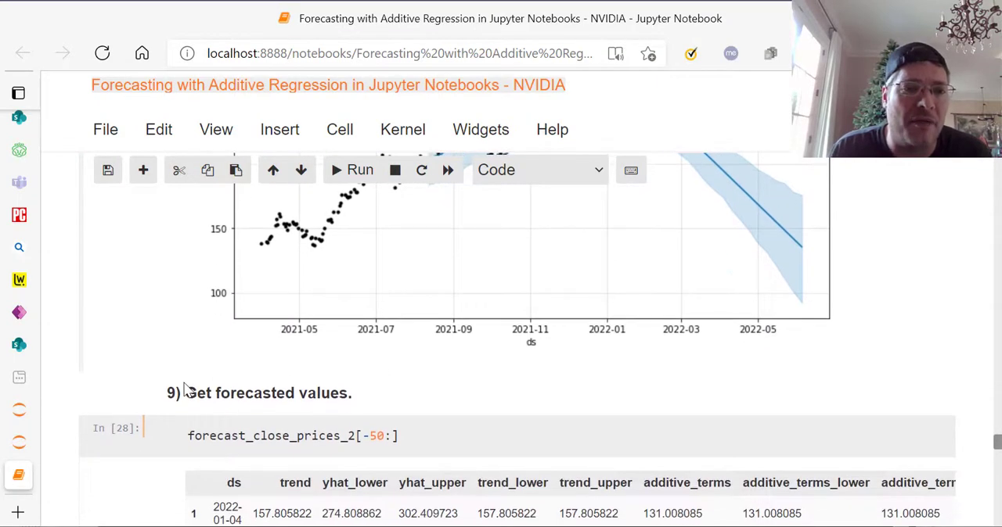
scroll(down, 3)
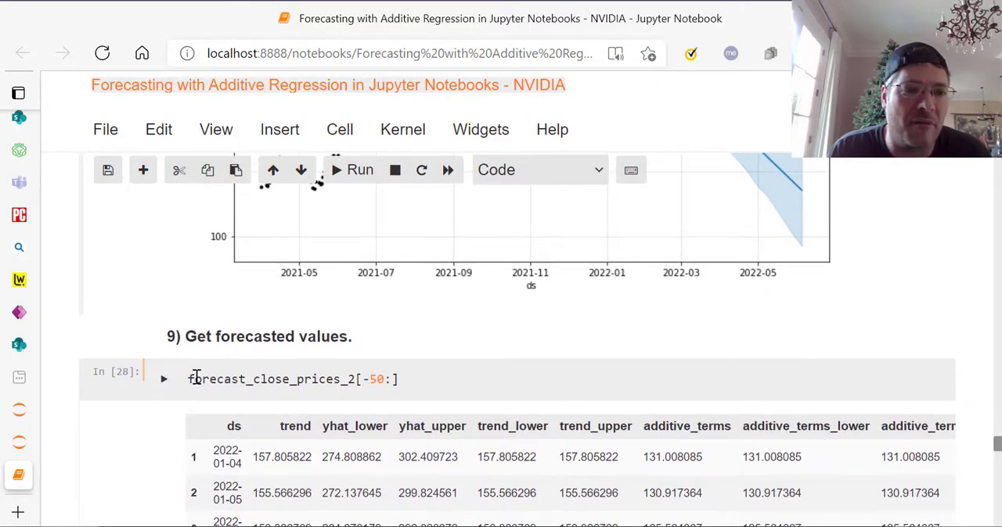
click(413, 379)
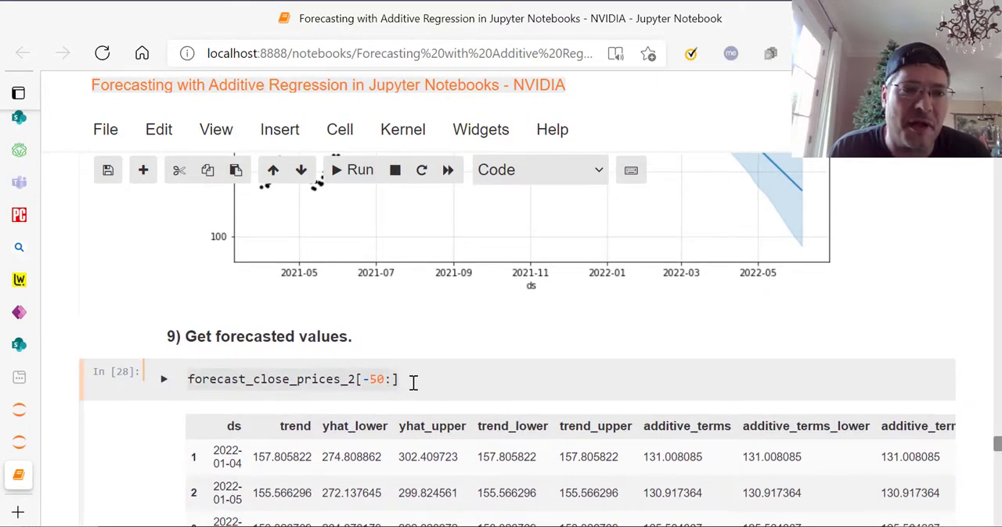
scroll(down, 3)
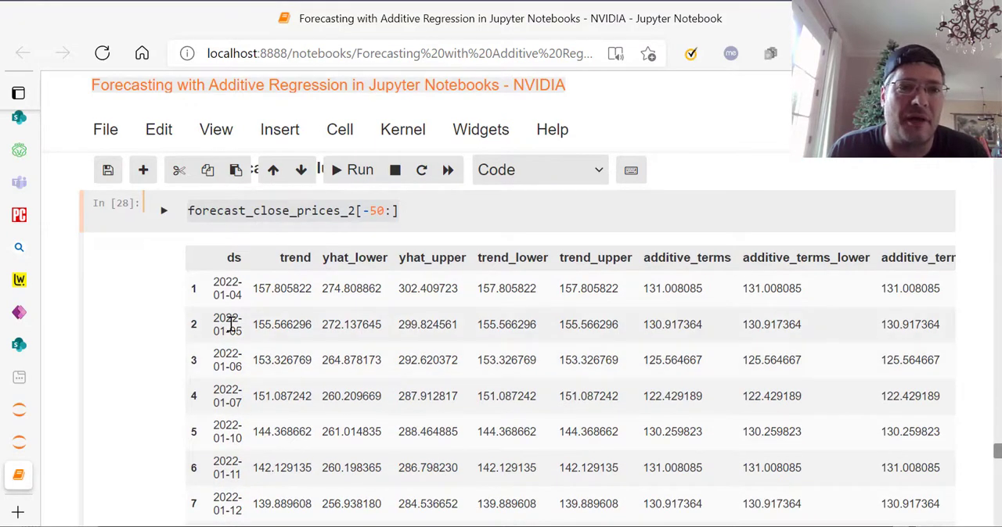
scroll(down, 3)
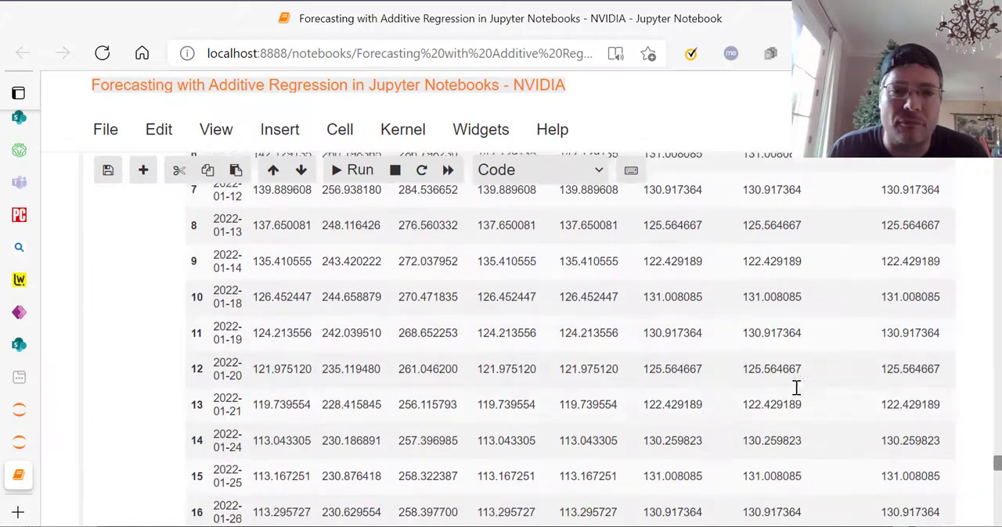
scroll(down, 3)
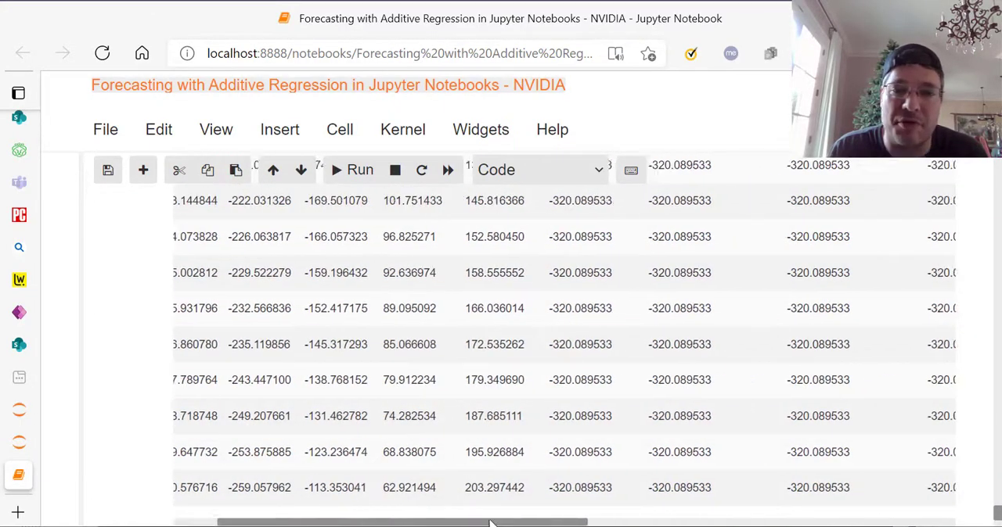
scroll(right, 3)
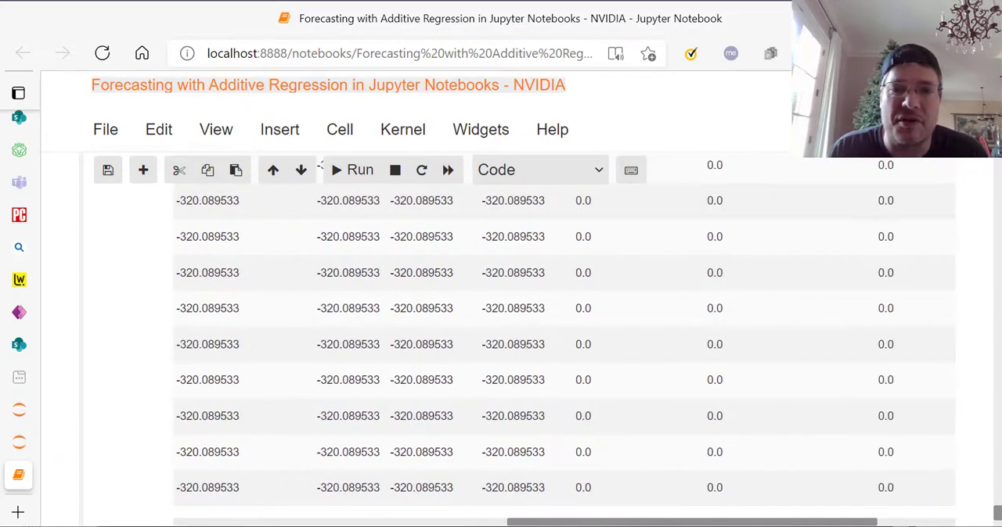
click(360, 169)
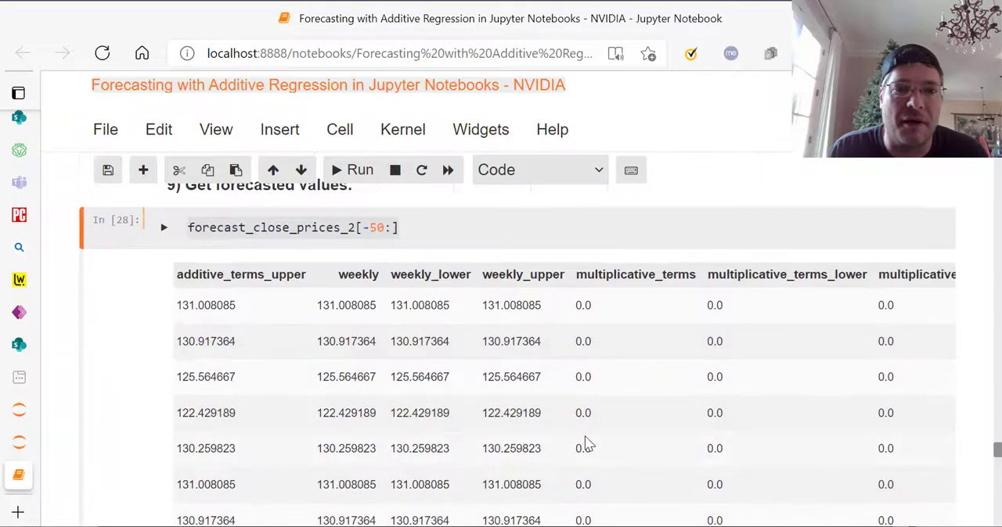
scroll(down, 3)
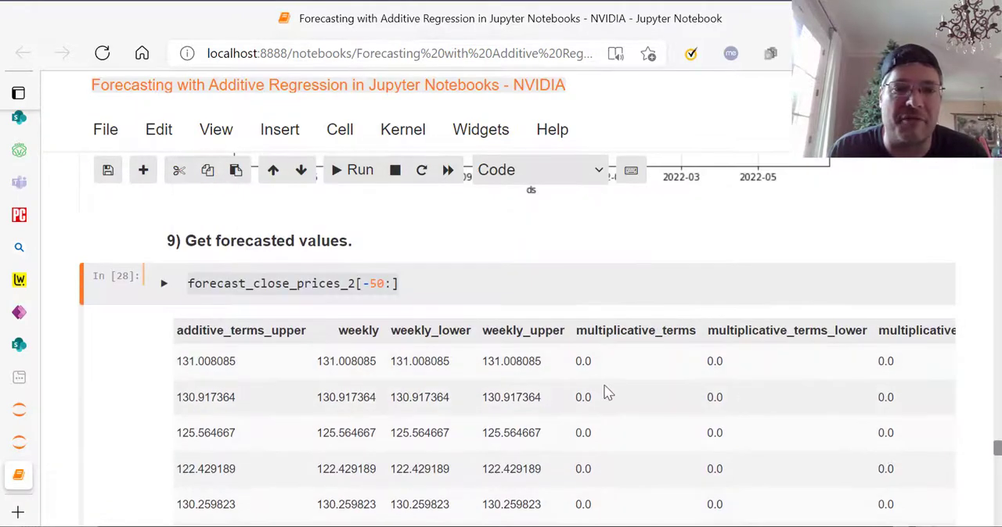
mouse_move(618, 394)
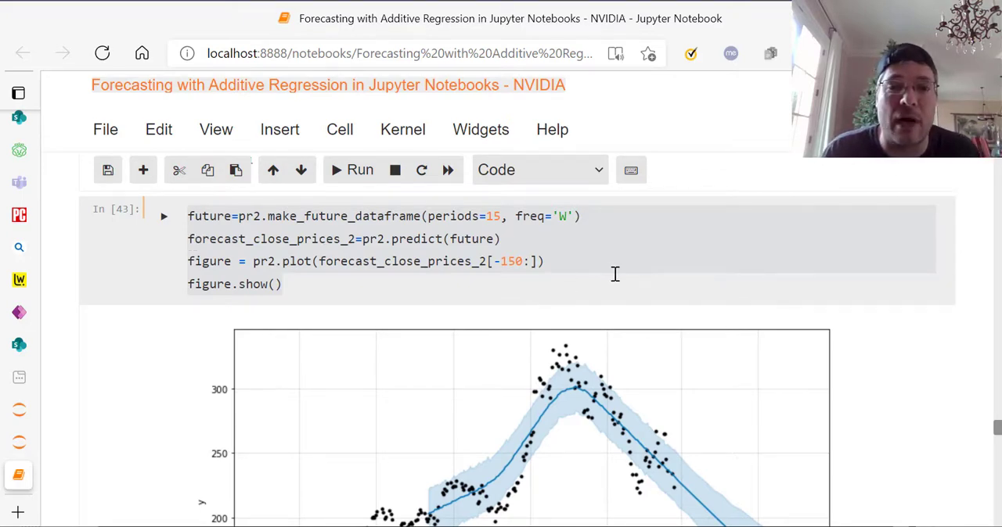
scroll(down, 3)
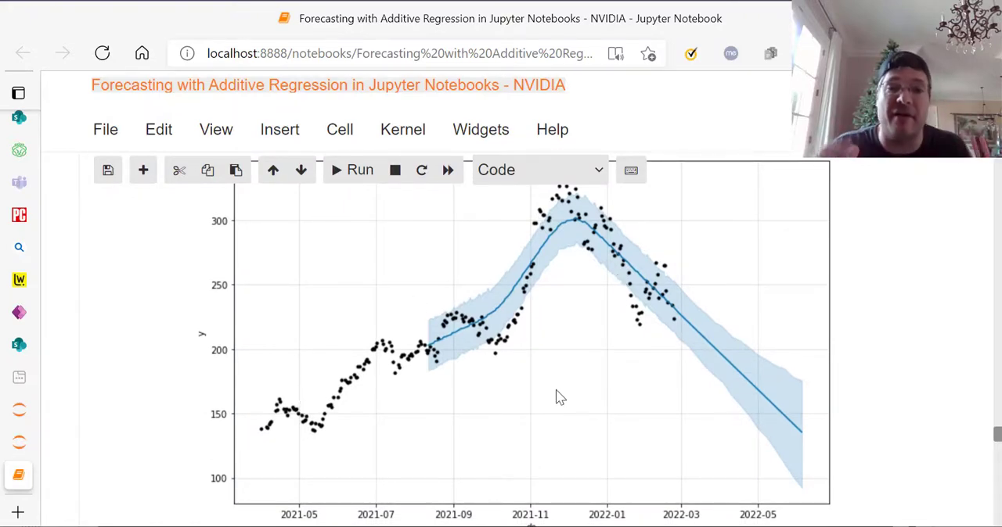
mouse_move(306, 499)
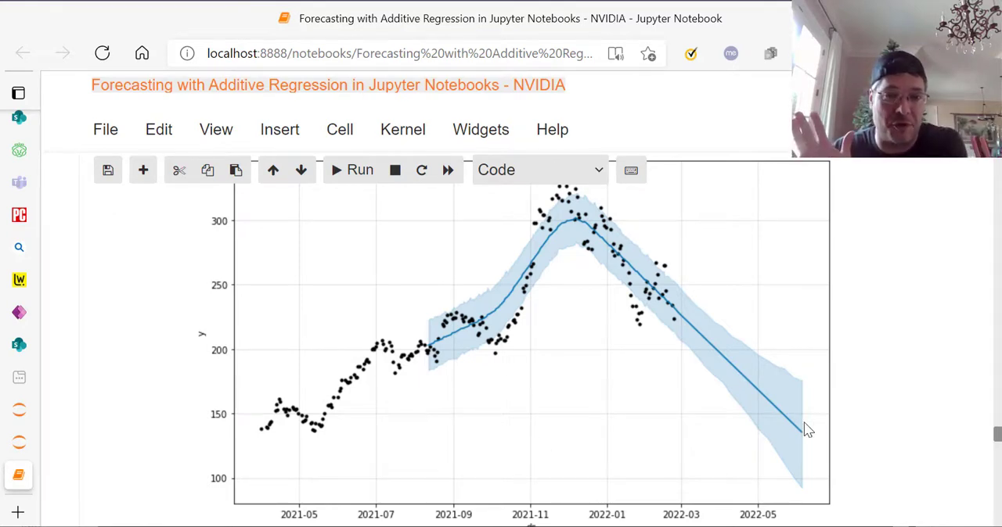
mouse_move(598, 238)
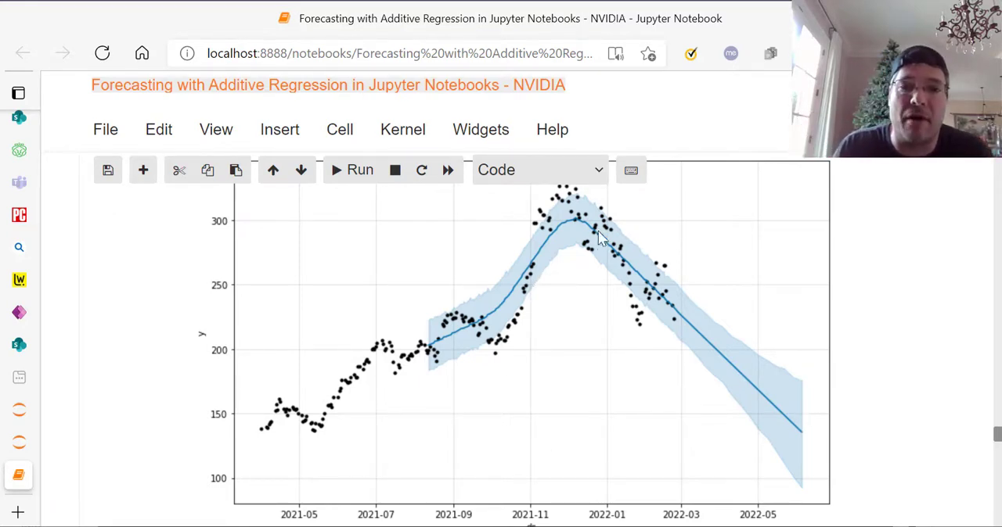
mouse_move(583, 231)
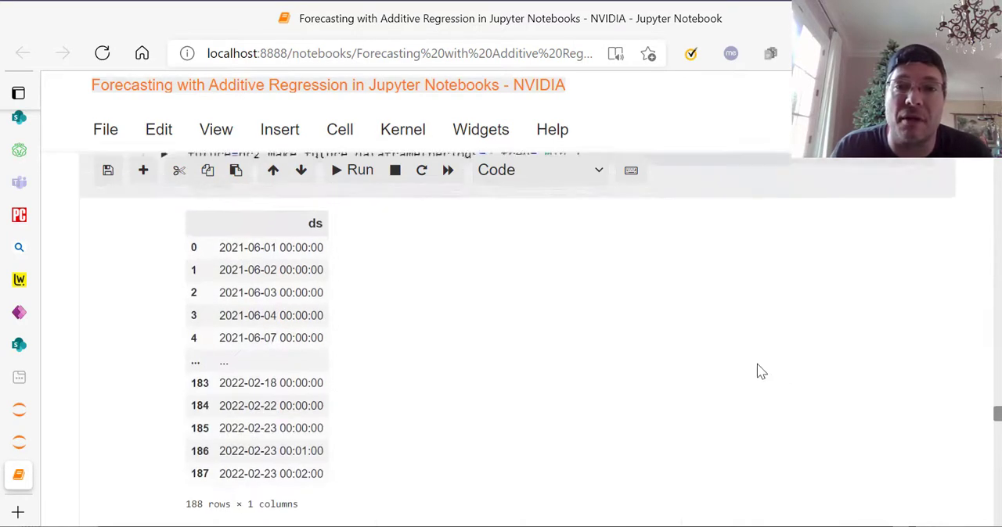
scroll(down, 3)
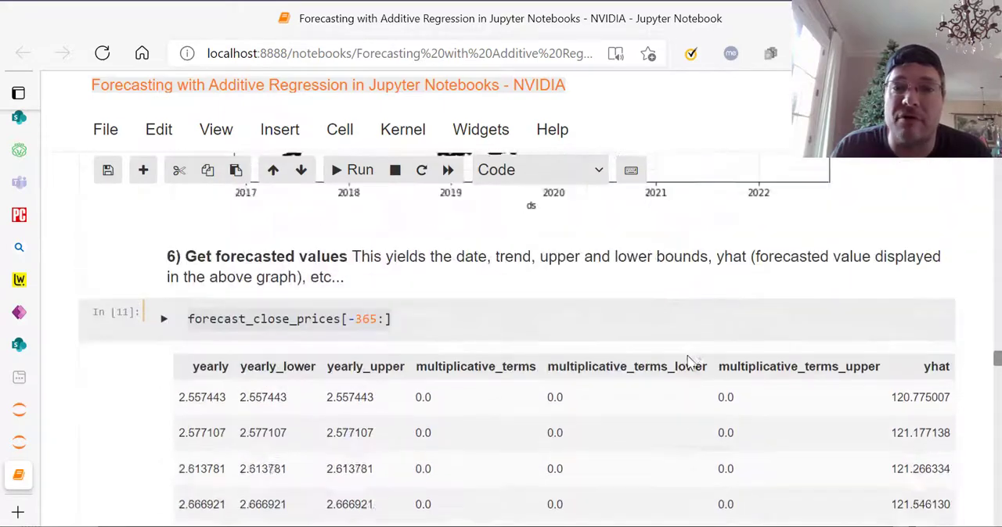
scroll(down, 3)
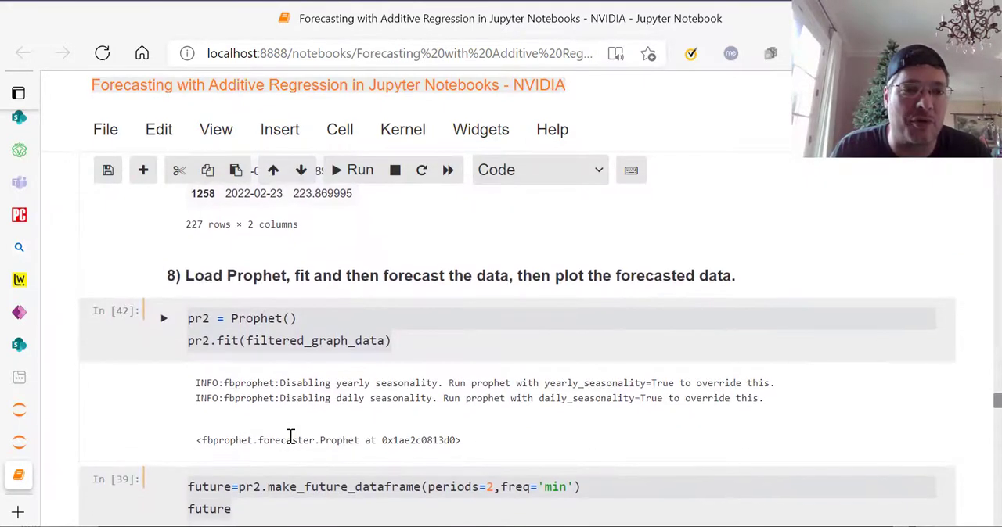
scroll(down, 3)
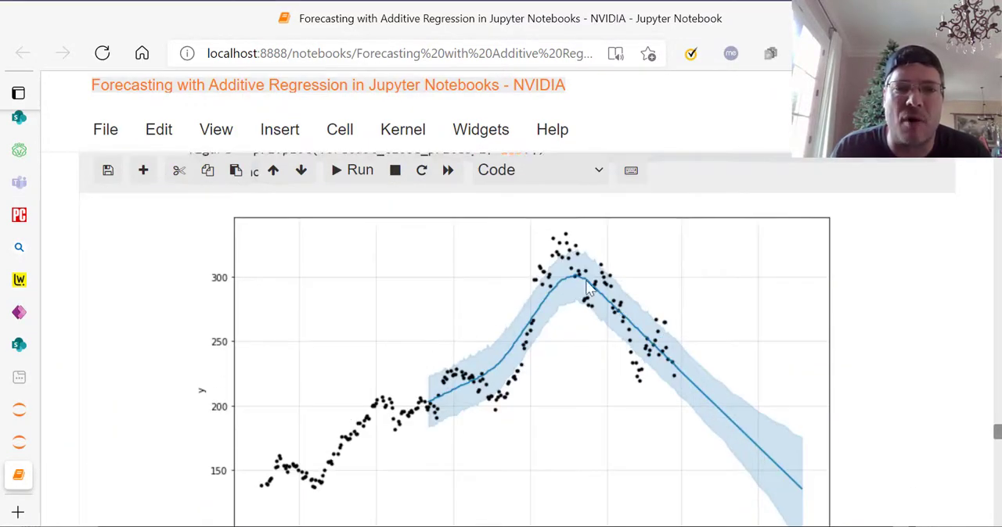
mouse_move(632, 353)
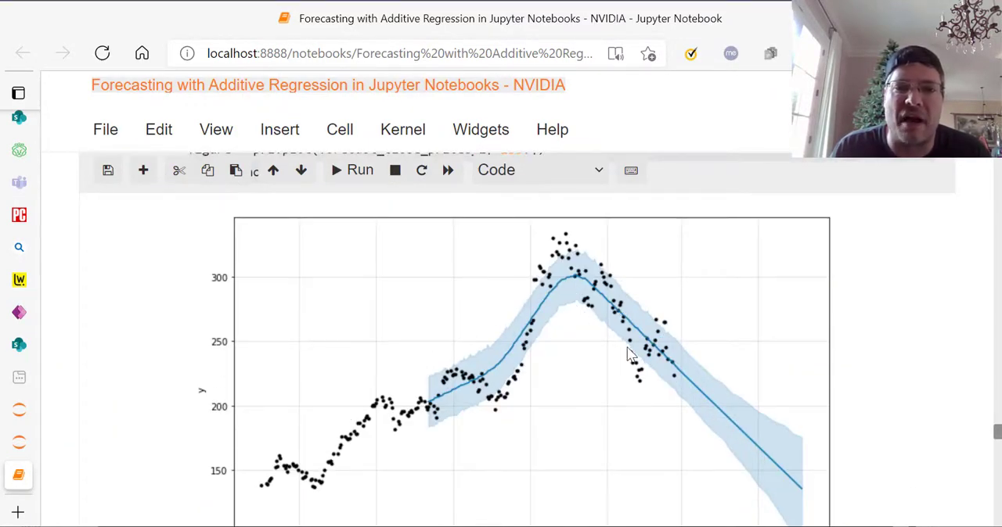
mouse_move(611, 363)
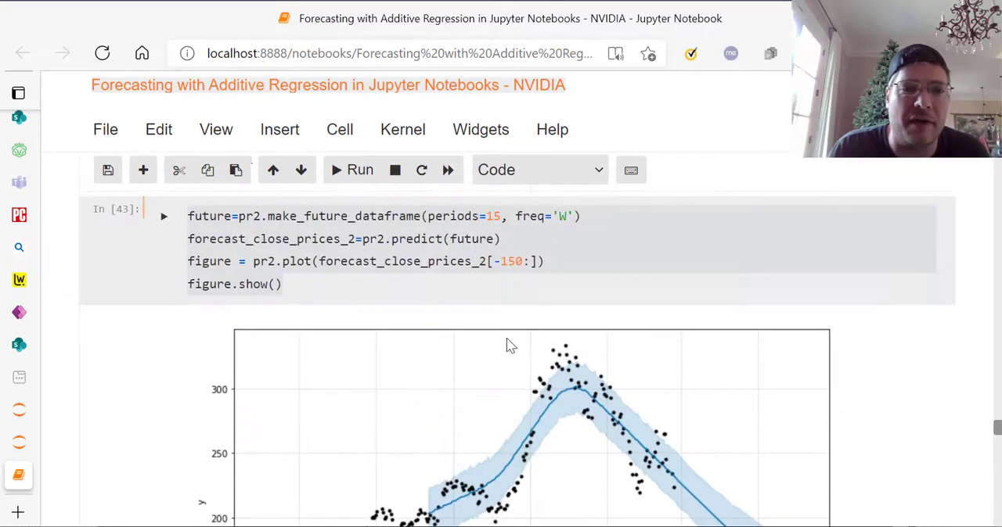
scroll(down, 3)
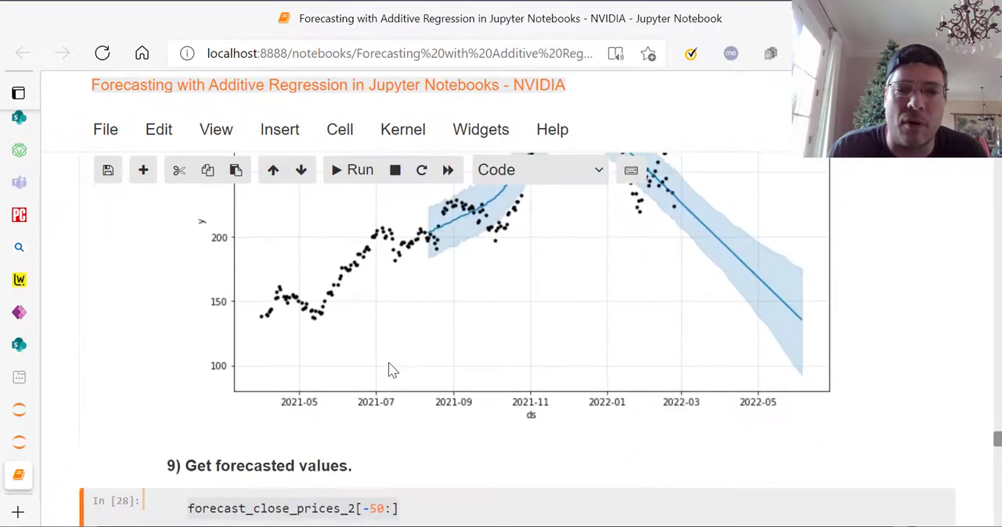
mouse_move(939, 294)
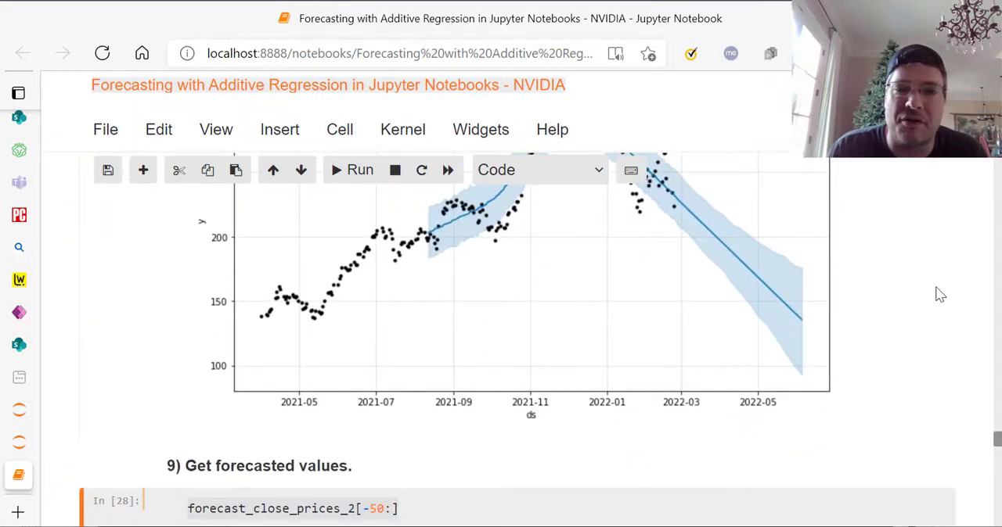
mouse_move(303, 391)
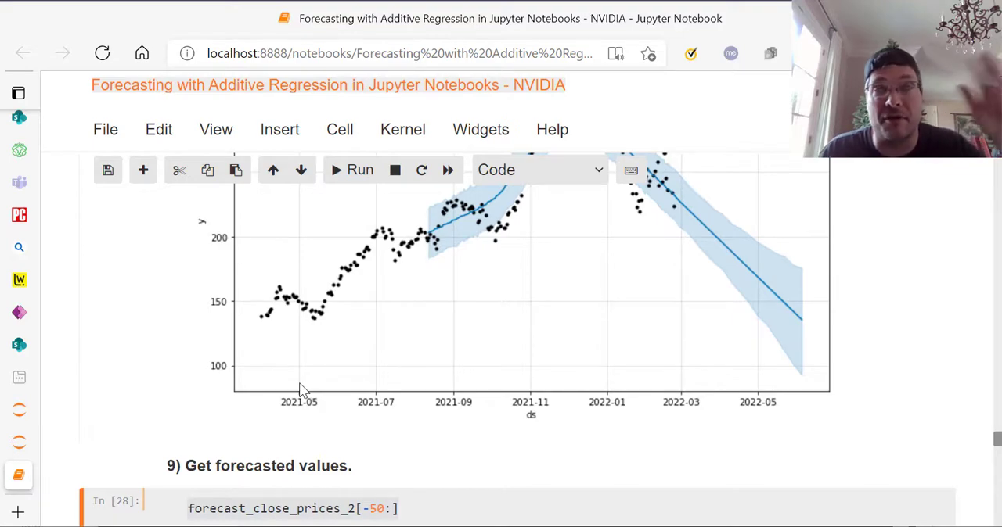
scroll(down, 3)
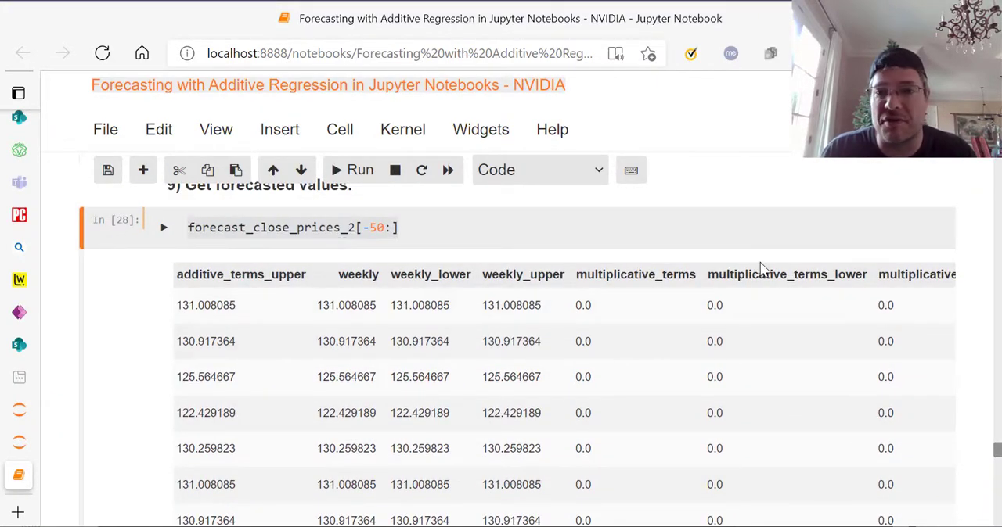
mouse_move(790, 319)
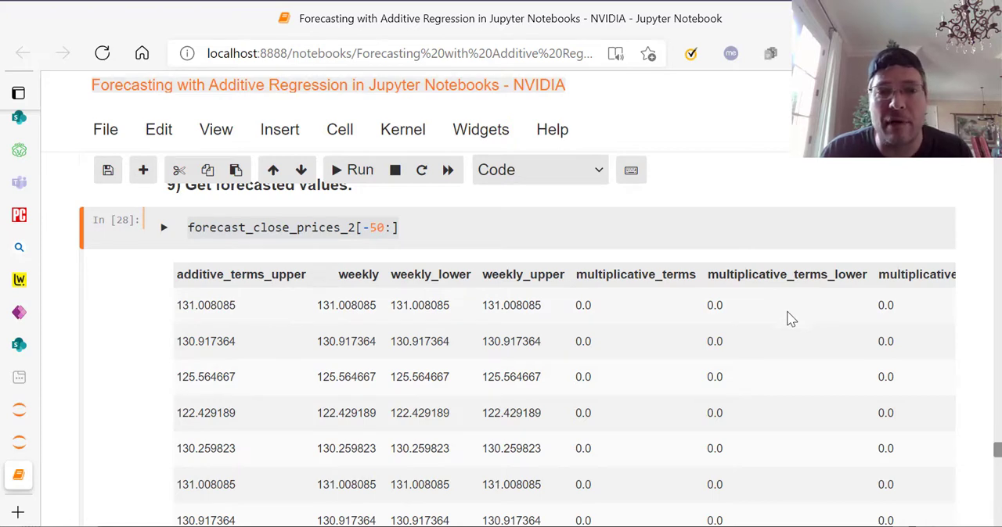
mouse_move(677, 325)
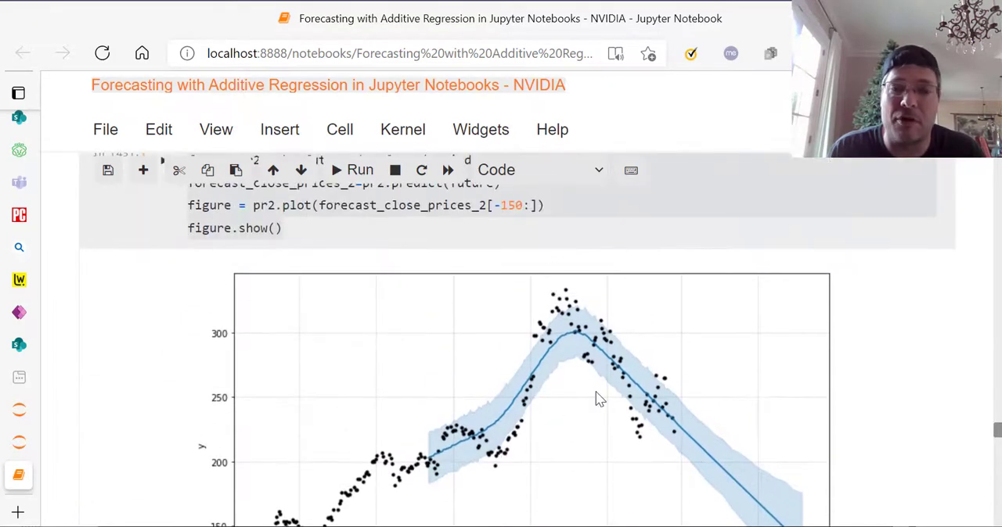
scroll(down, 3)
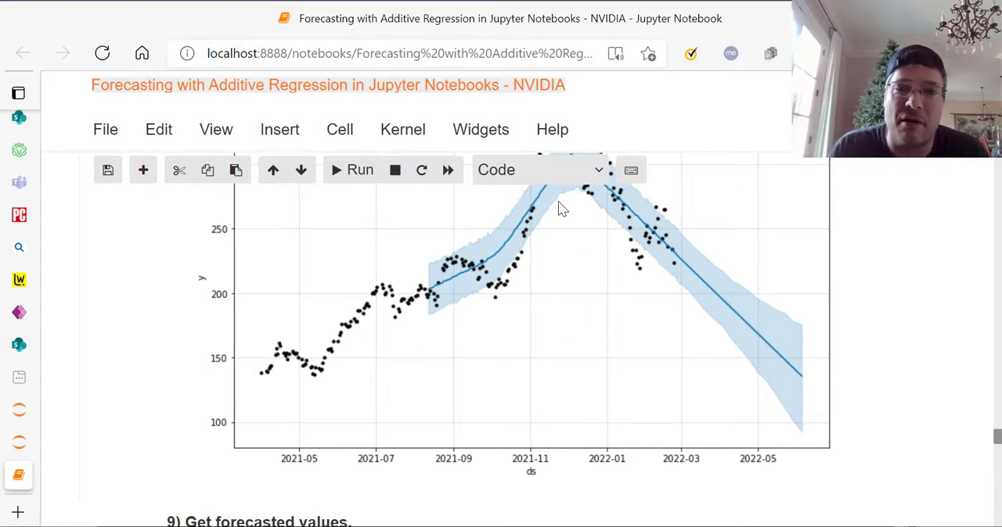
mouse_move(808, 382)
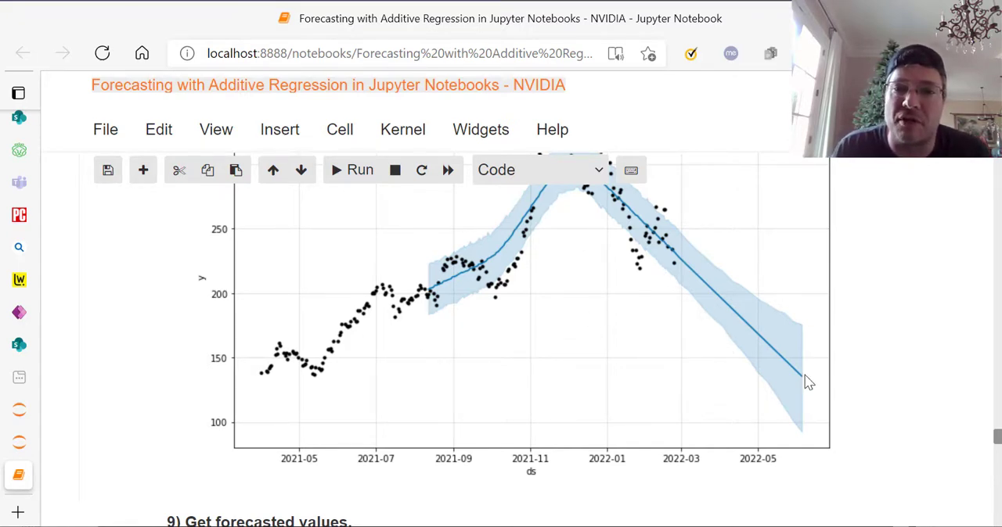
mouse_move(804, 339)
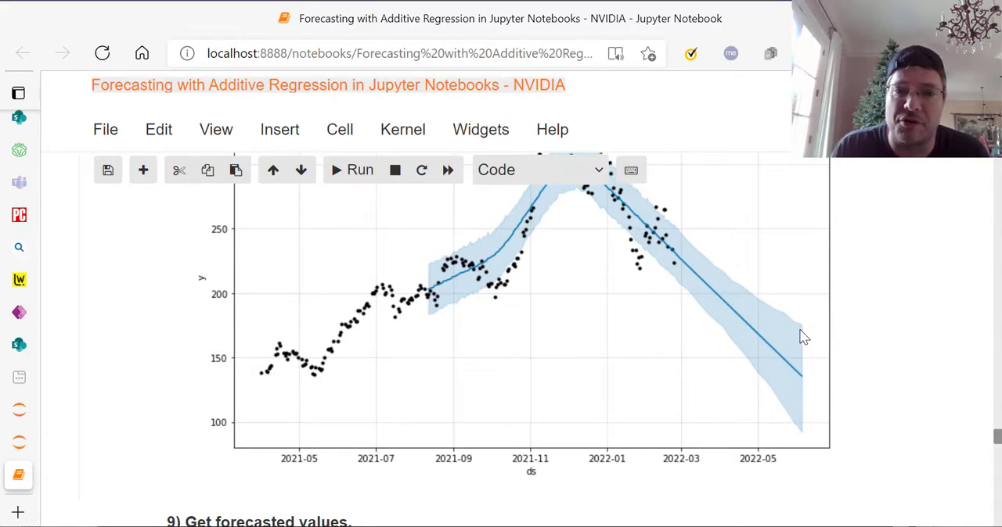
mouse_move(817, 373)
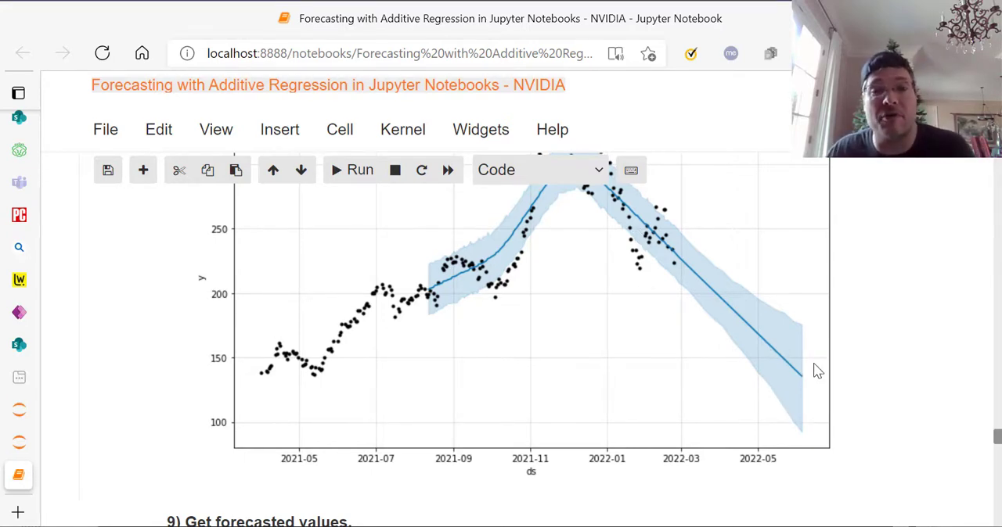
mouse_move(795, 366)
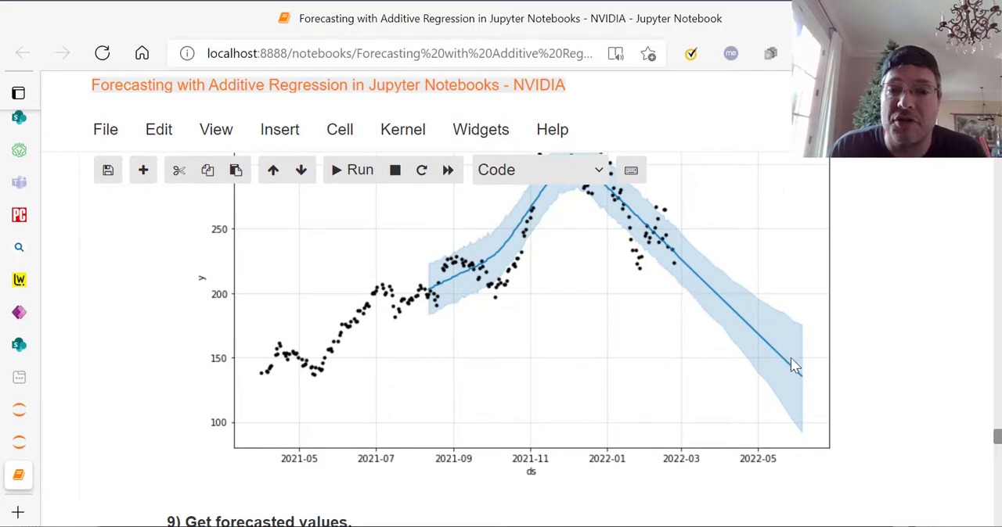
mouse_move(804, 311)
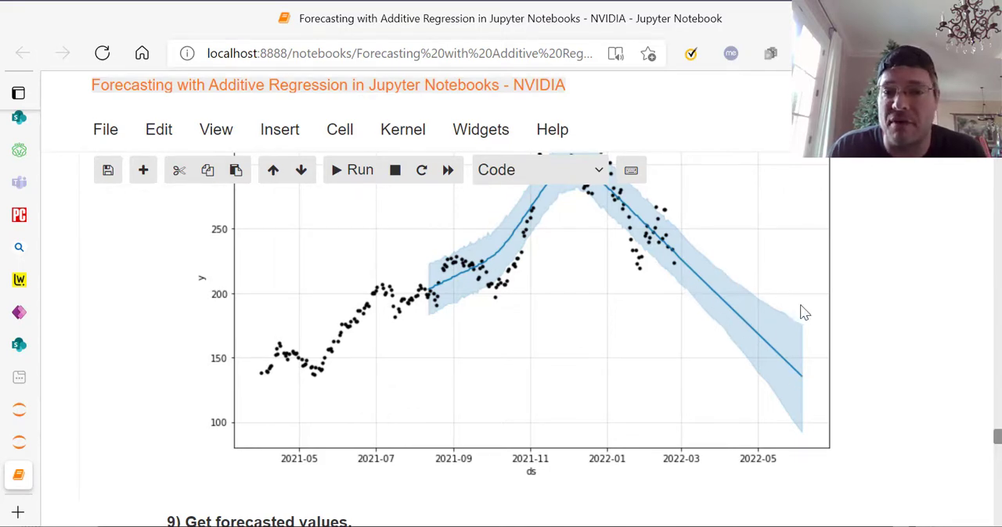
mouse_move(801, 404)
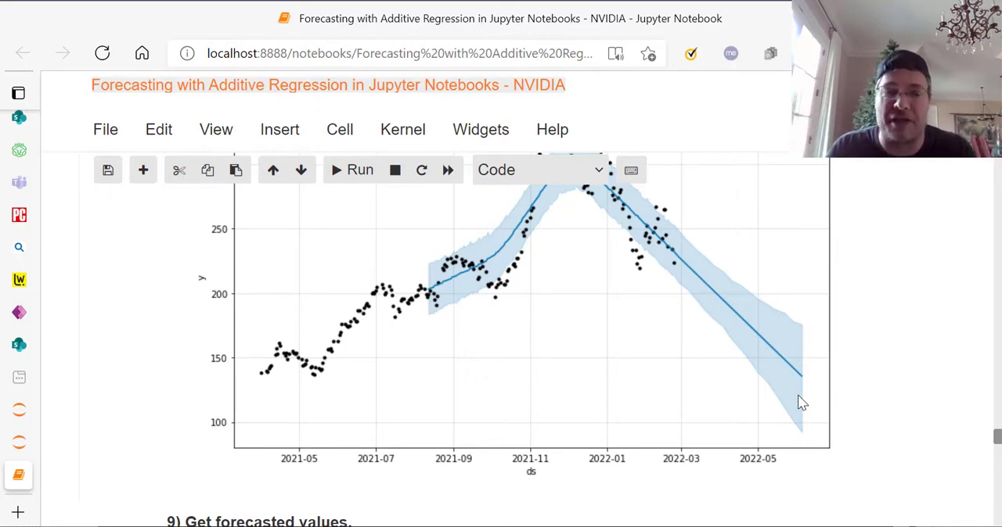
mouse_move(707, 241)
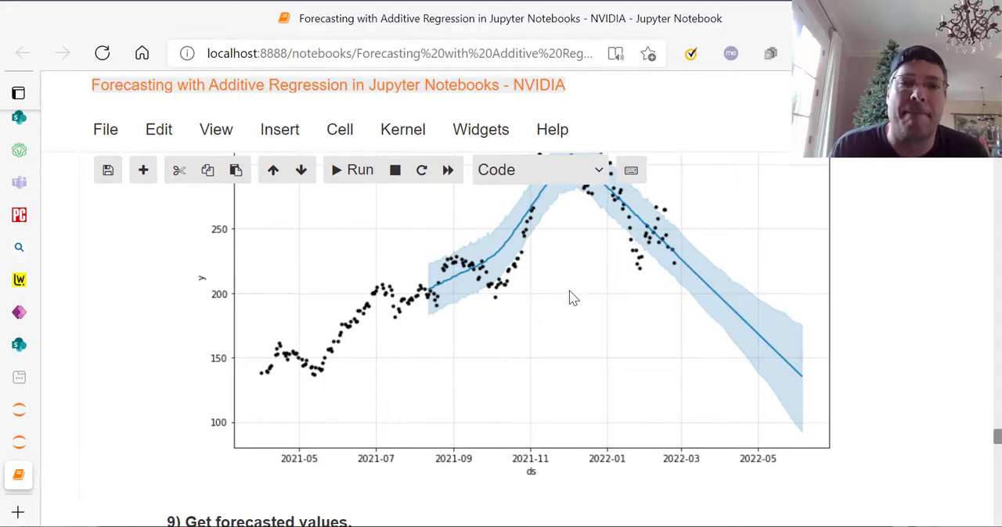
scroll(down, 3)
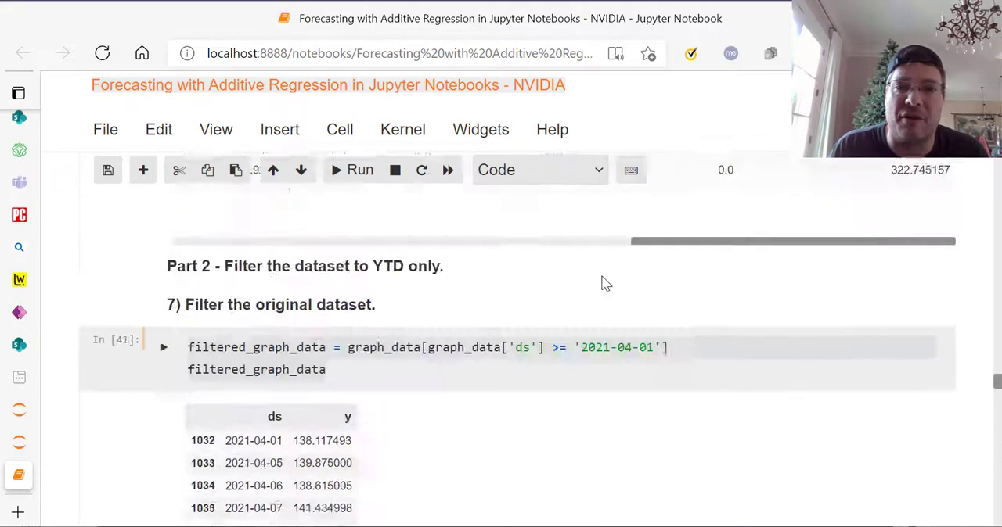
scroll(down, 3)
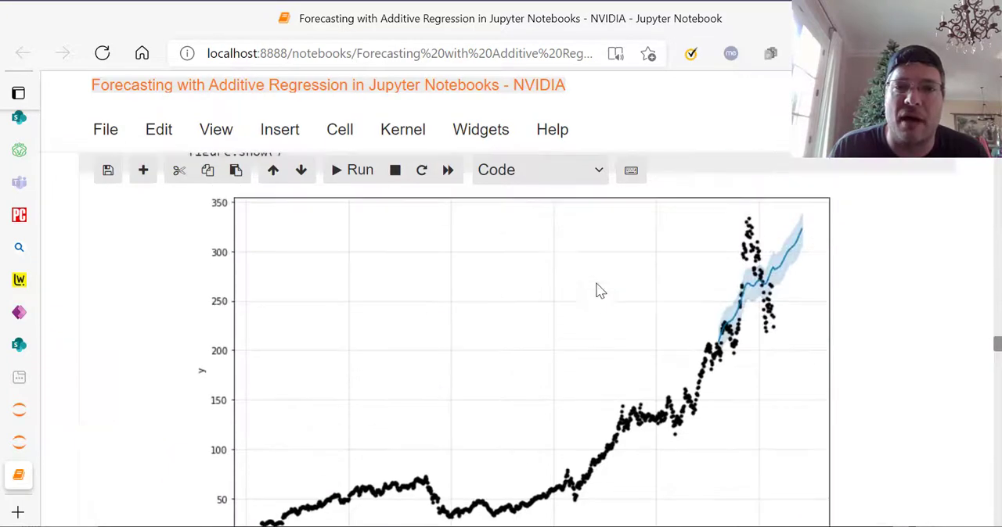
mouse_move(812, 236)
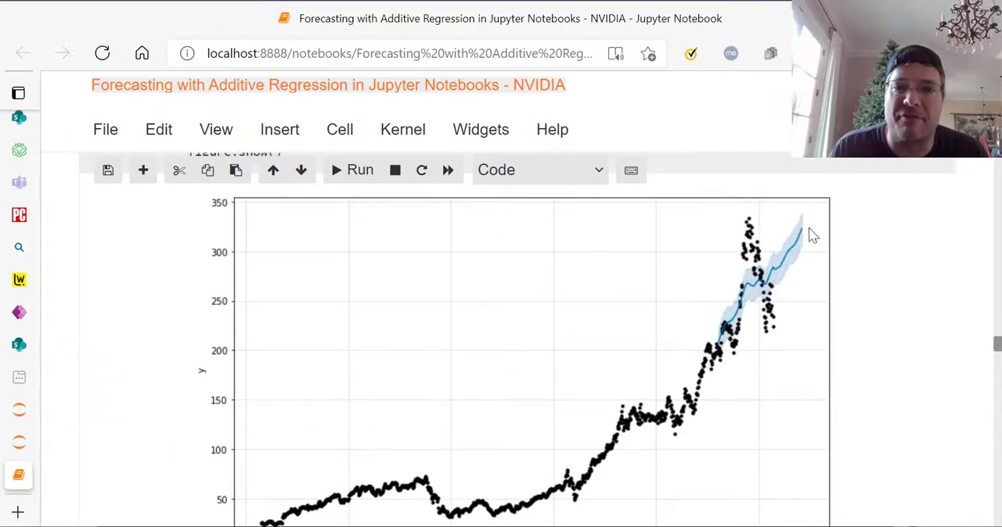
mouse_move(736, 373)
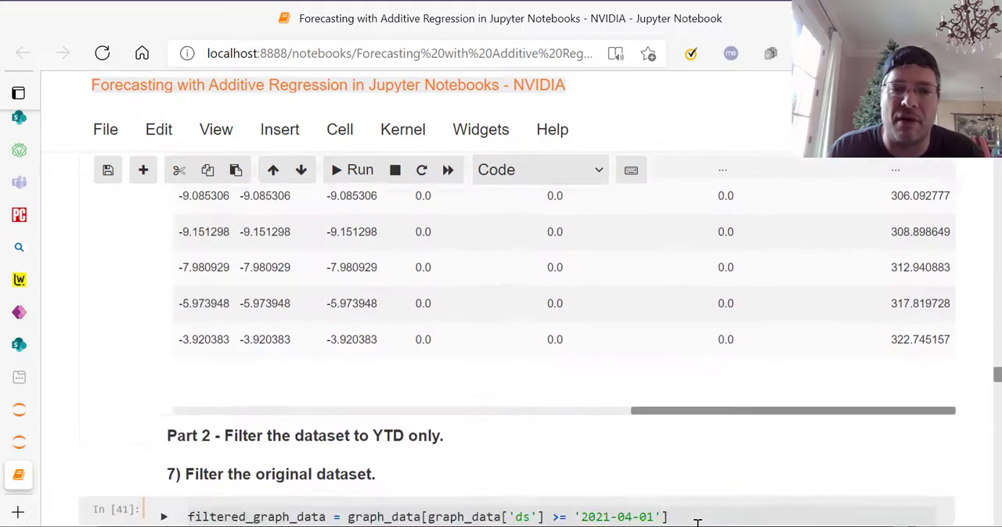
scroll(down, 3)
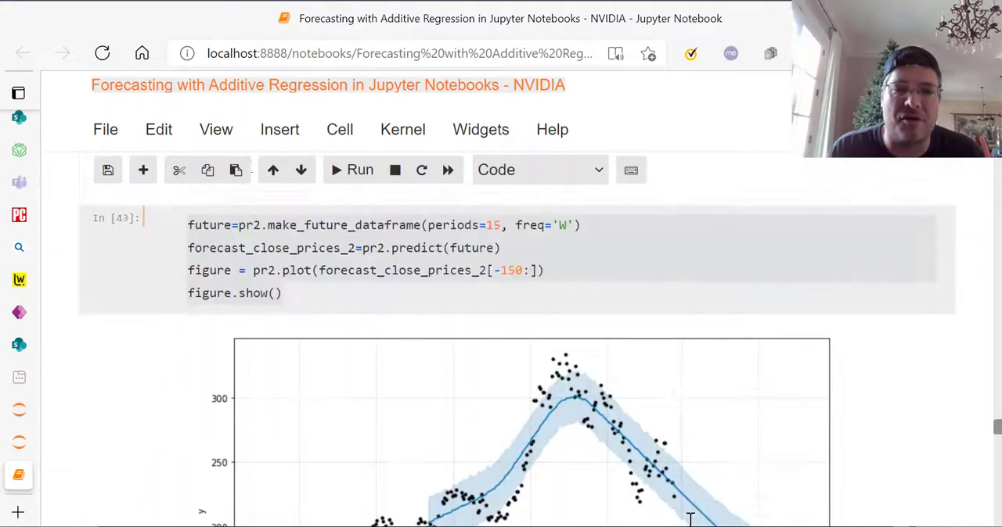
scroll(down, 3)
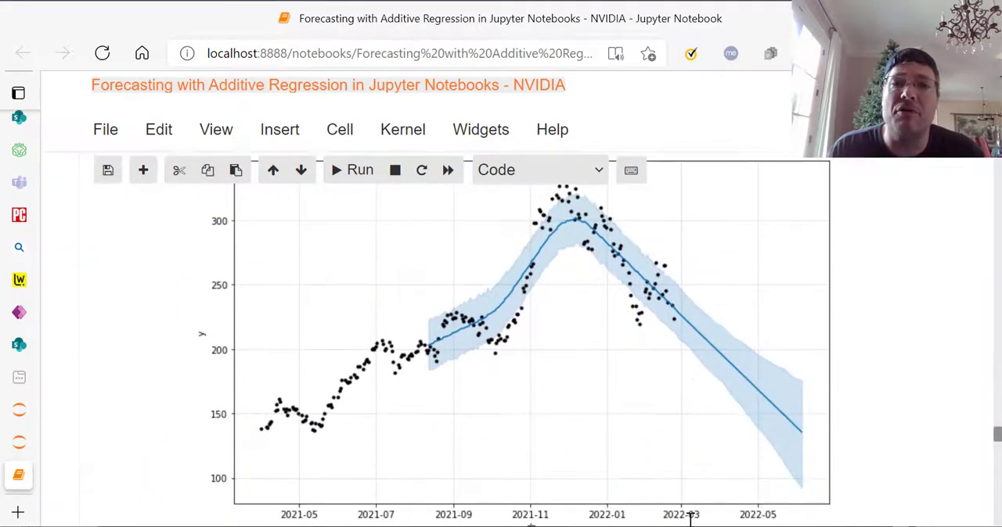
scroll(down, 3)
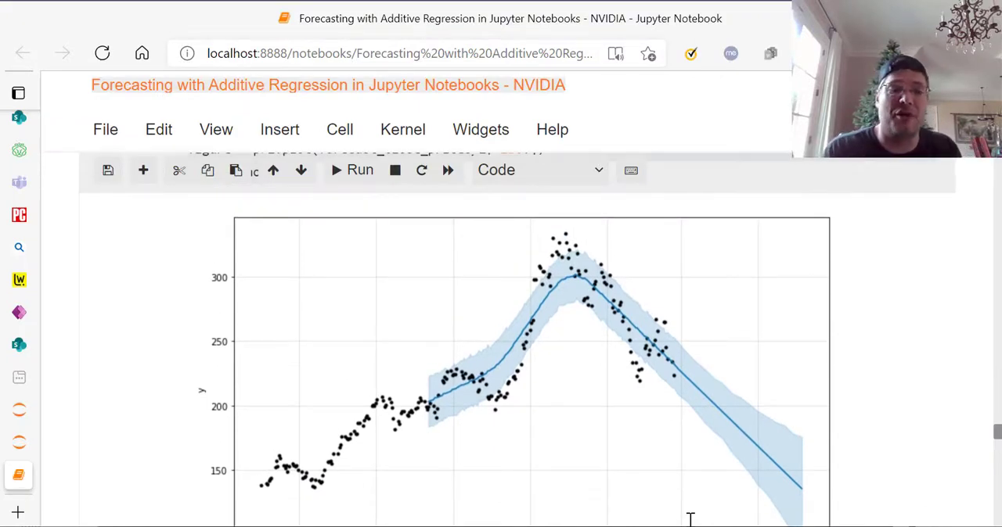